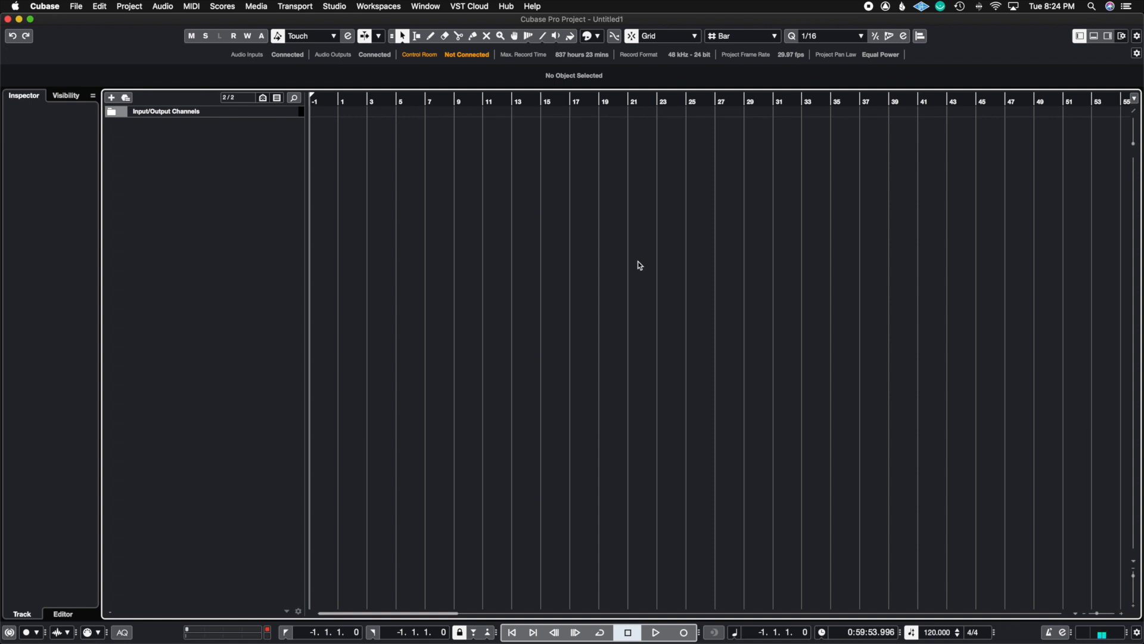
{"action": "mouse_move", "coordinate": [155, 68]}
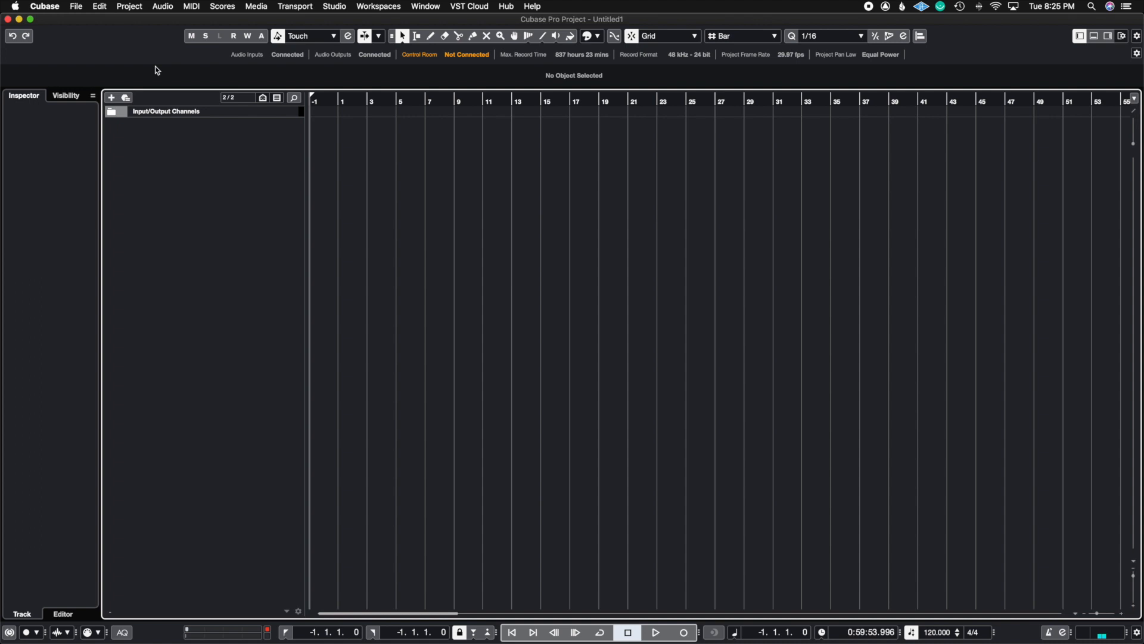
{"action": "mouse_move", "coordinate": [363, 220]}
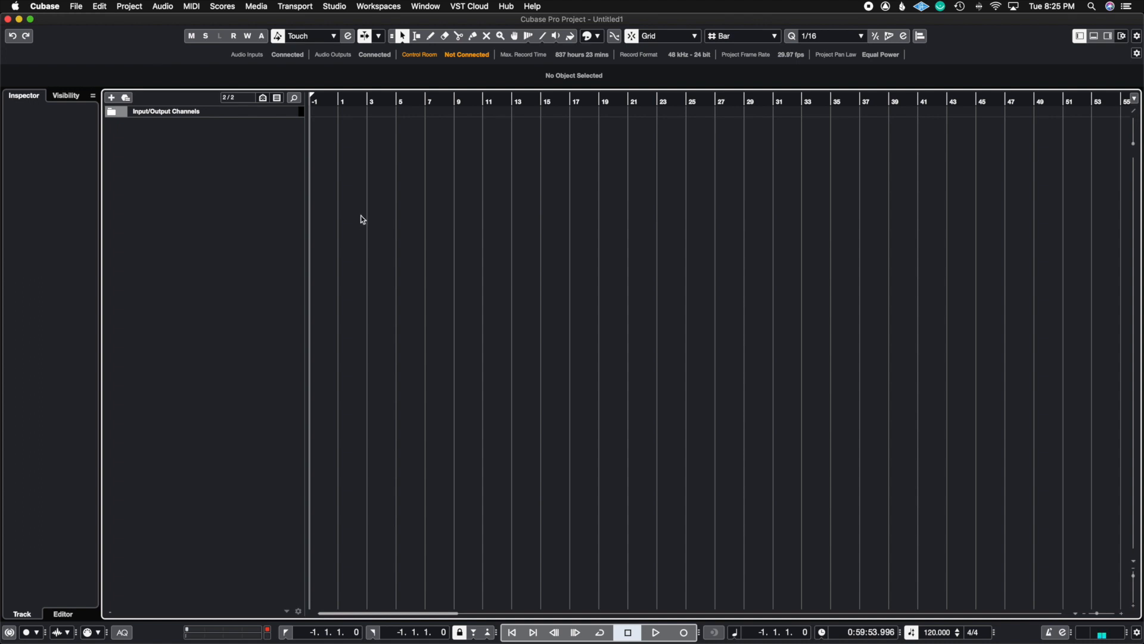
{"action": "mouse_move", "coordinate": [301, 211]}
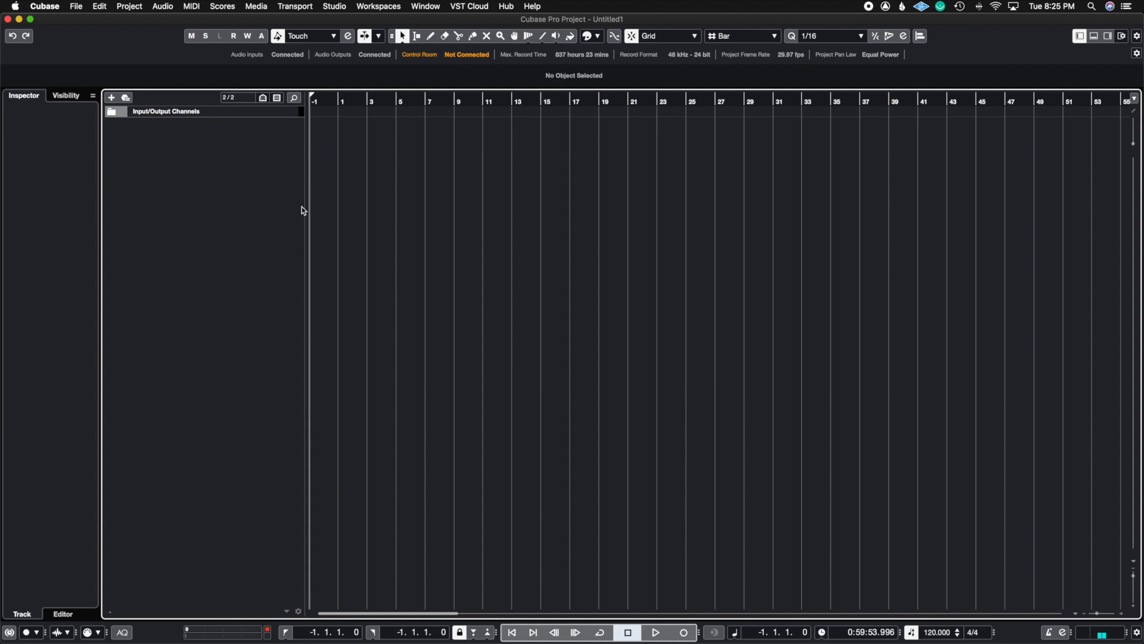
- Bring up Key Commands and toggle the Macros list hidden then shown again
{"action": "left_click", "coordinate": [99, 6]}
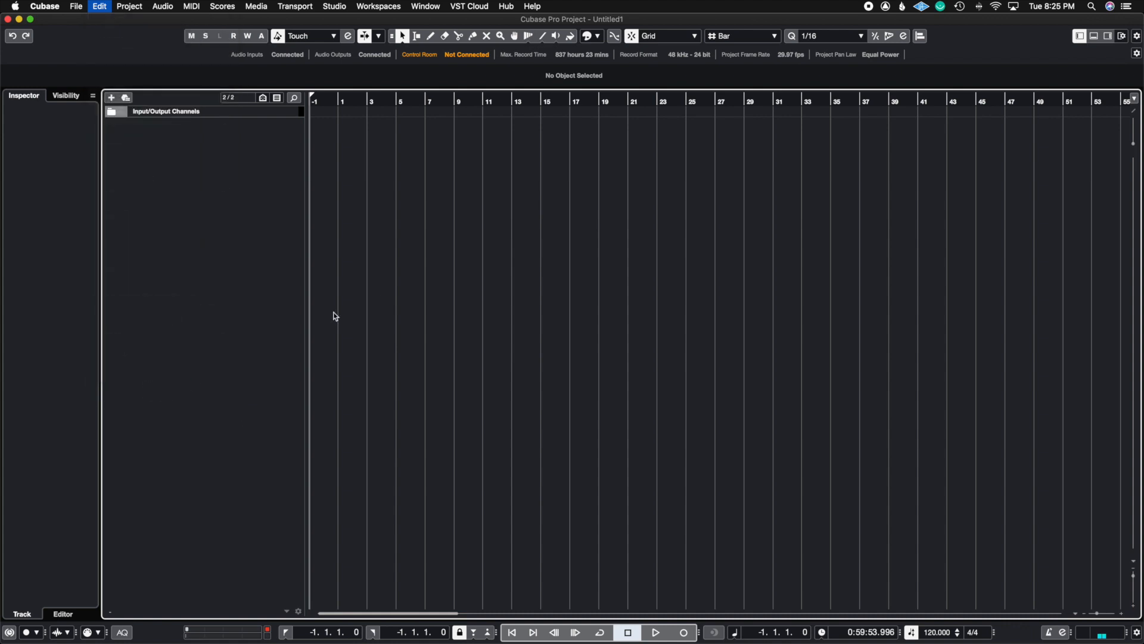
{"action": "left_click", "coordinate": [99, 6]}
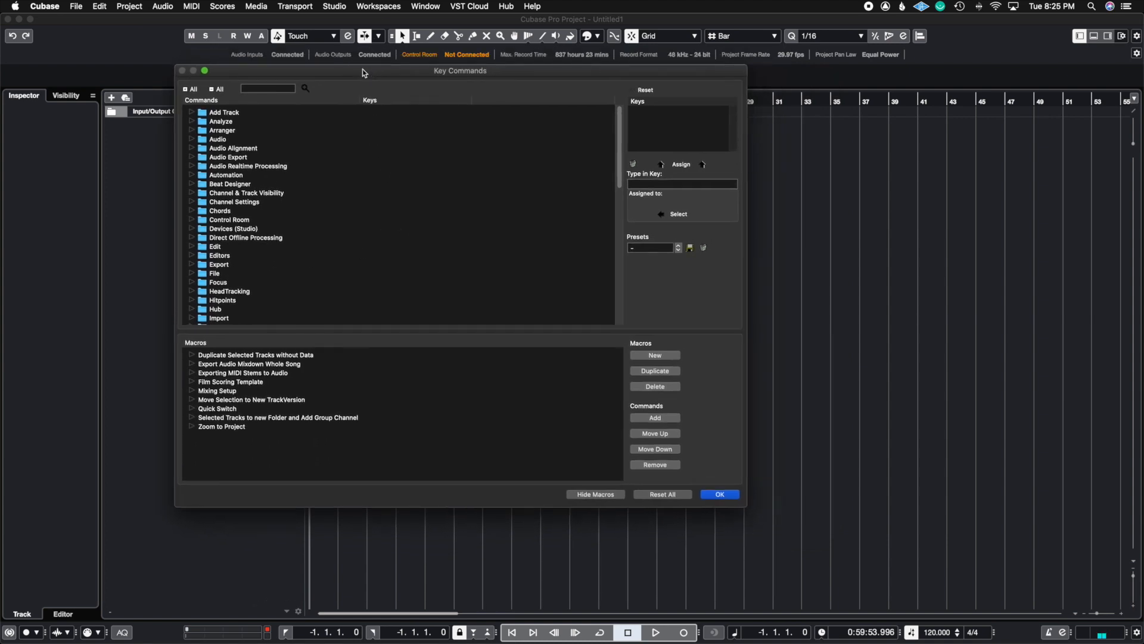
{"action": "mouse_move", "coordinate": [348, 434]}
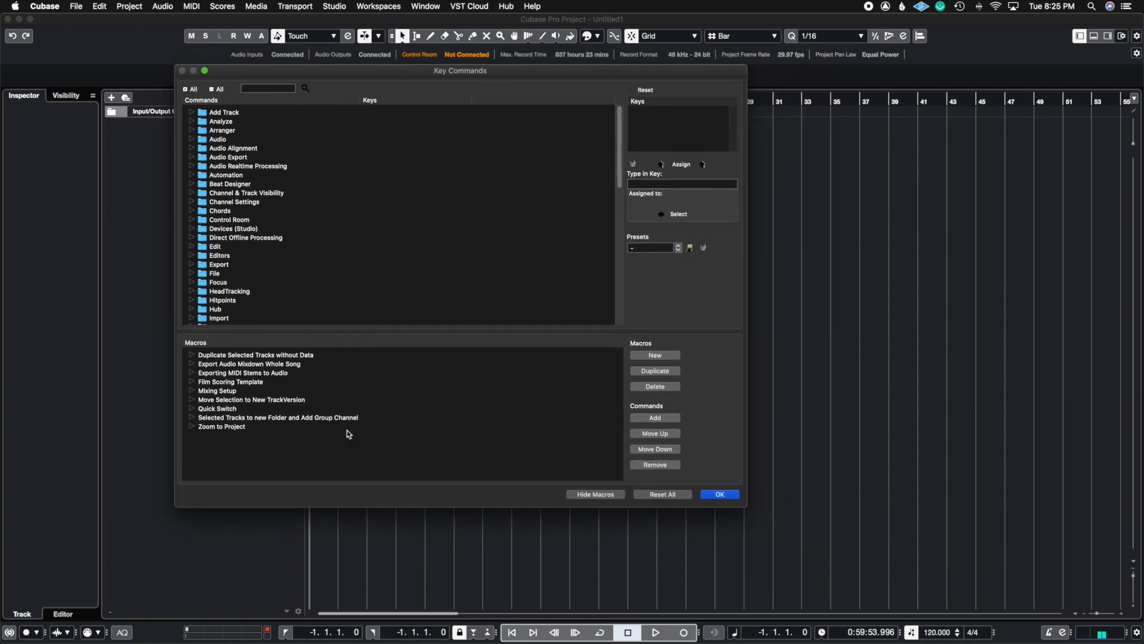
{"action": "mouse_move", "coordinate": [491, 466]}
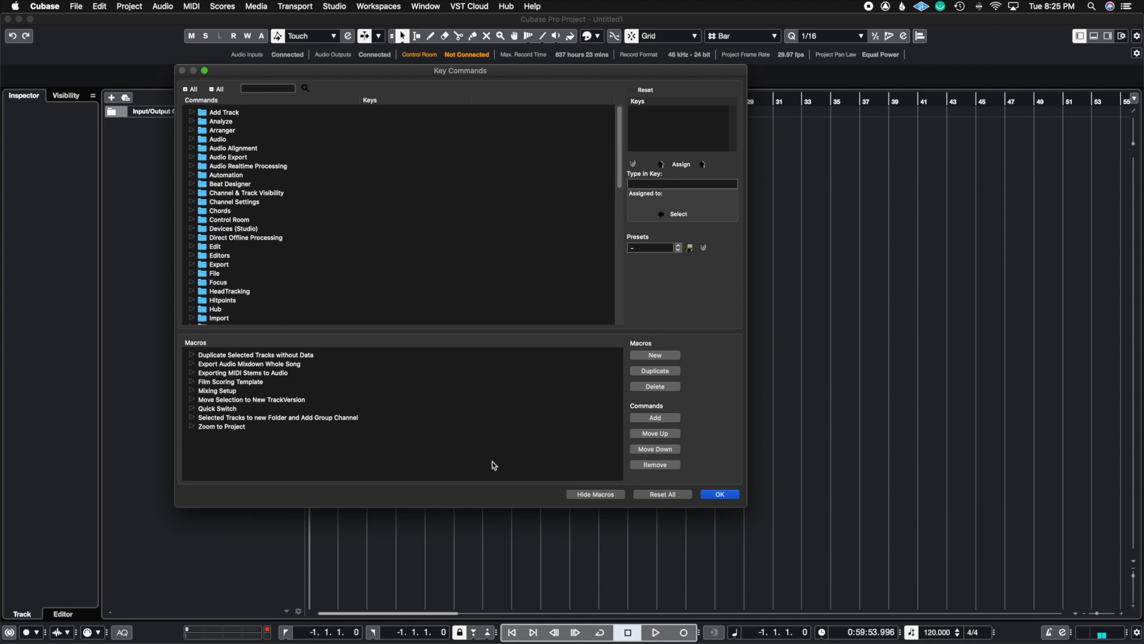
{"action": "left_click", "coordinate": [595, 493]}
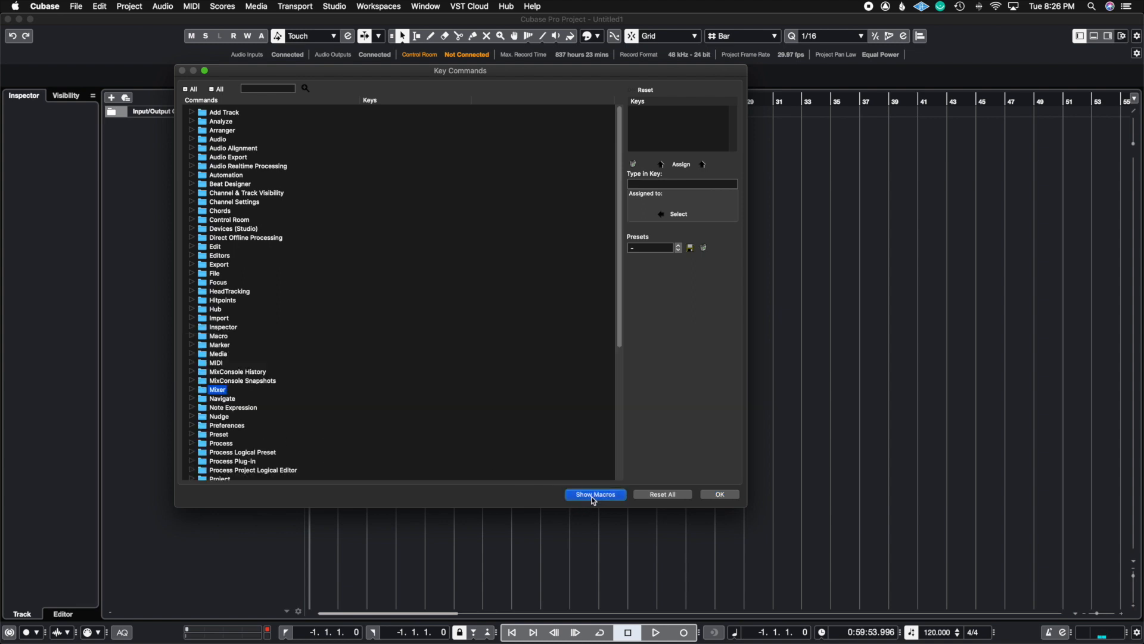
{"action": "left_click", "coordinate": [595, 493]}
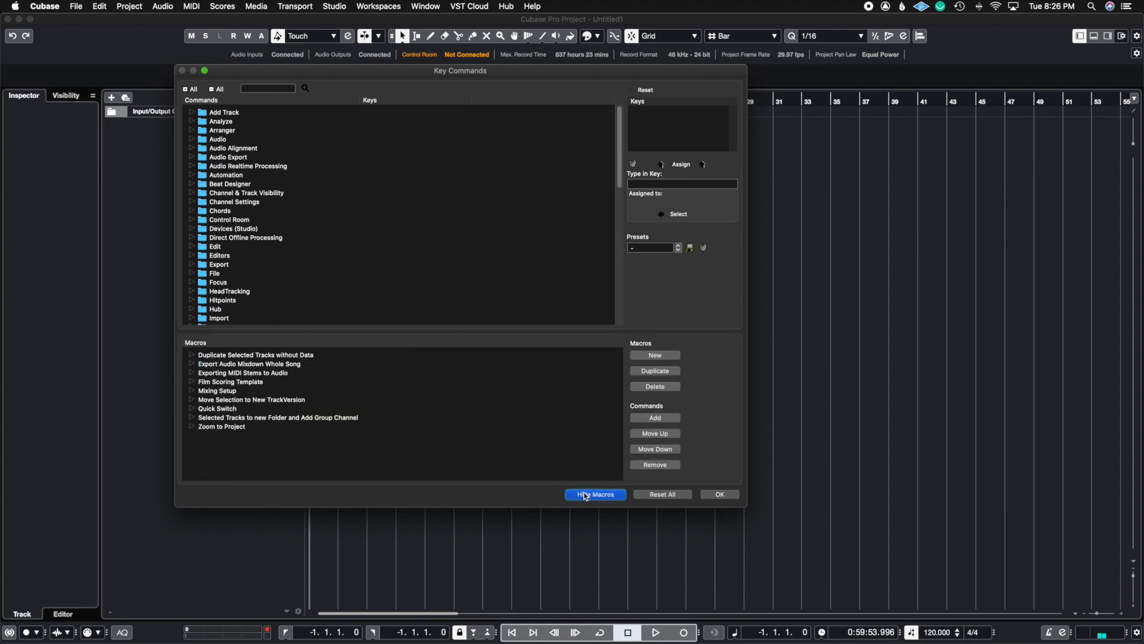
{"action": "left_click", "coordinate": [594, 493]}
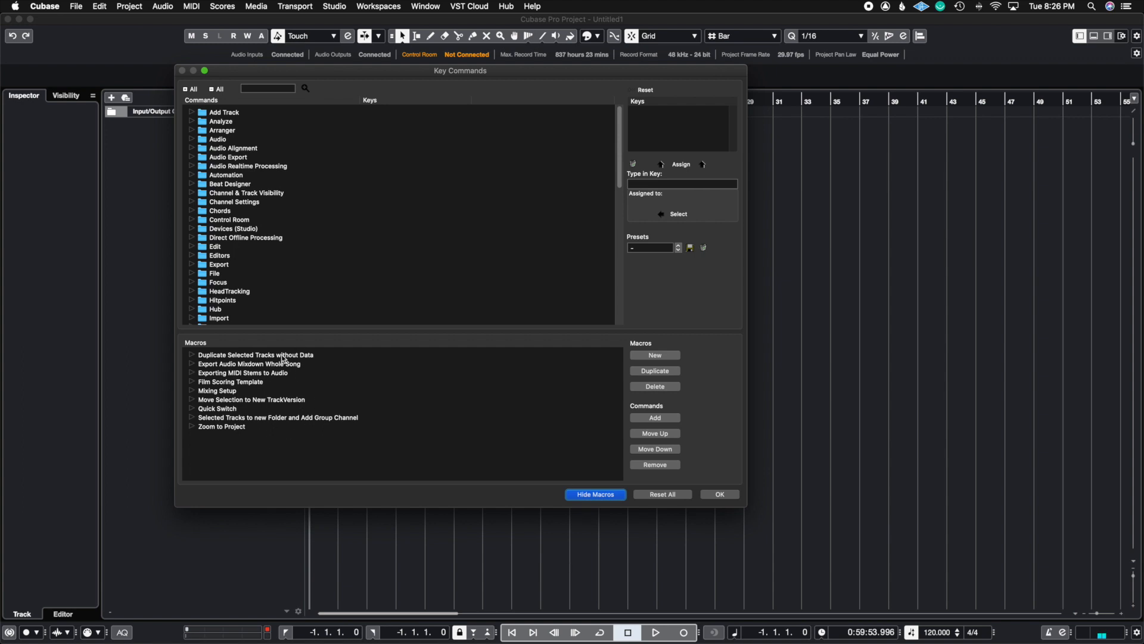
{"action": "mouse_move", "coordinate": [249, 354]}
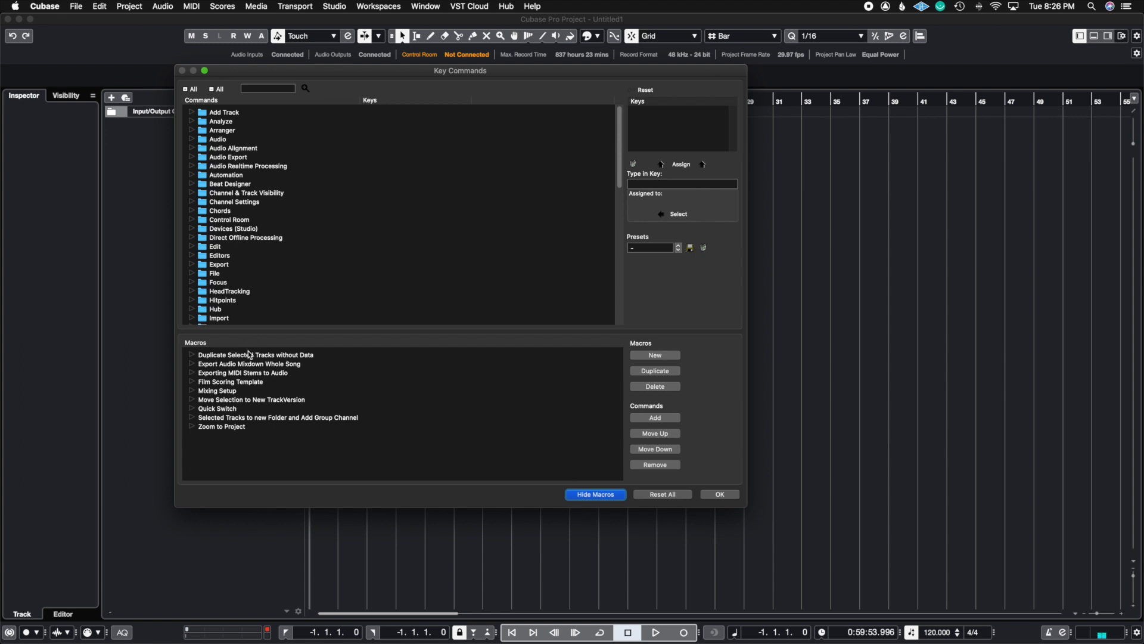
{"action": "mouse_move", "coordinate": [191, 396]}
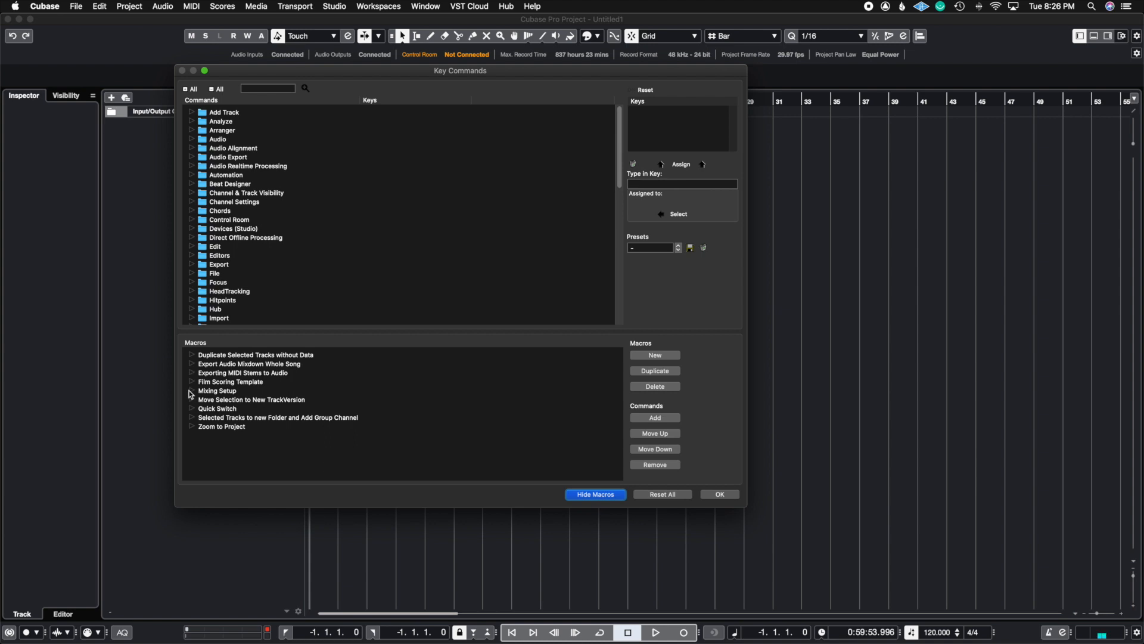
- Expand and select the Mixing Setup macro to show its five mixer commands
{"action": "left_click", "coordinate": [191, 391]}
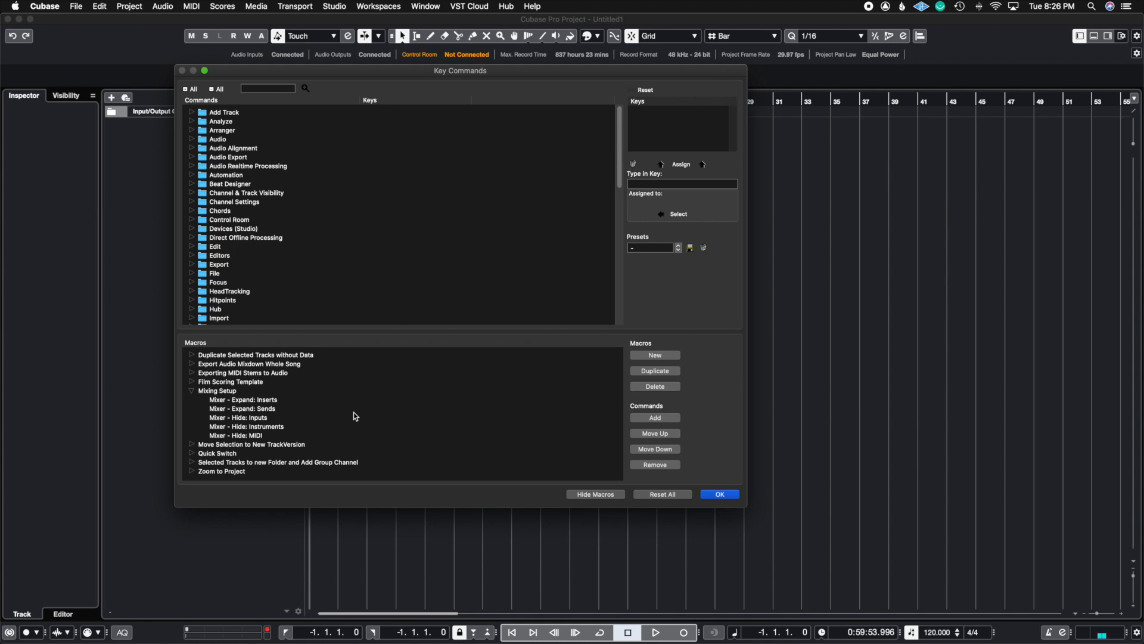
{"action": "mouse_move", "coordinate": [311, 418]}
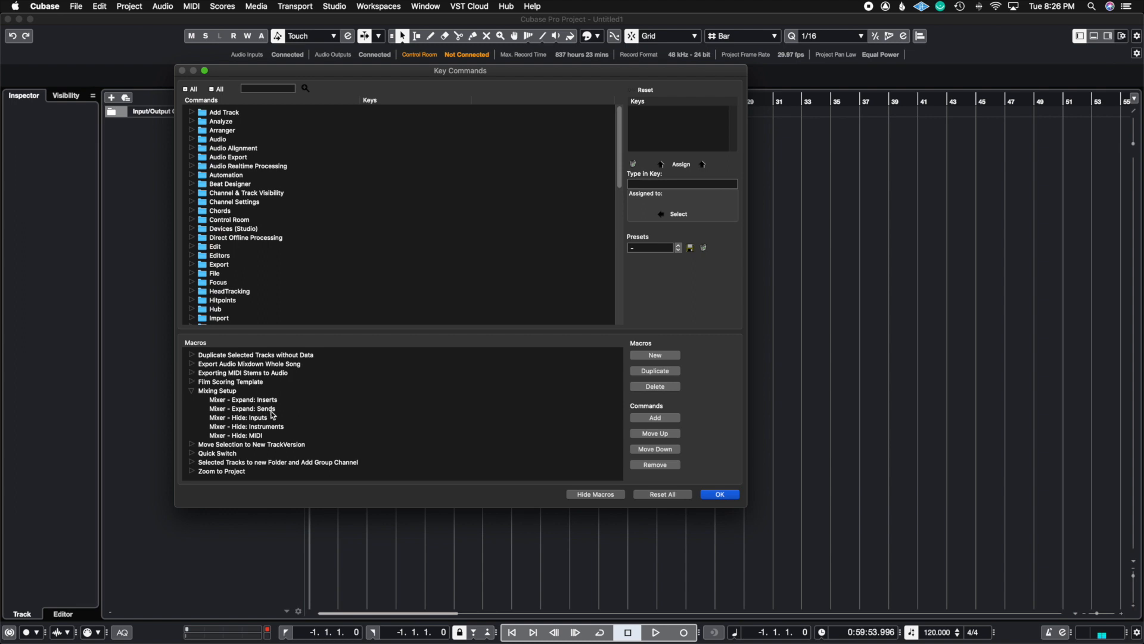
{"action": "mouse_move", "coordinate": [283, 414]}
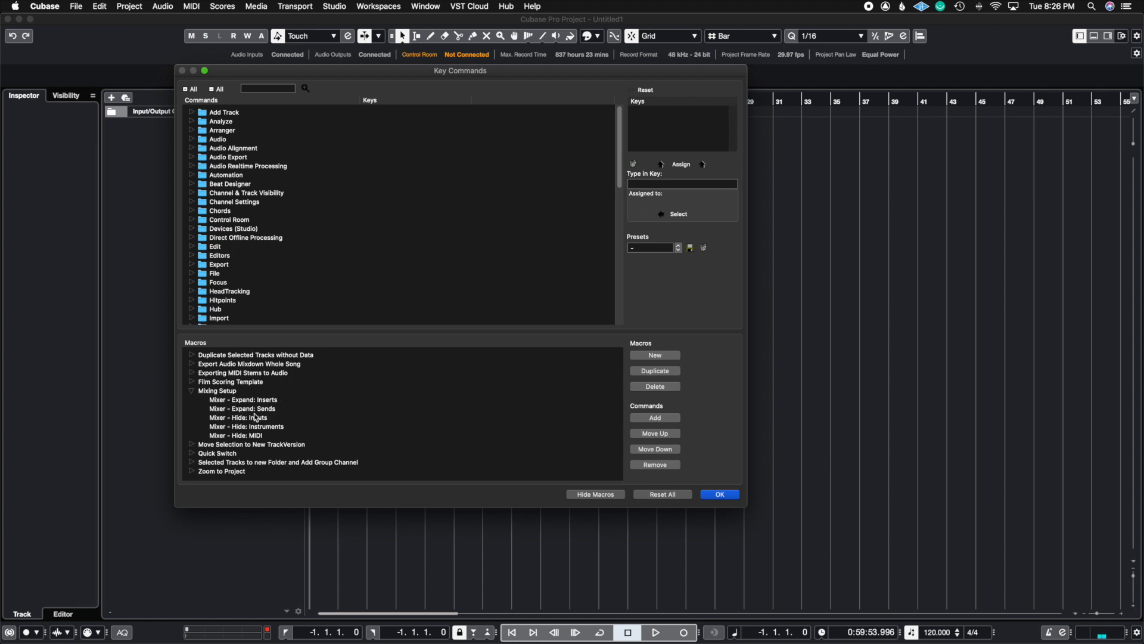
{"action": "mouse_move", "coordinate": [259, 424]}
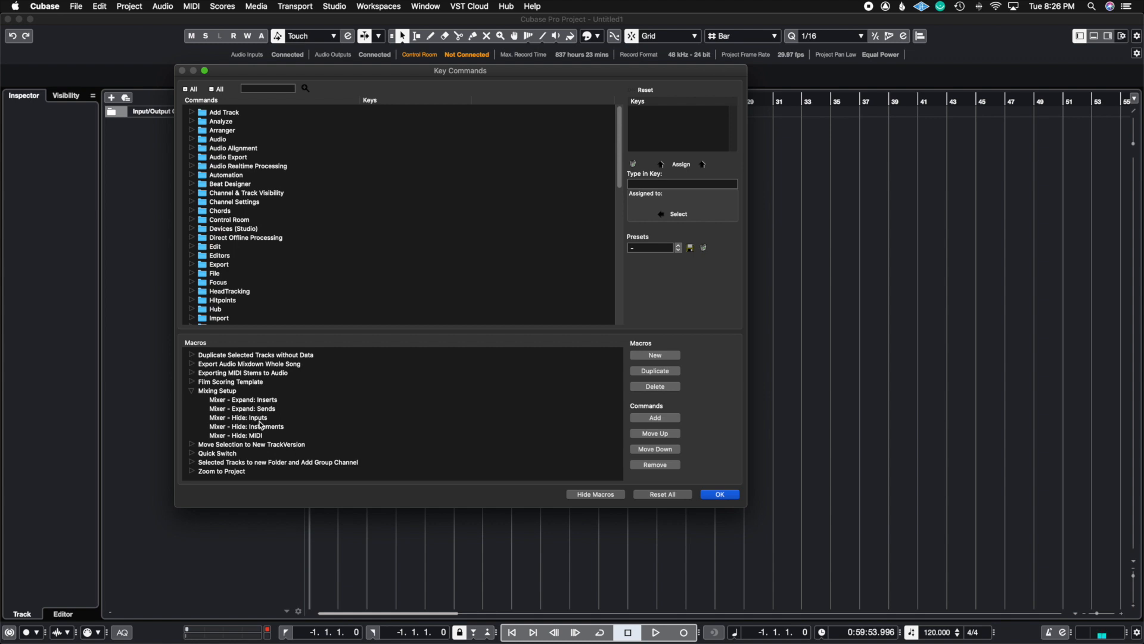
{"action": "left_click", "coordinate": [217, 391]}
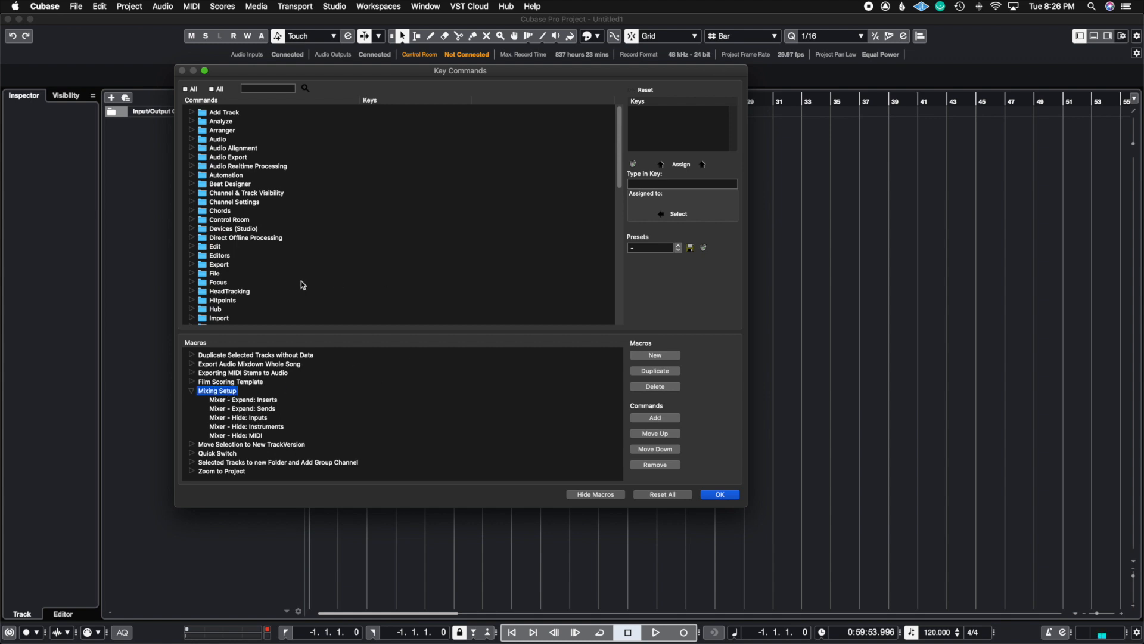
{"action": "mouse_move", "coordinate": [207, 259]}
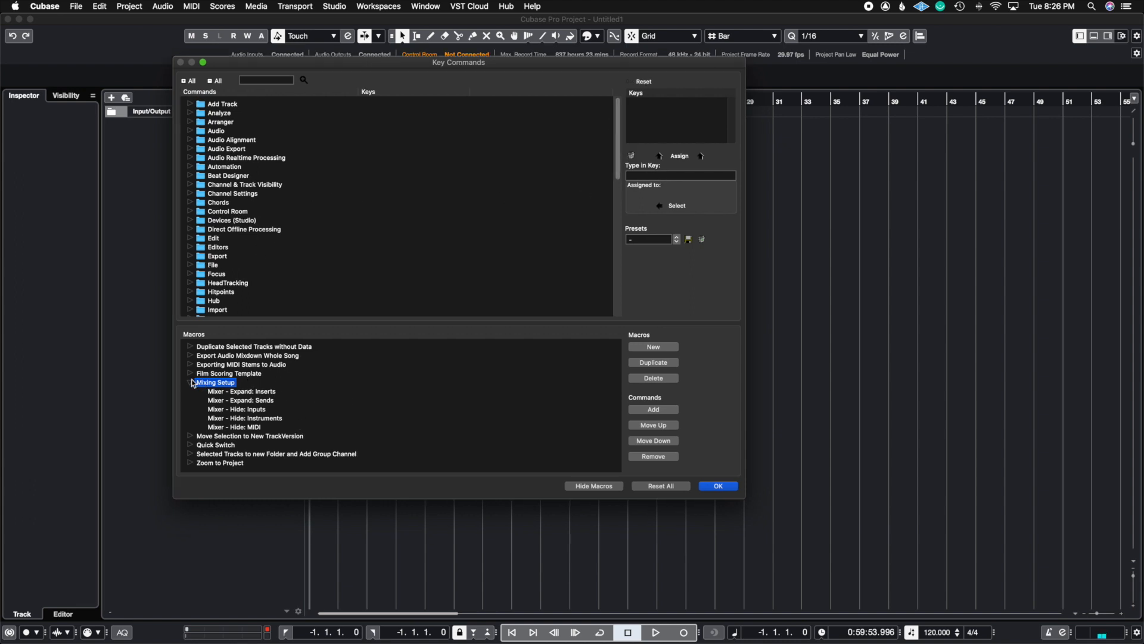
- Create a new macro, dismiss the duplicate-name alert and name it Mixing Setup 2
{"action": "left_click", "coordinate": [652, 347]}
{"action": "type", "text": "Mixing Sett"}
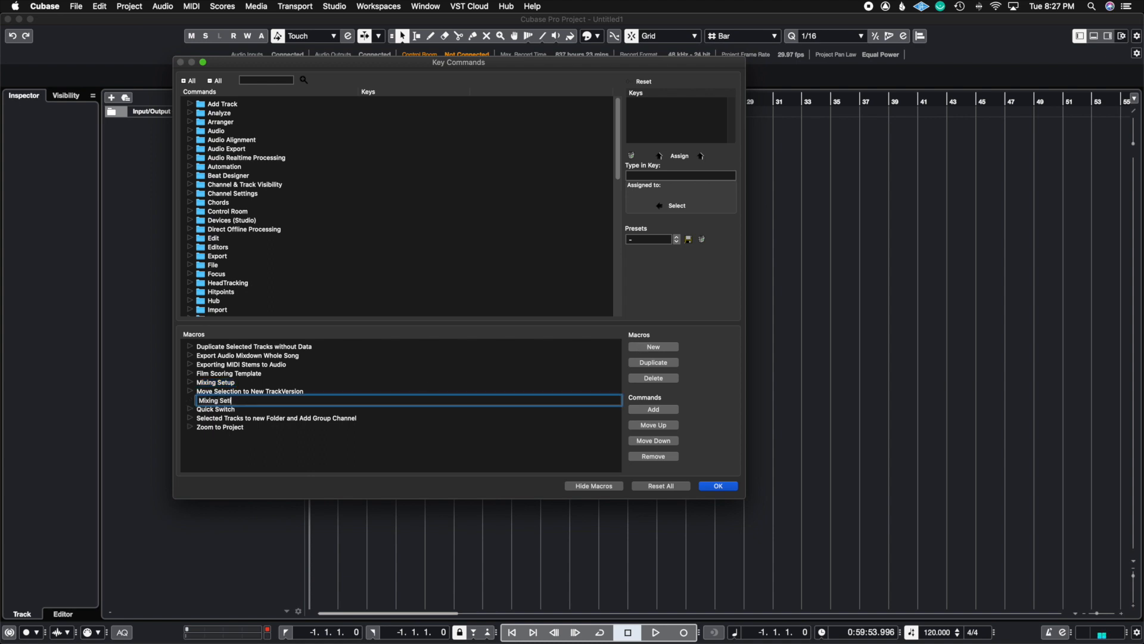
{"action": "key", "text": "Return"}
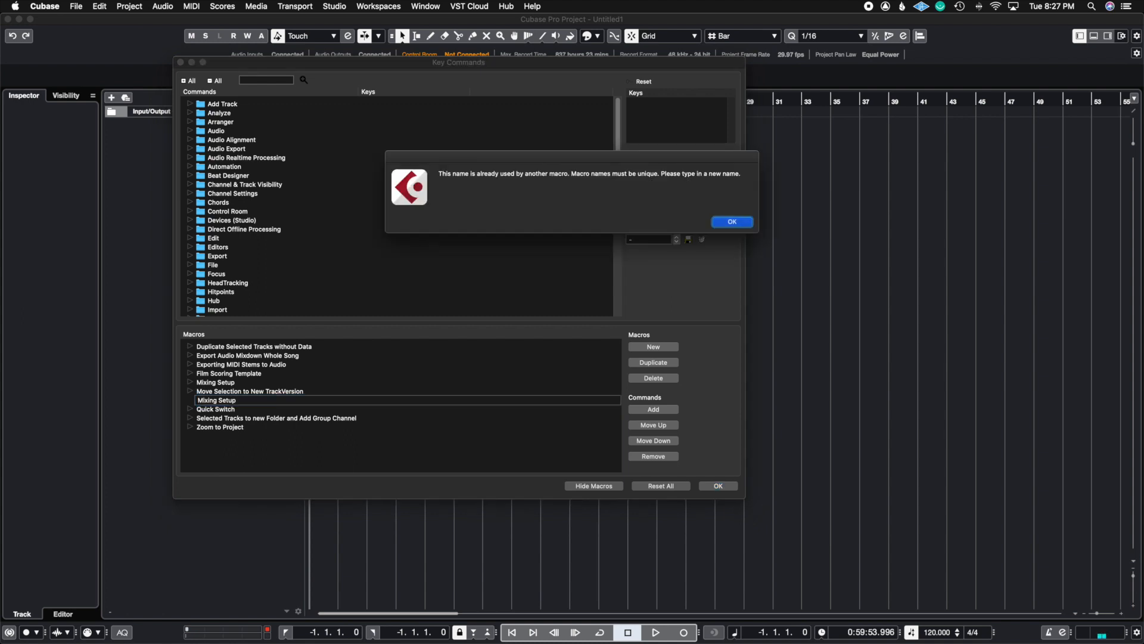
{"action": "left_click", "coordinate": [731, 221]}
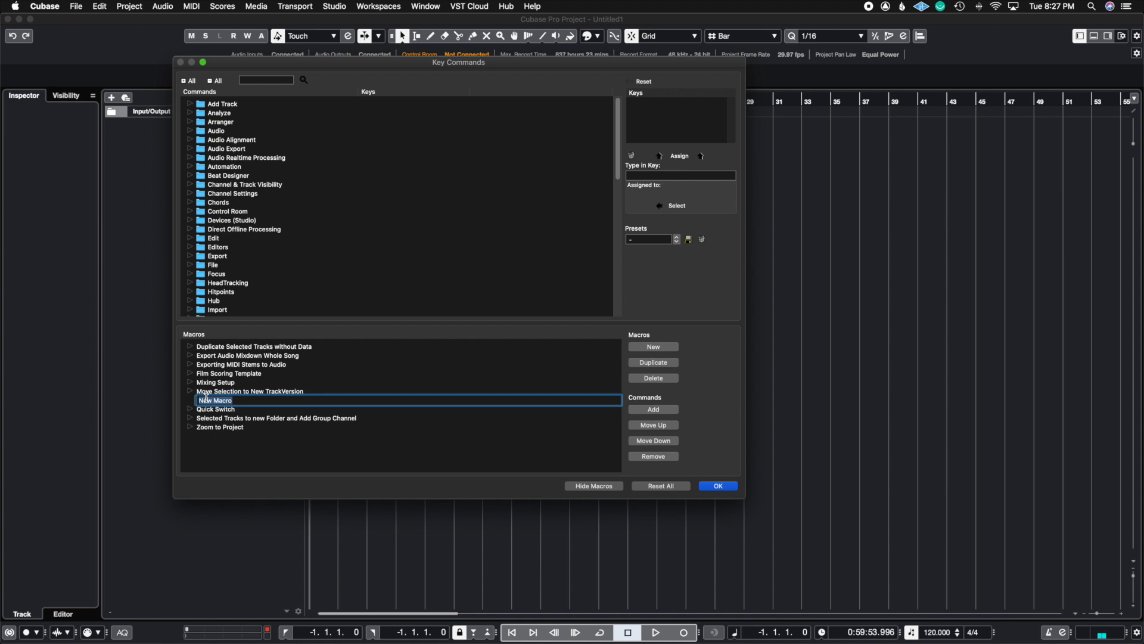
{"action": "type", "text": "Mixing Setup 2"}
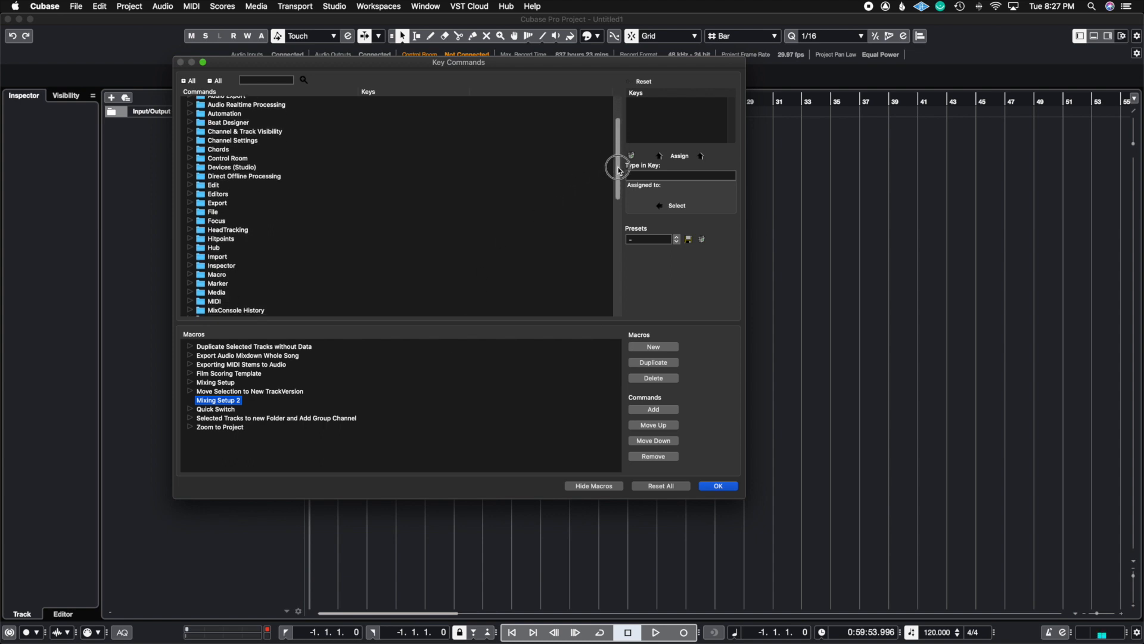
{"action": "scroll", "scroll_direction": "down", "scroll_amount": 3}
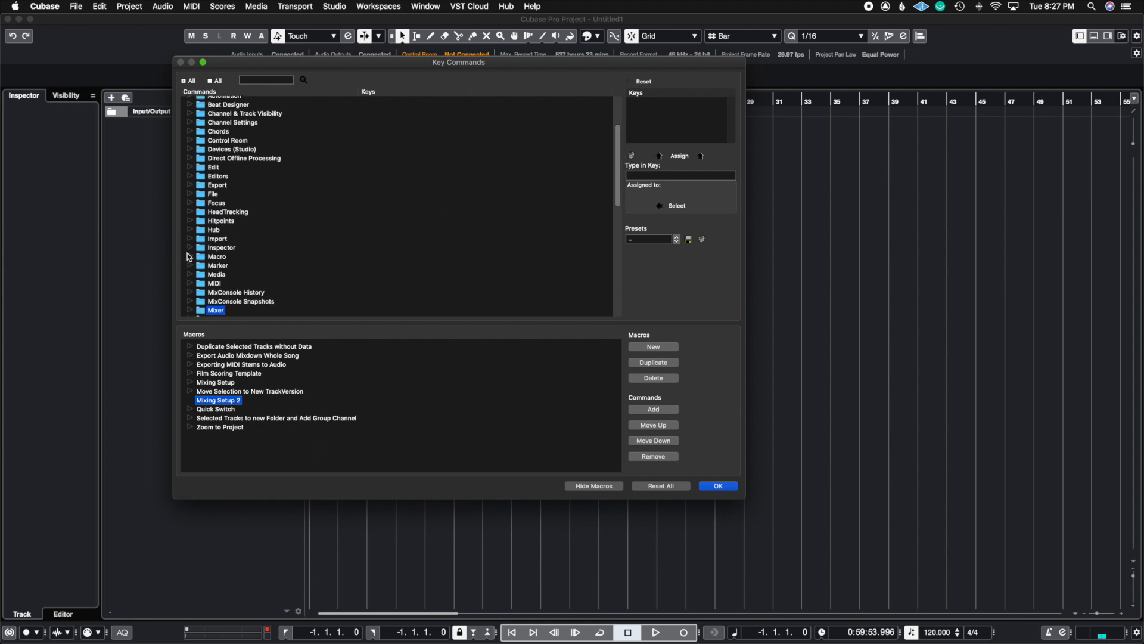
{"action": "left_click", "coordinate": [189, 256]}
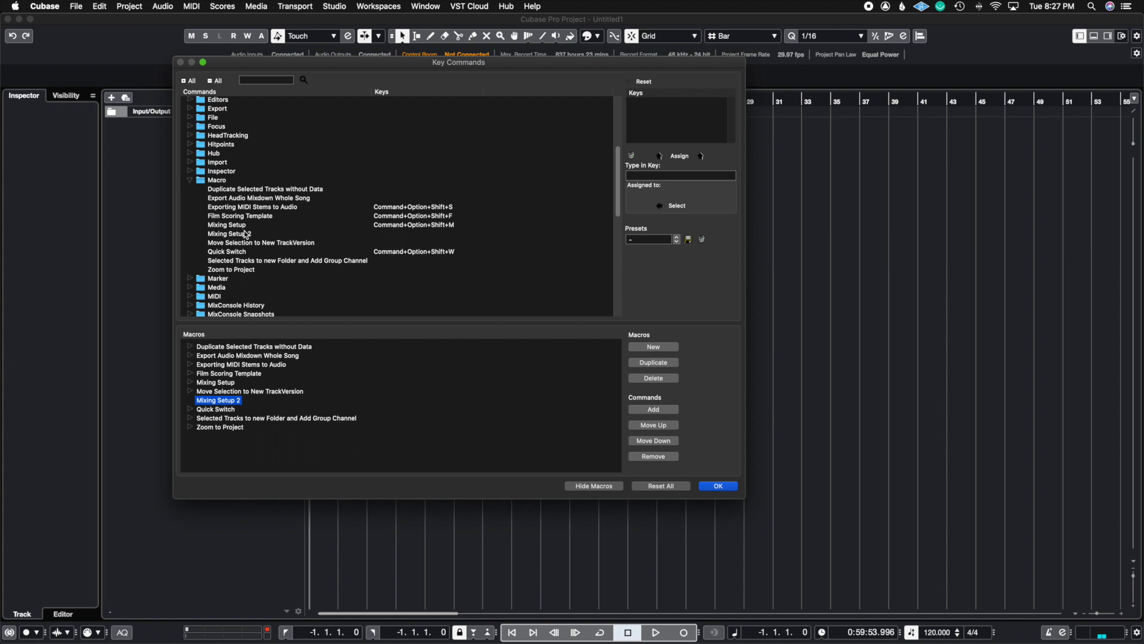
{"action": "left_click", "coordinate": [226, 224]}
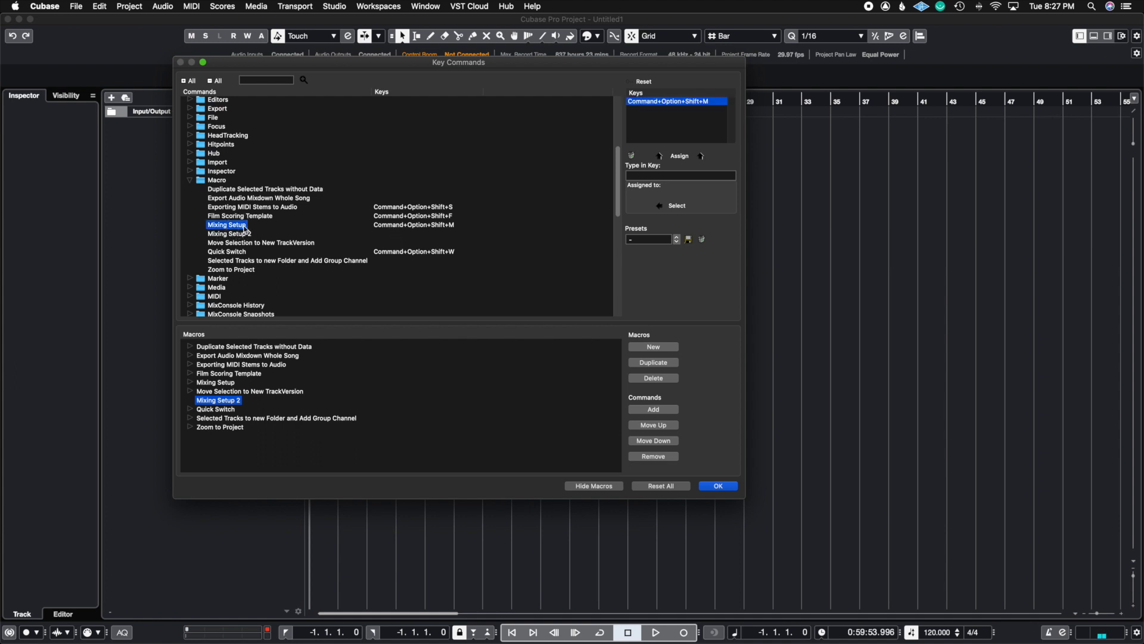
{"action": "mouse_move", "coordinate": [453, 233]}
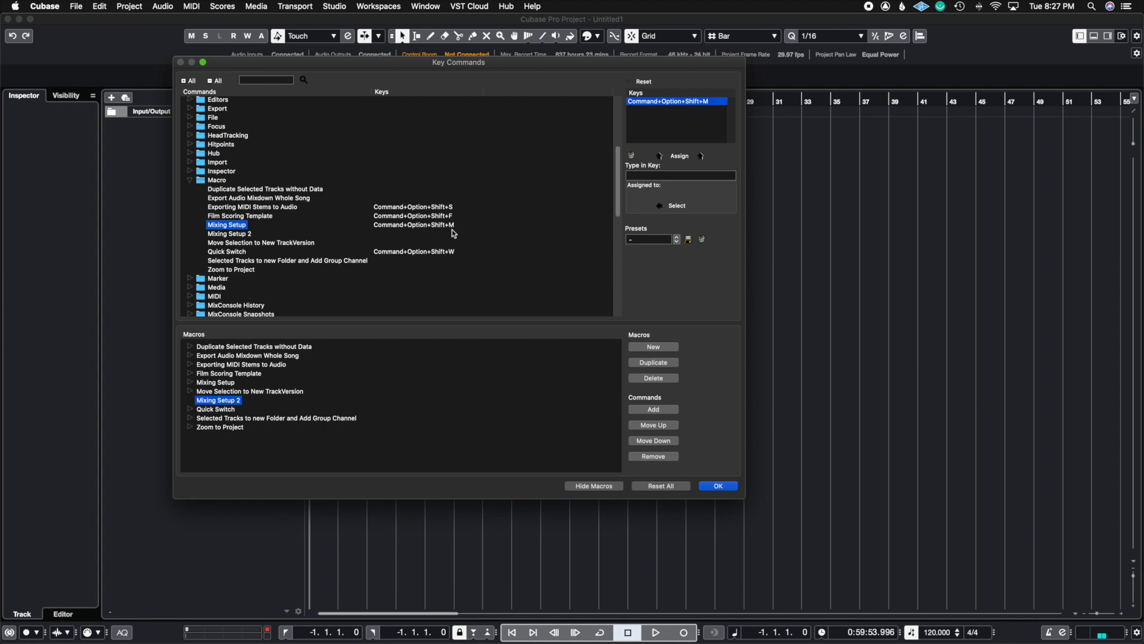
{"action": "mouse_move", "coordinate": [402, 232]}
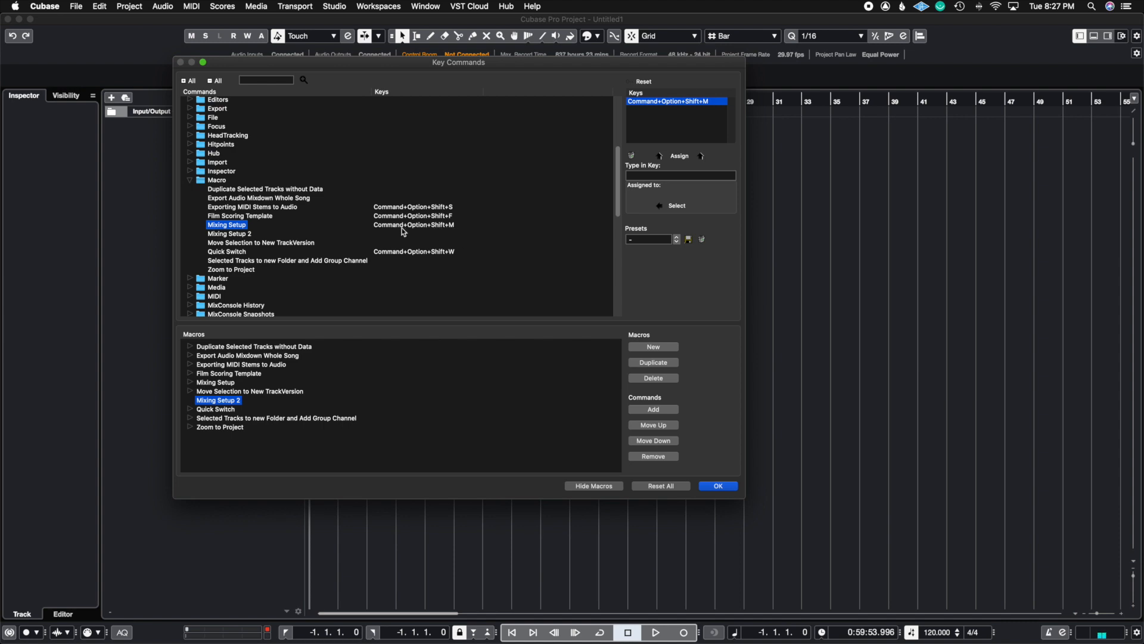
{"action": "mouse_move", "coordinate": [422, 231]}
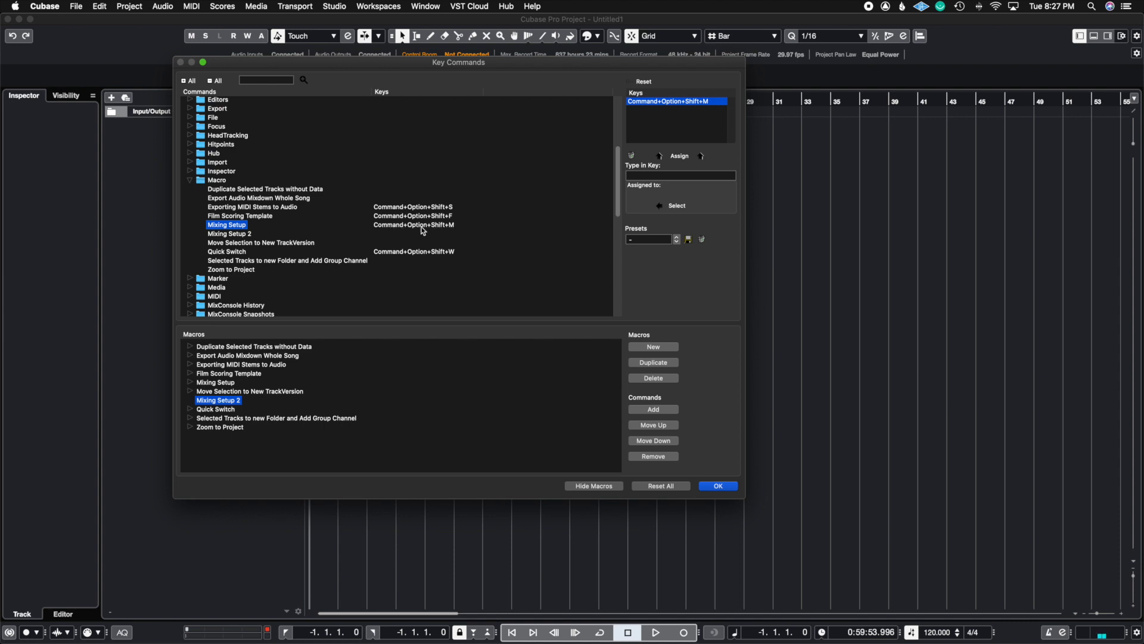
{"action": "mouse_move", "coordinate": [458, 232]}
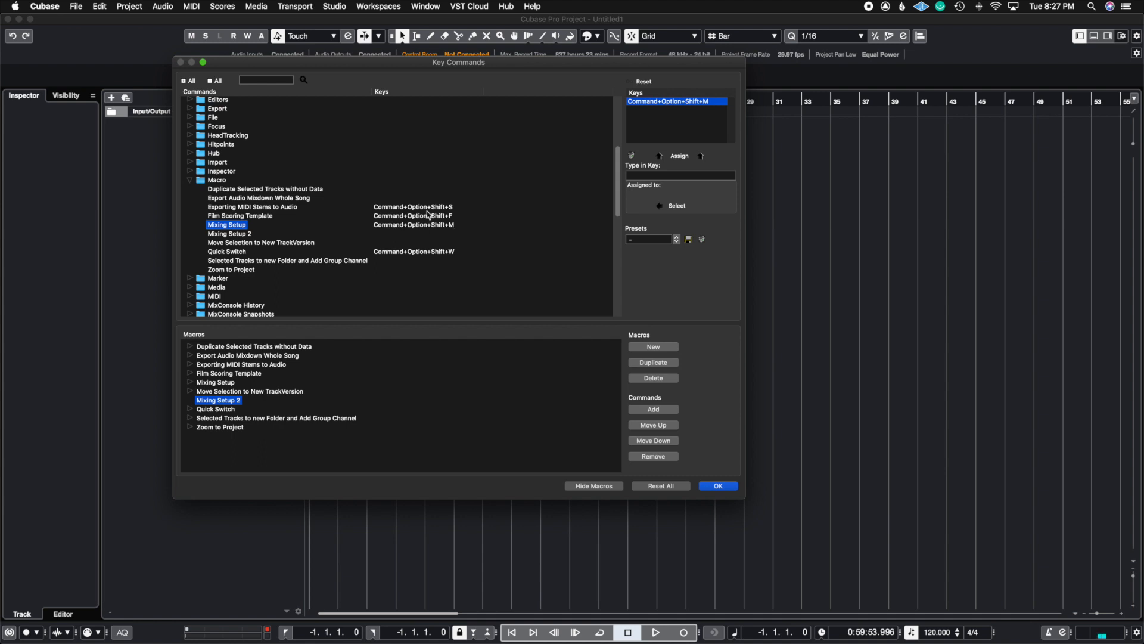
{"action": "mouse_move", "coordinate": [454, 236]}
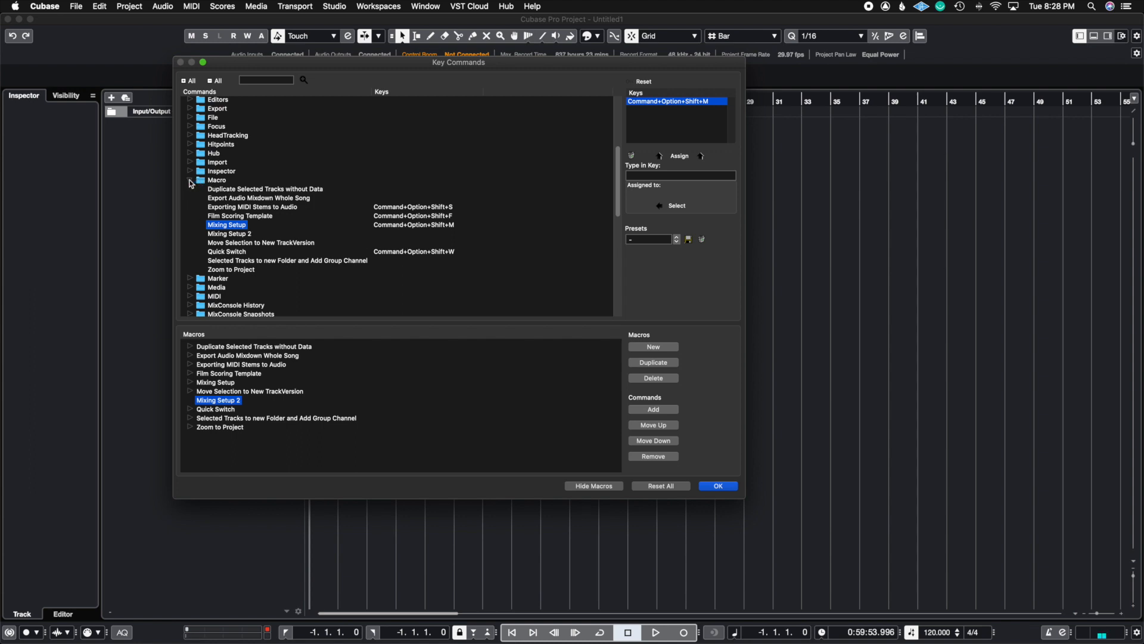
- Add Mixer Hide: Inputs and Hide: Instruments commands to Mixing Setup 2
{"action": "left_click", "coordinate": [190, 182]}
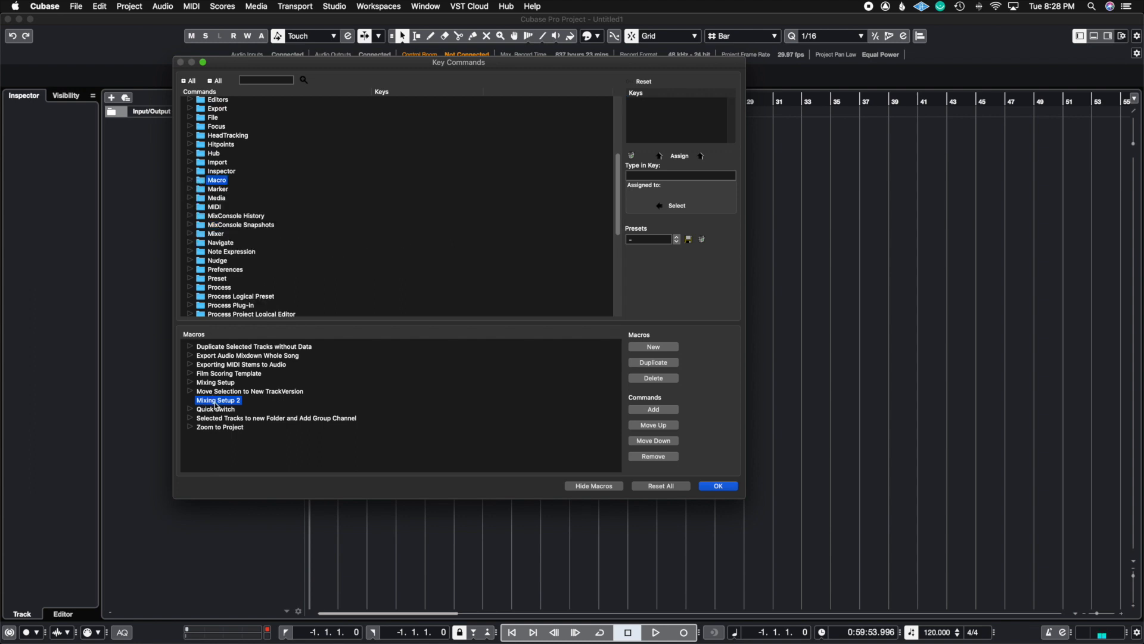
{"action": "scroll", "scroll_direction": "down", "scroll_amount": 3}
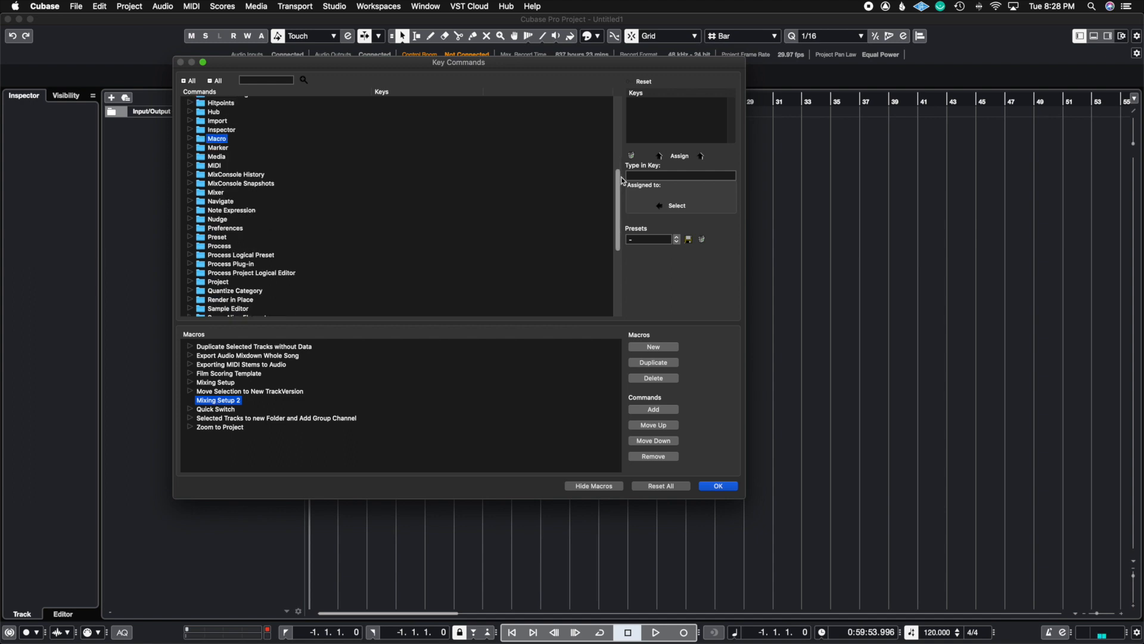
{"action": "mouse_move", "coordinate": [206, 202]}
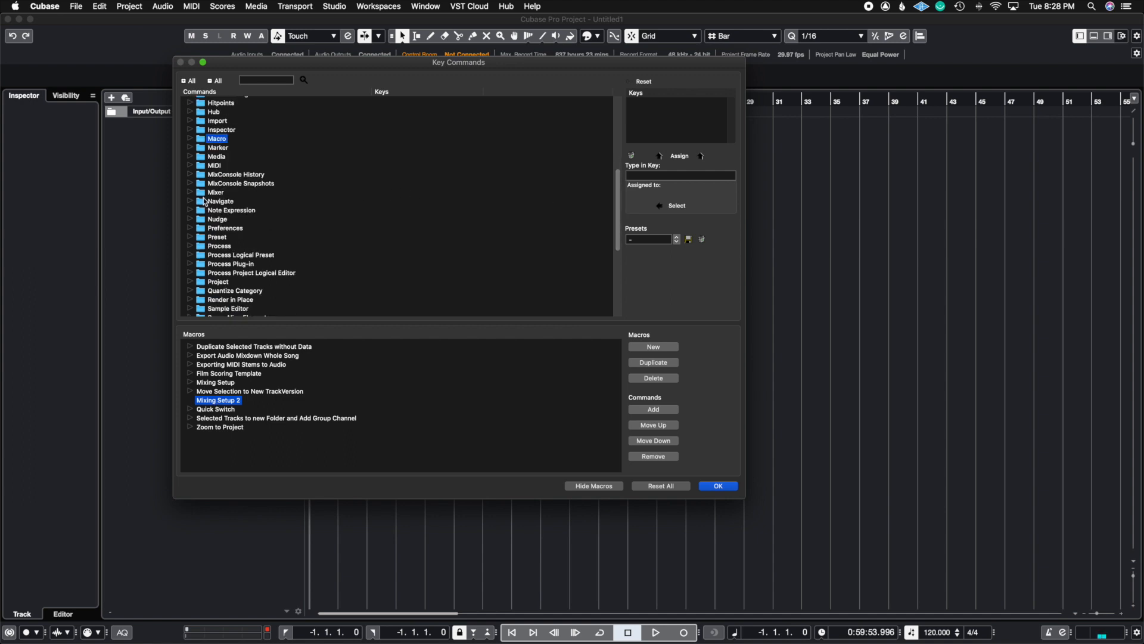
{"action": "left_click", "coordinate": [191, 191]}
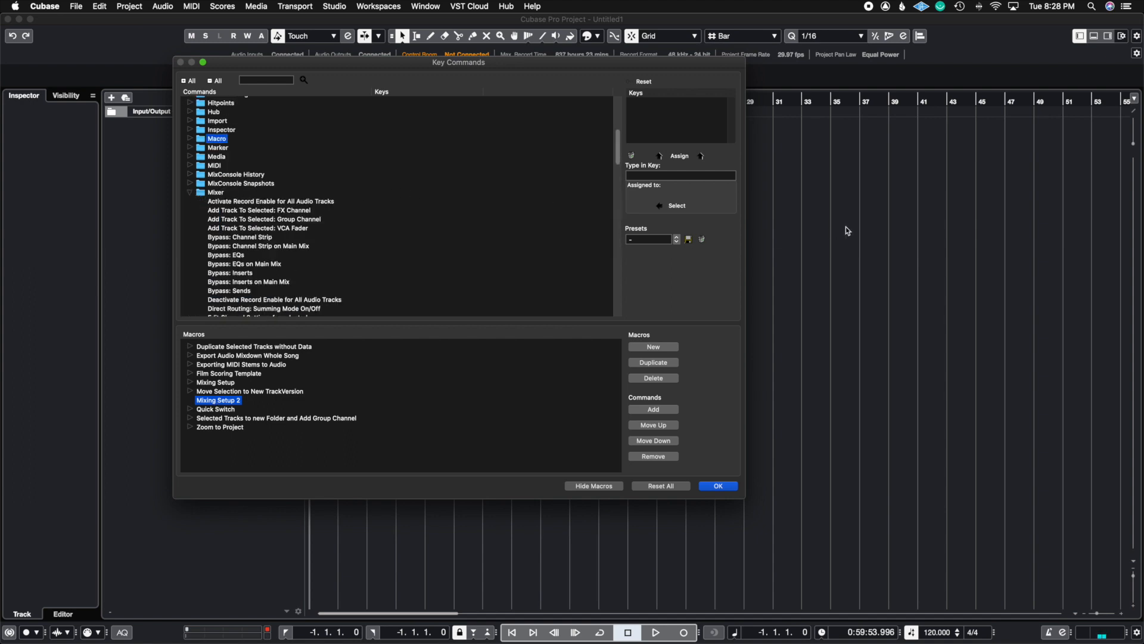
{"action": "scroll", "scroll_direction": "down", "scroll_amount": 3}
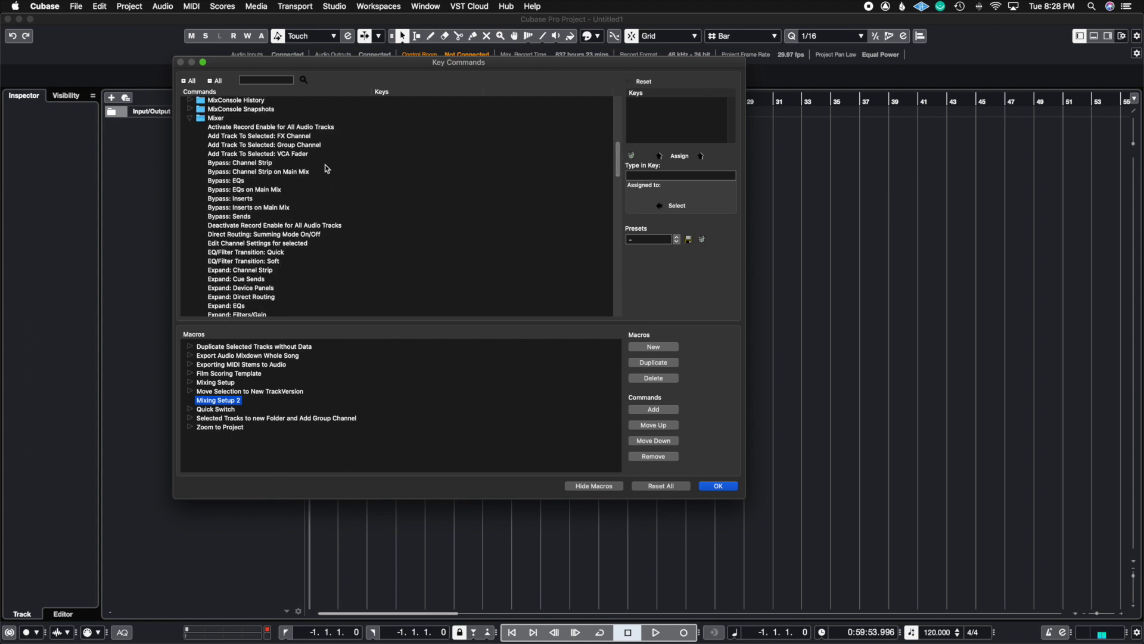
{"action": "mouse_move", "coordinate": [611, 155]}
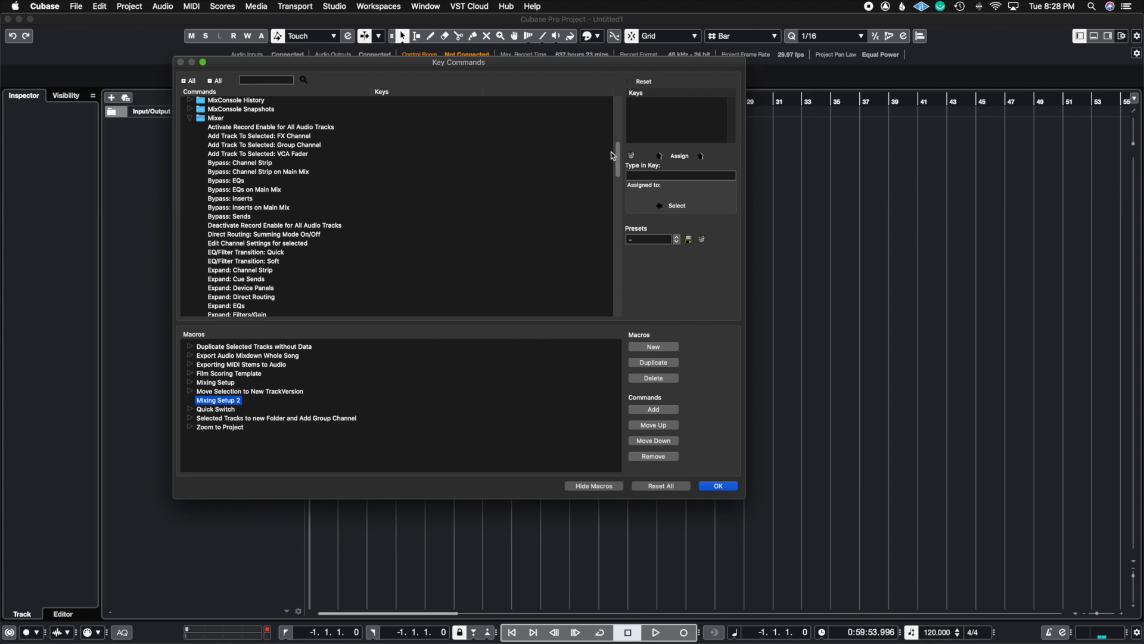
{"action": "scroll", "scroll_direction": "down", "scroll_amount": 3}
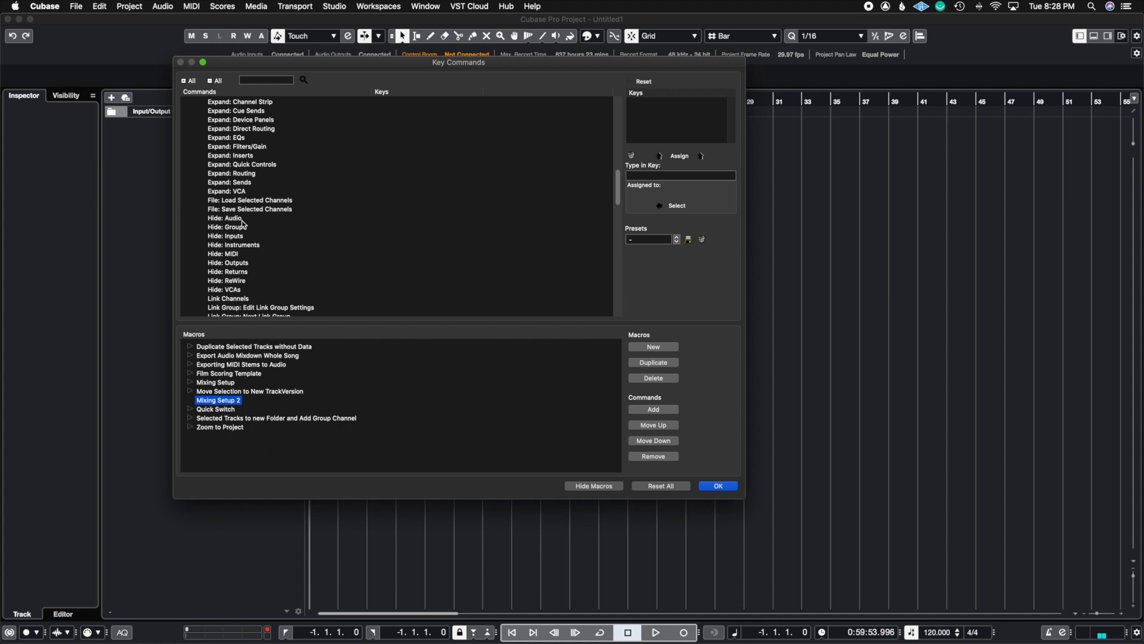
{"action": "left_click", "coordinate": [225, 236]}
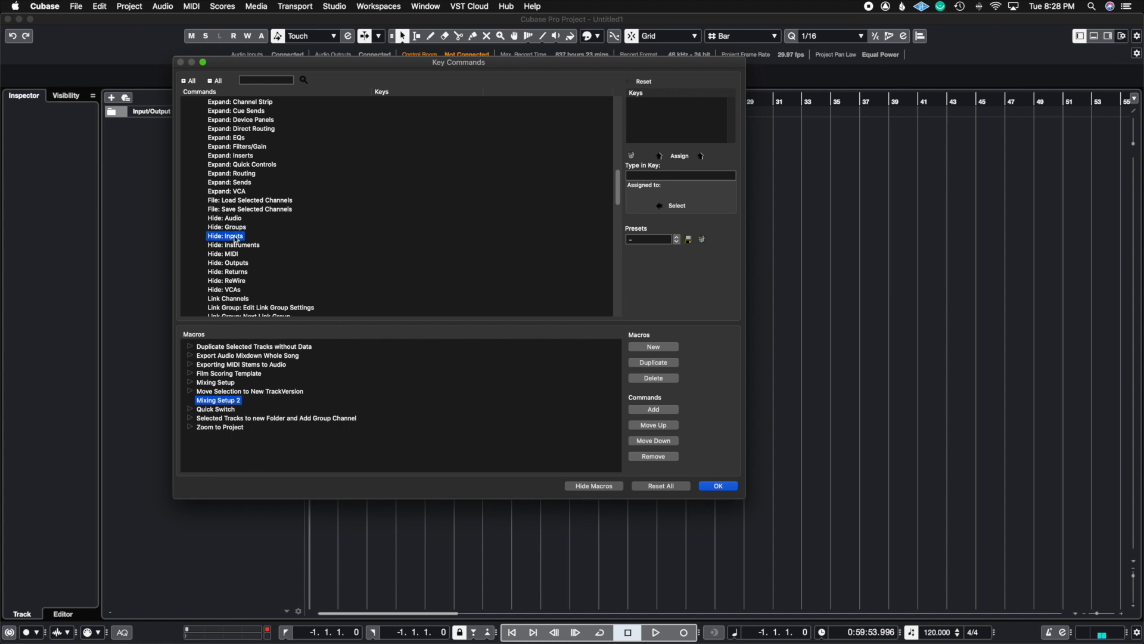
{"action": "mouse_move", "coordinate": [663, 404]}
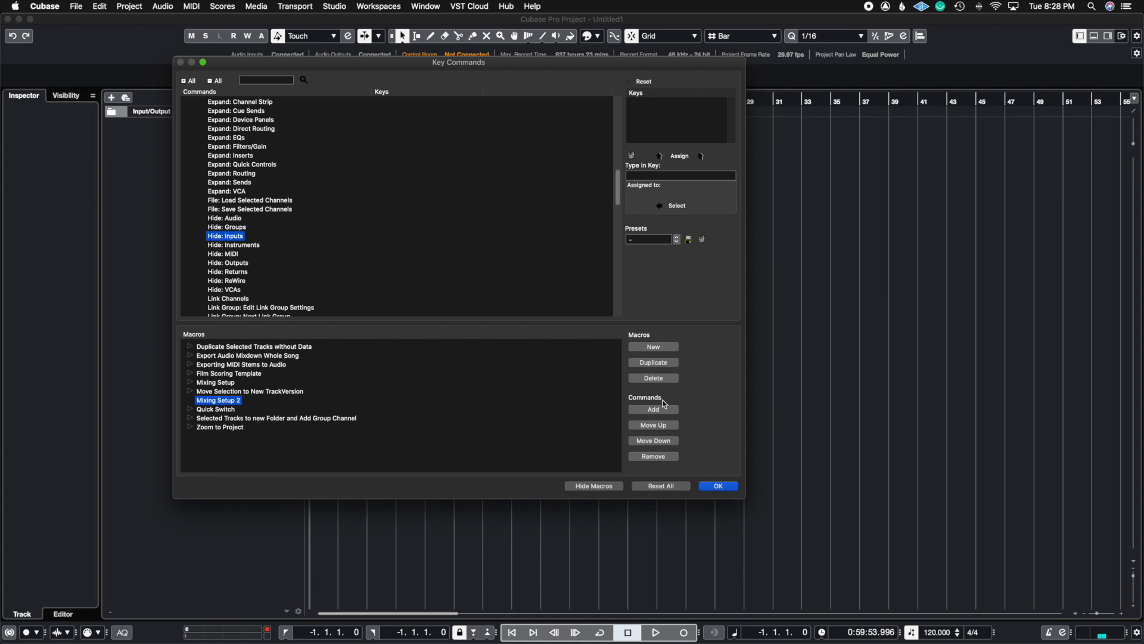
{"action": "left_click", "coordinate": [652, 409]}
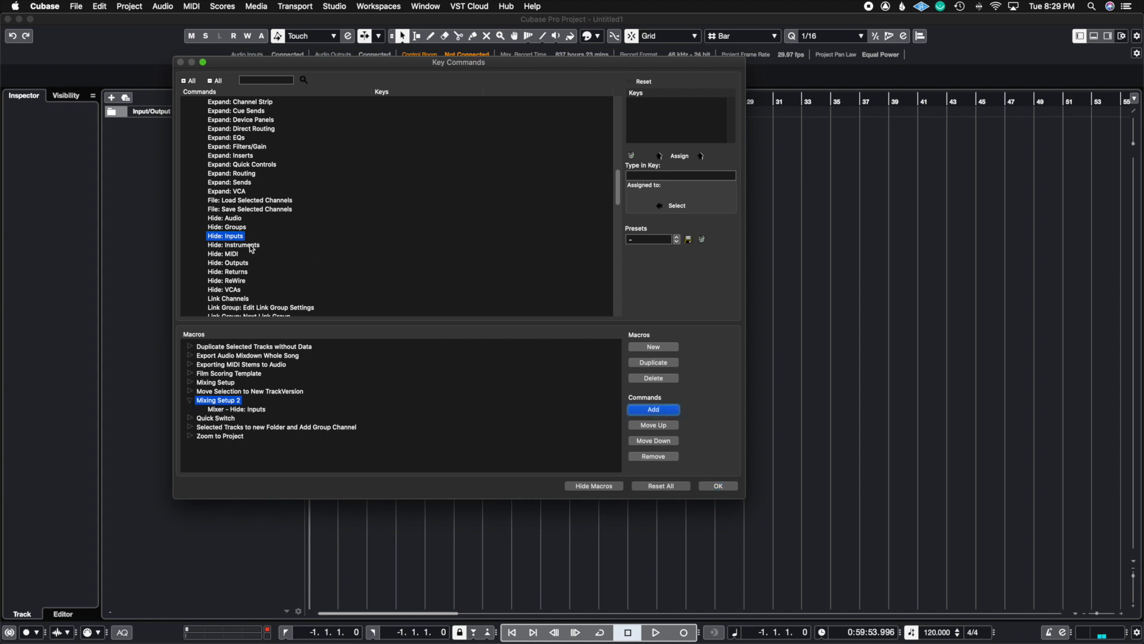
{"action": "left_click", "coordinate": [232, 244]}
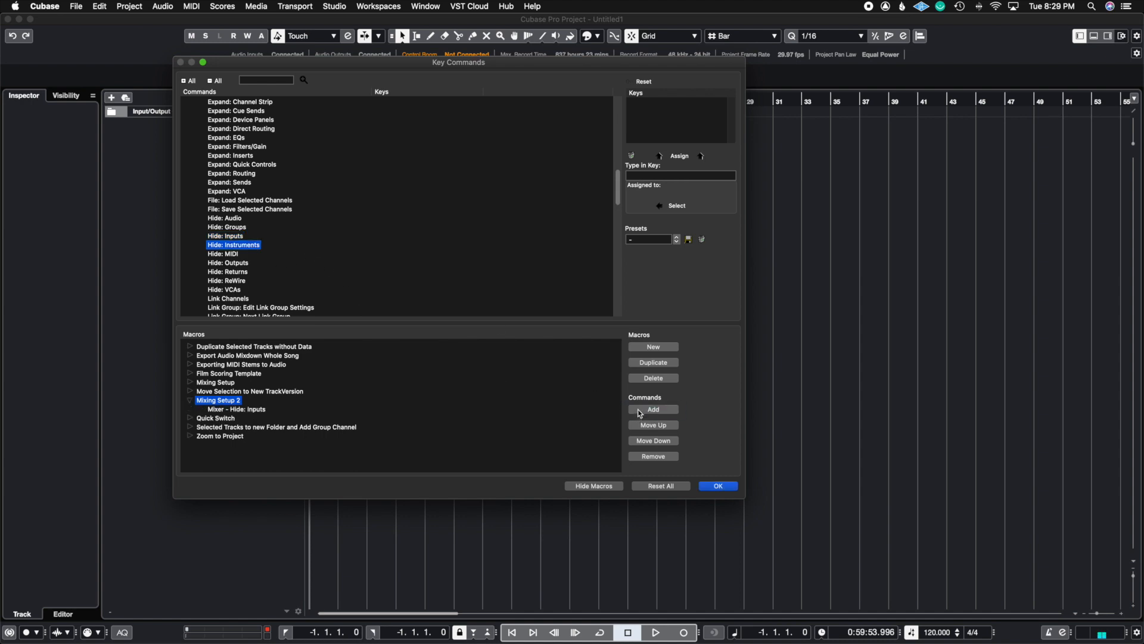
{"action": "left_click", "coordinate": [652, 409]}
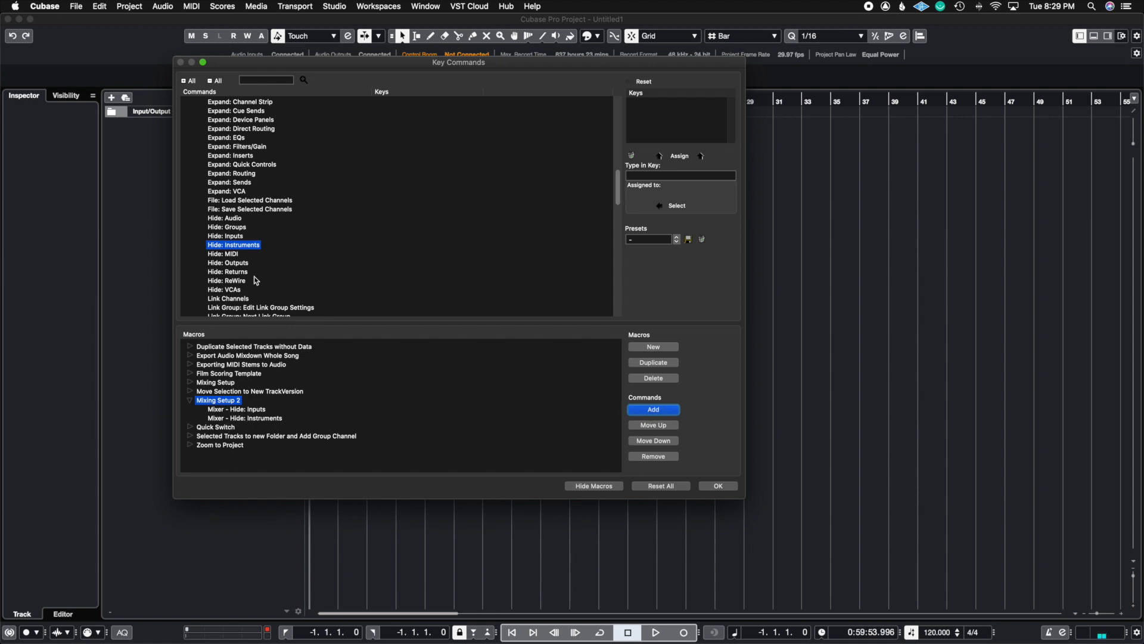
{"action": "mouse_move", "coordinate": [264, 258]}
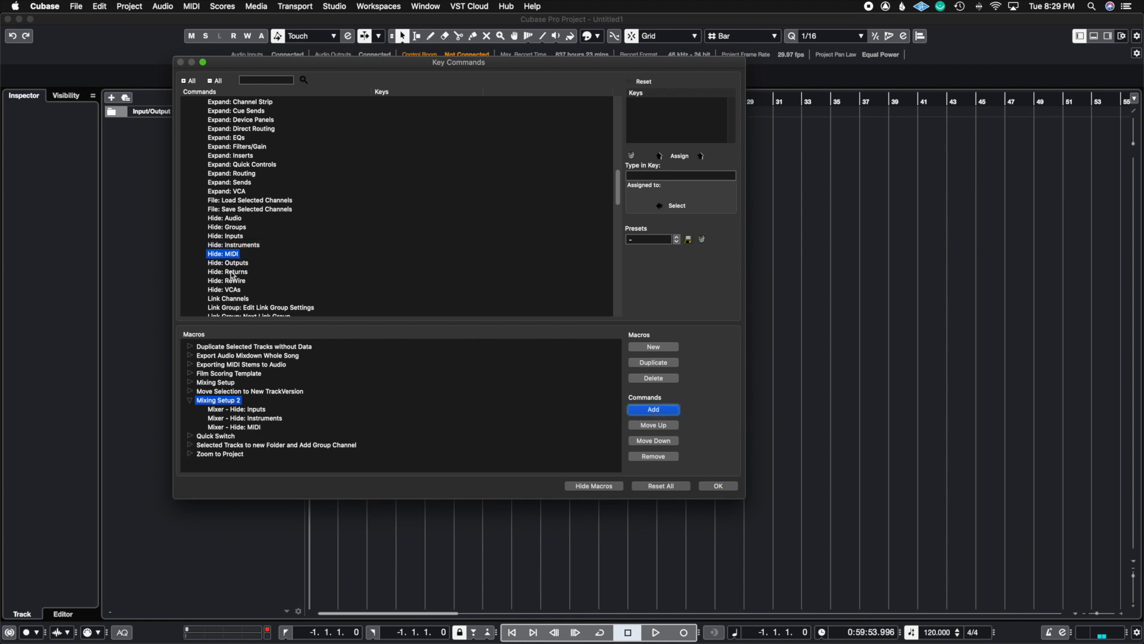
{"action": "mouse_move", "coordinate": [252, 316]}
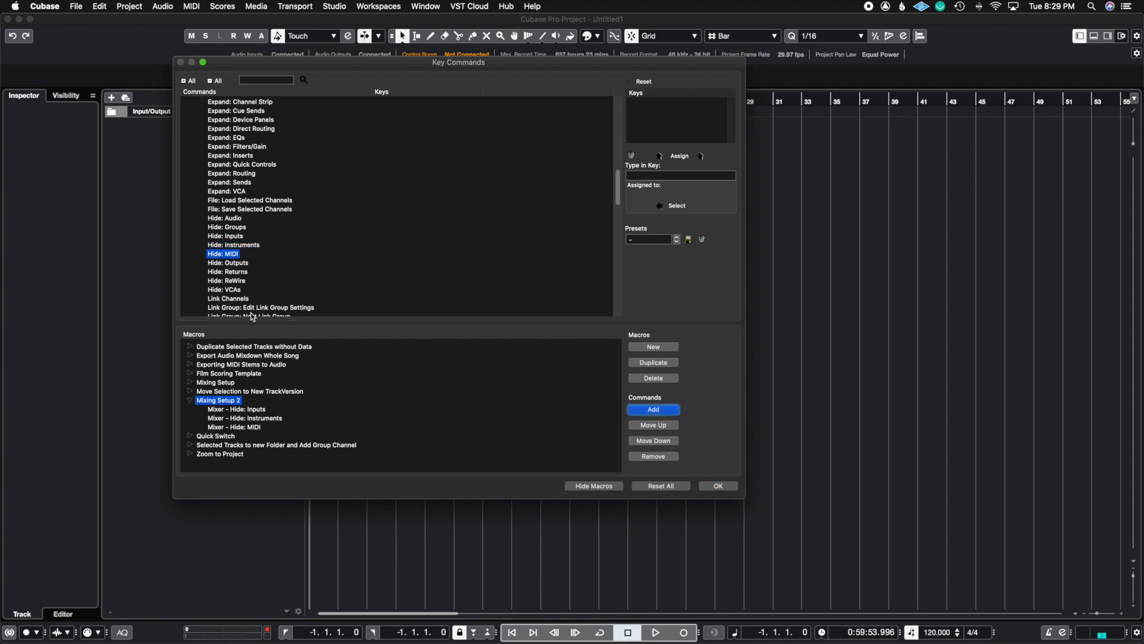
{"action": "mouse_move", "coordinate": [243, 180]}
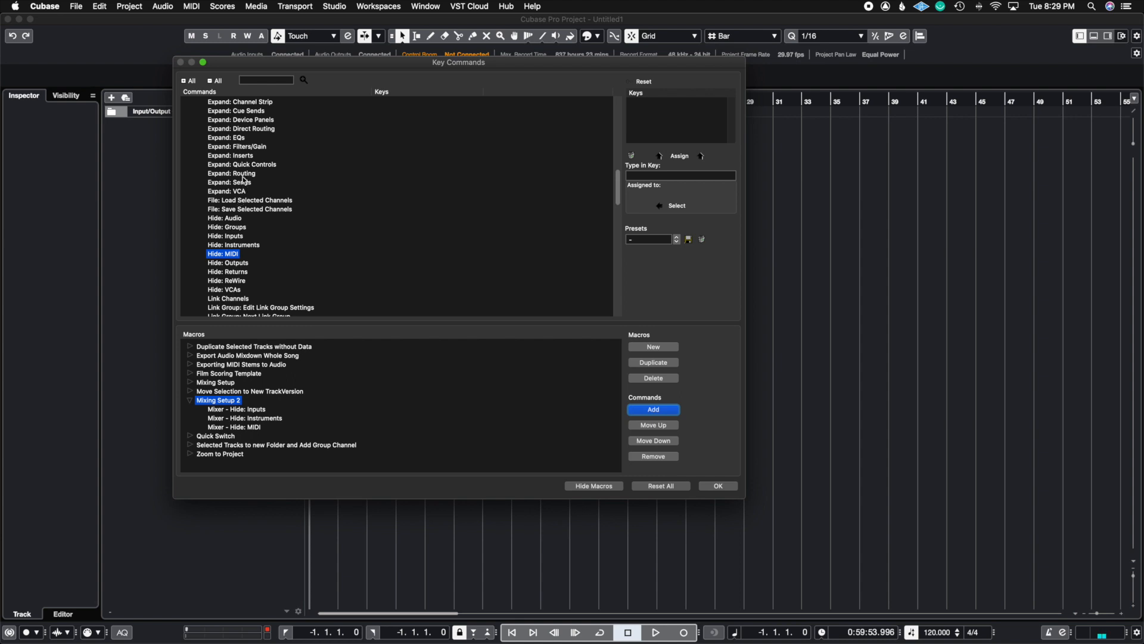
- Add Mixer Expand: Routing and Expand: Sends commands to Mixing Setup 2
{"action": "left_click", "coordinate": [232, 173]}
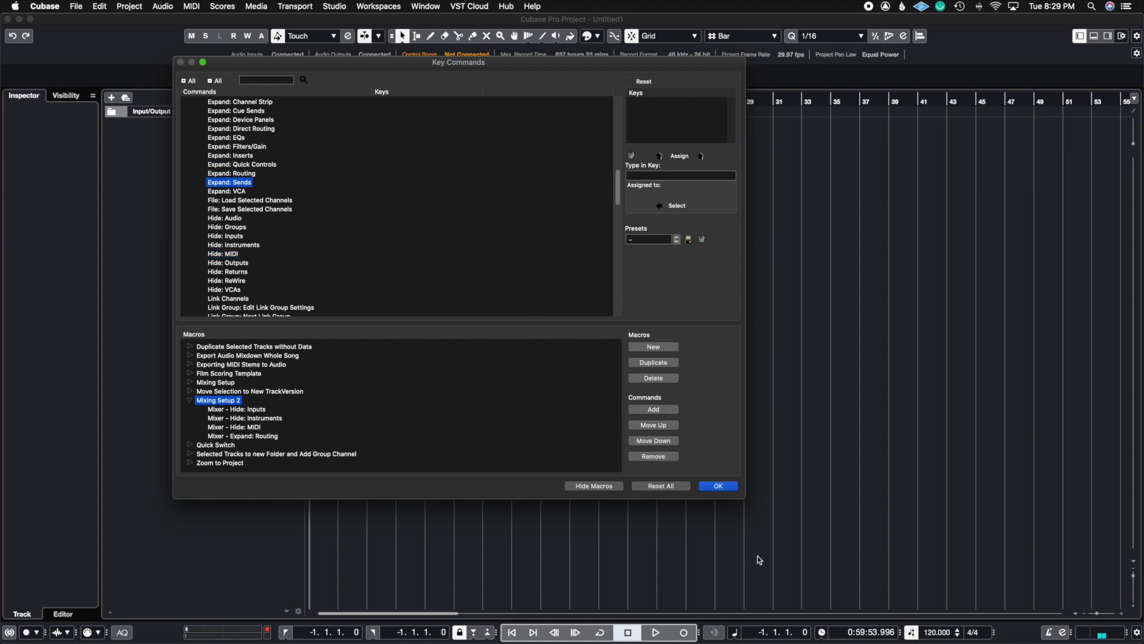
{"action": "left_click", "coordinate": [652, 409]}
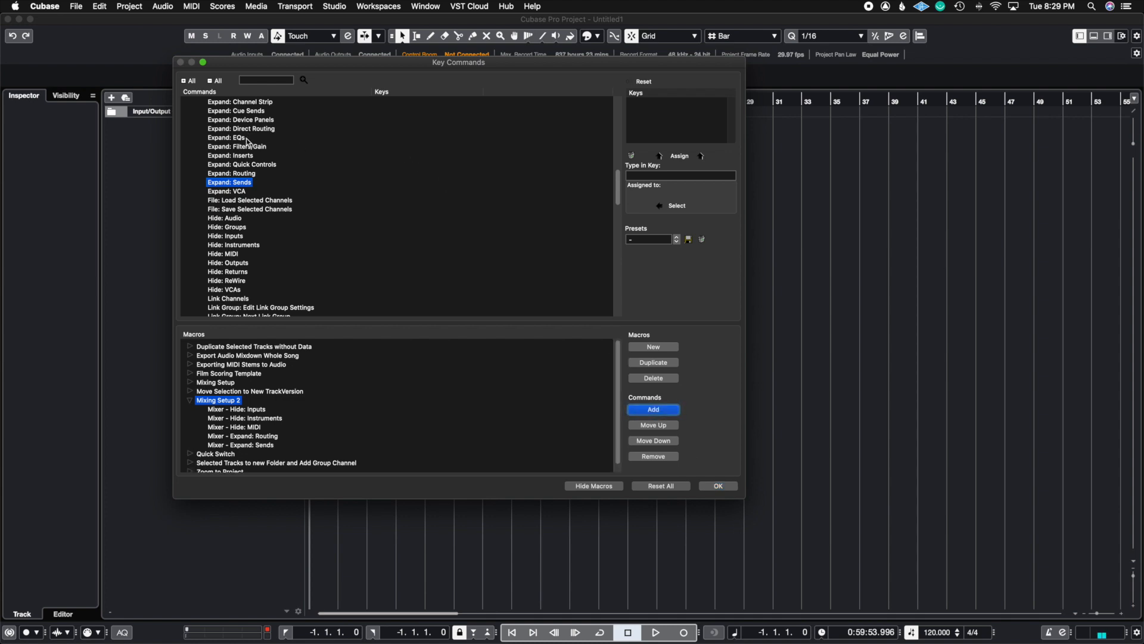
{"action": "left_click", "coordinate": [652, 408]}
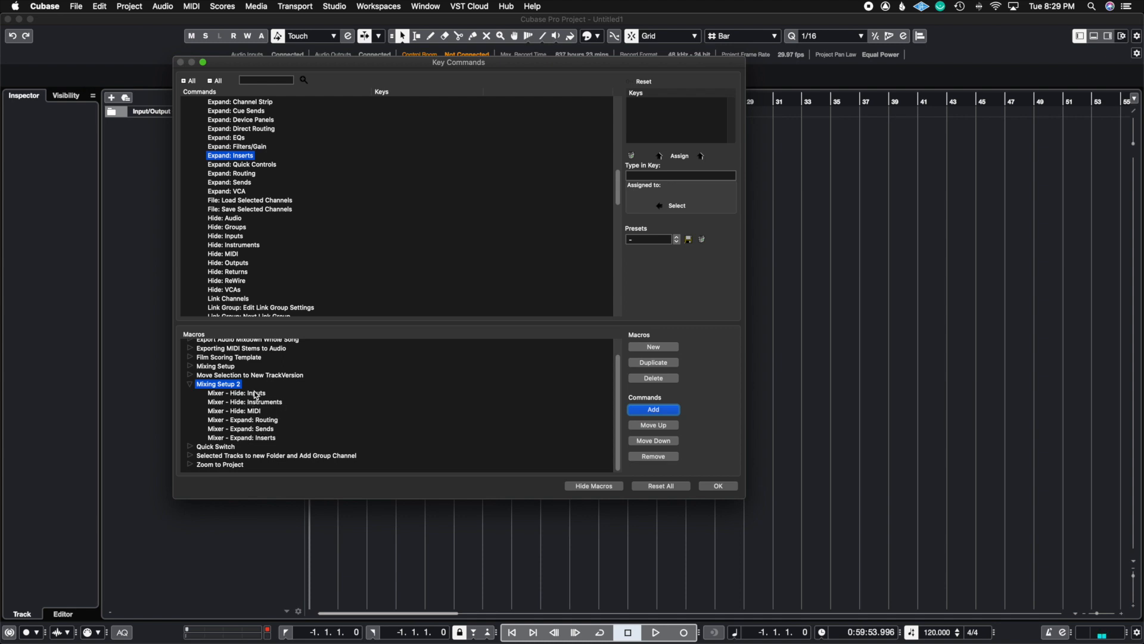
{"action": "mouse_move", "coordinate": [247, 394]}
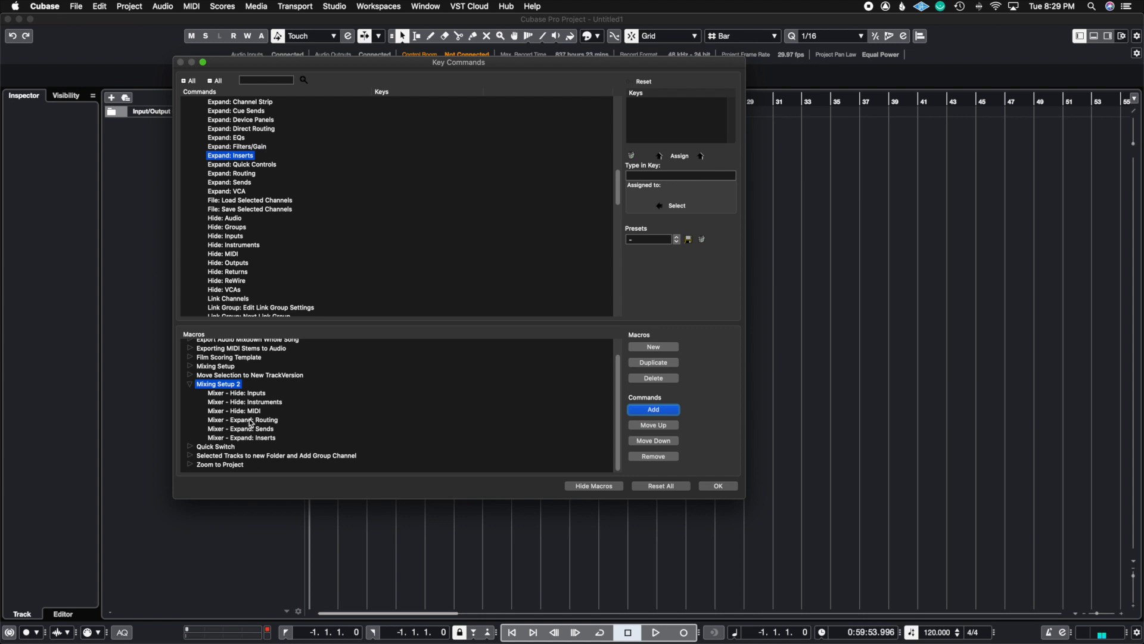
{"action": "mouse_move", "coordinate": [253, 413]}
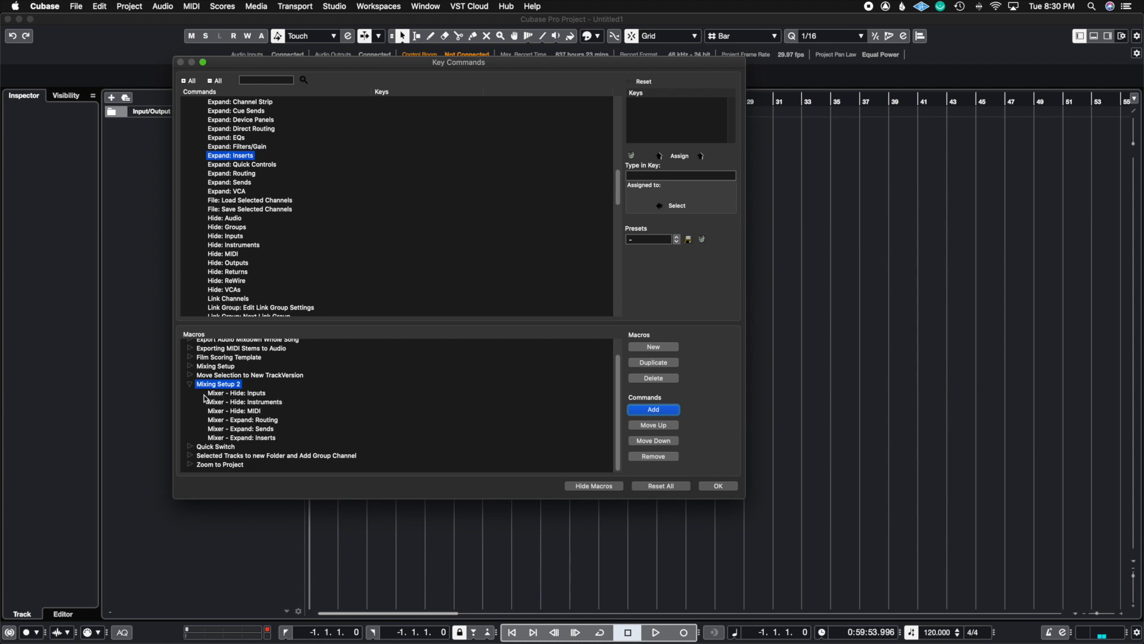
{"action": "mouse_move", "coordinate": [257, 416]}
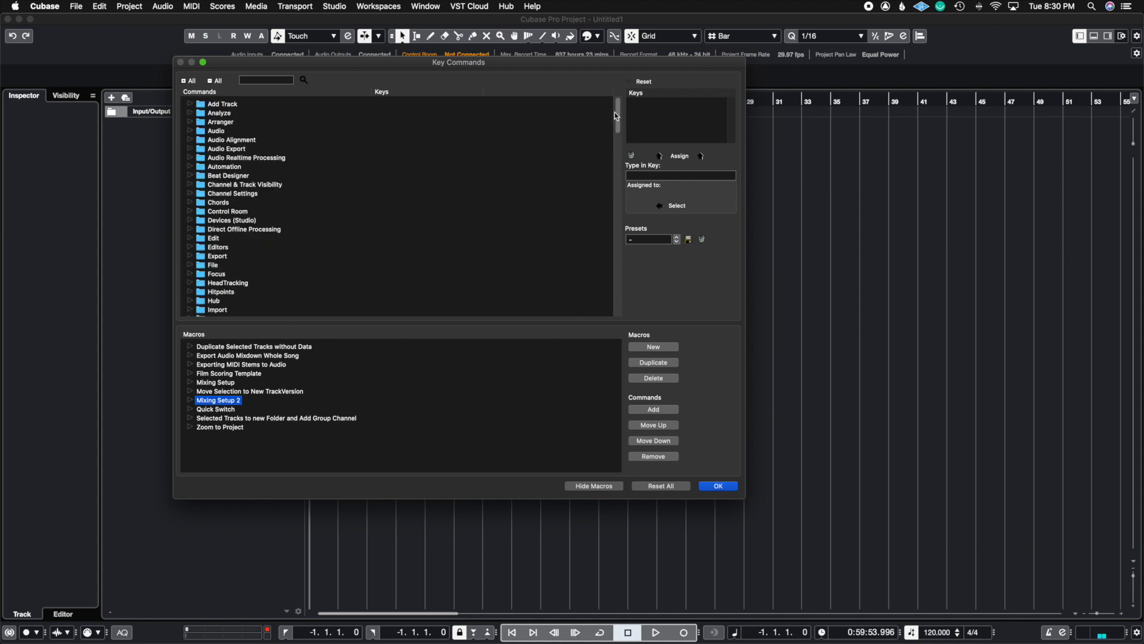
- Assign the shortcut Command+Option+Shift+T to the Mixing Setup 2 macro
{"action": "left_click", "coordinate": [189, 190]}
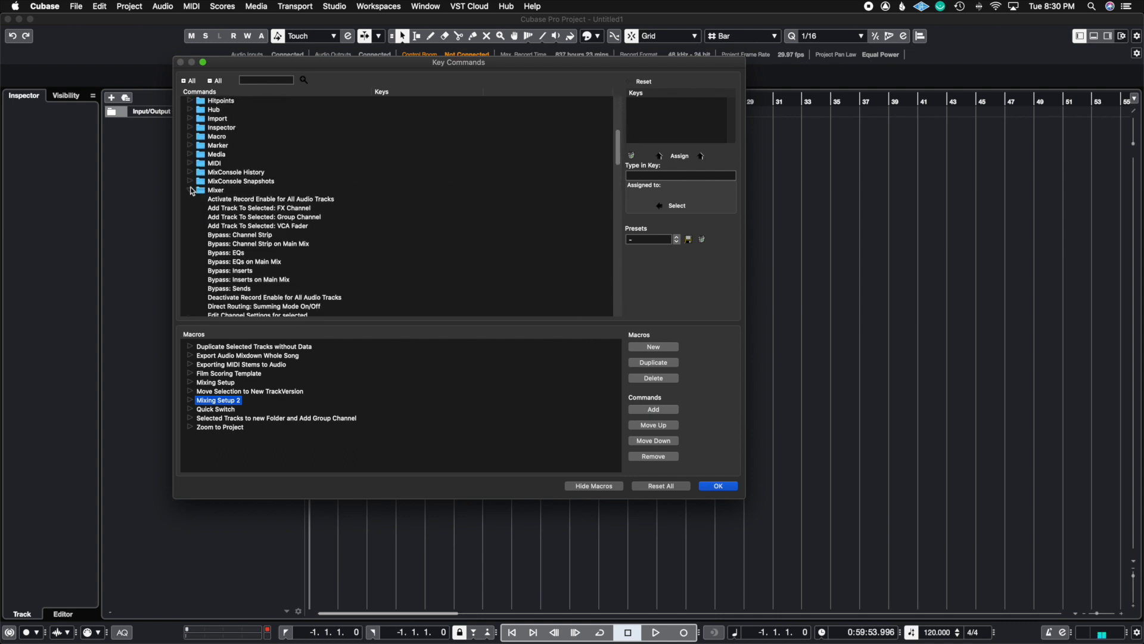
{"action": "left_click", "coordinate": [189, 136]}
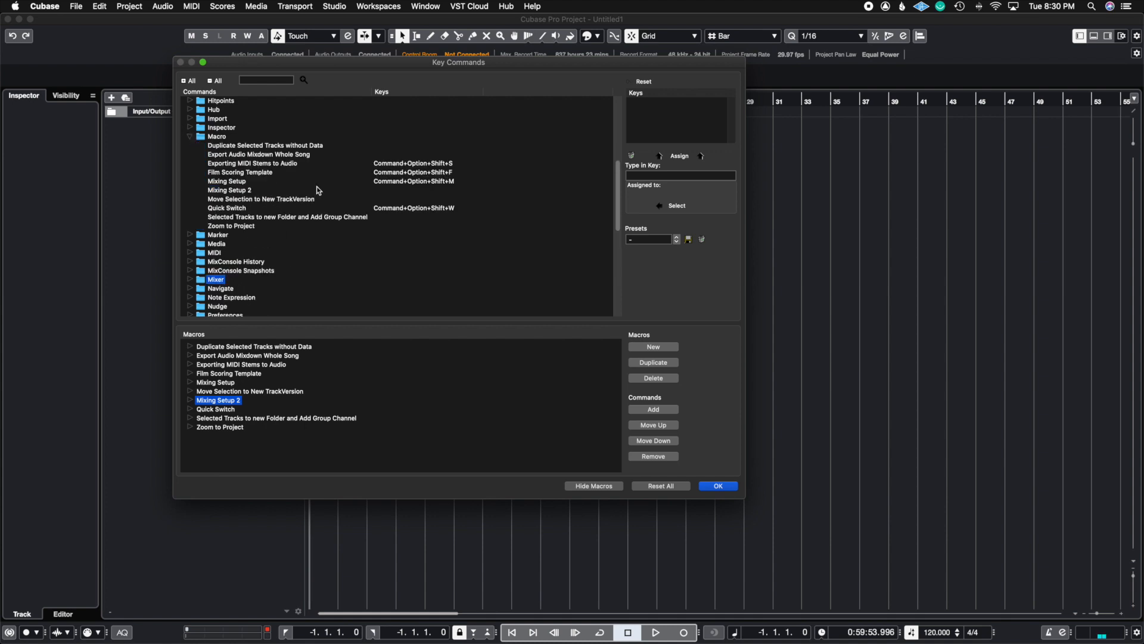
{"action": "mouse_move", "coordinate": [243, 192]}
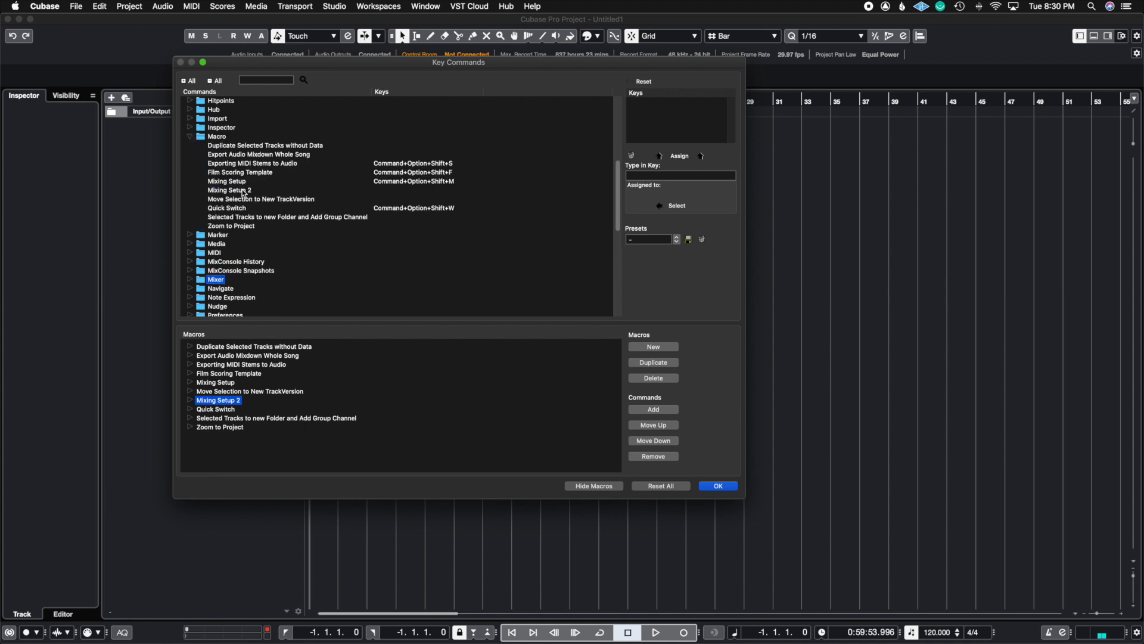
{"action": "left_click", "coordinate": [229, 190]}
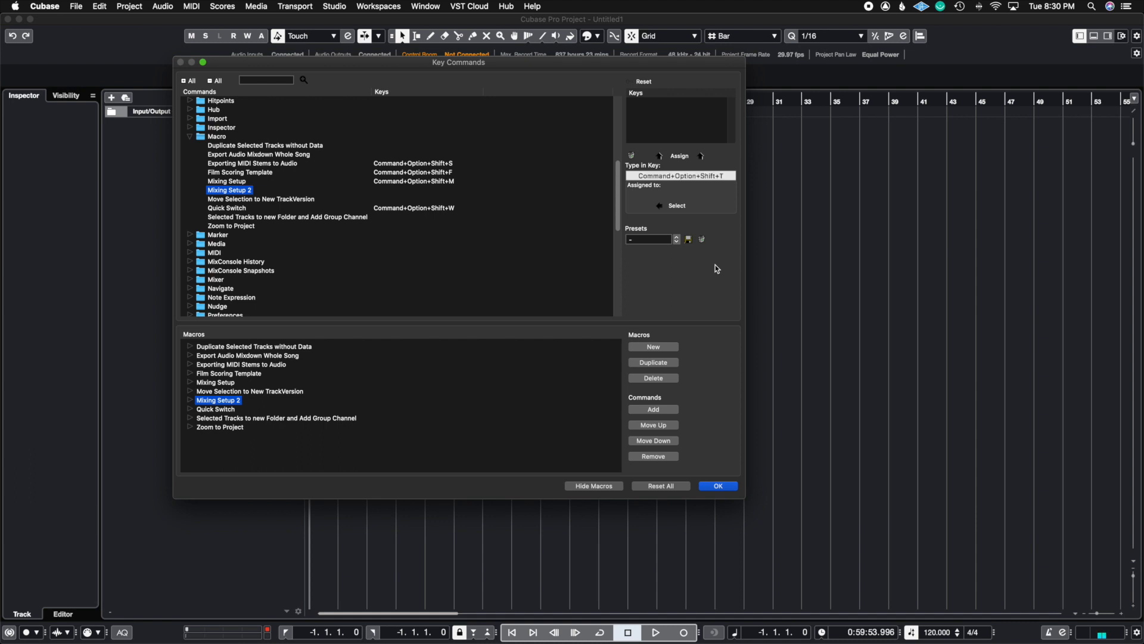
{"action": "mouse_move", "coordinate": [664, 193]}
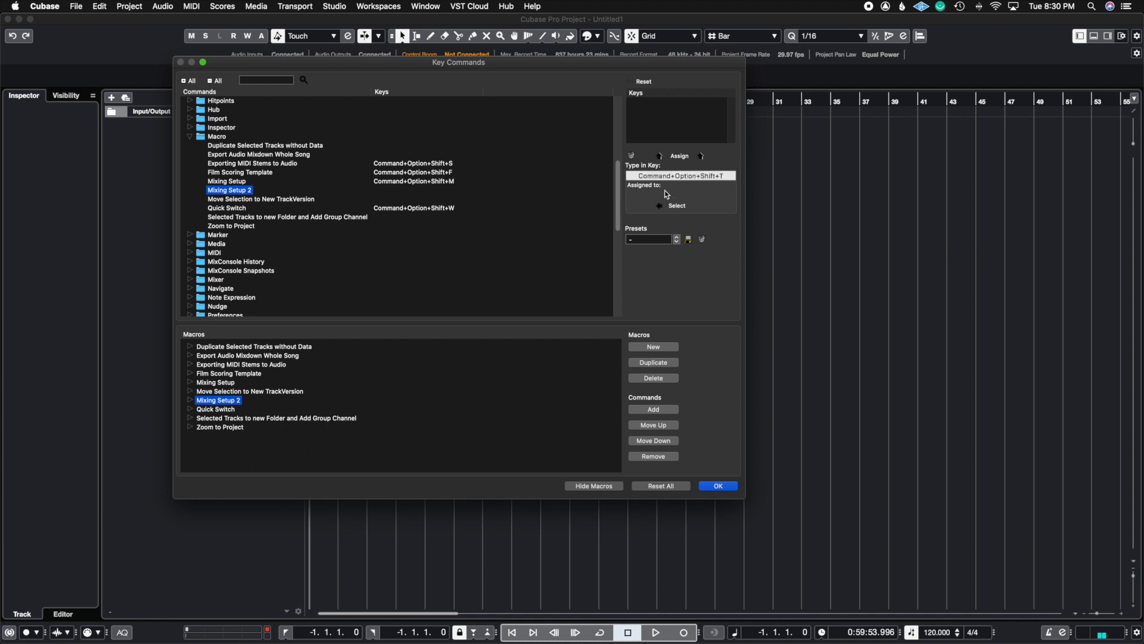
{"action": "mouse_move", "coordinate": [639, 193]}
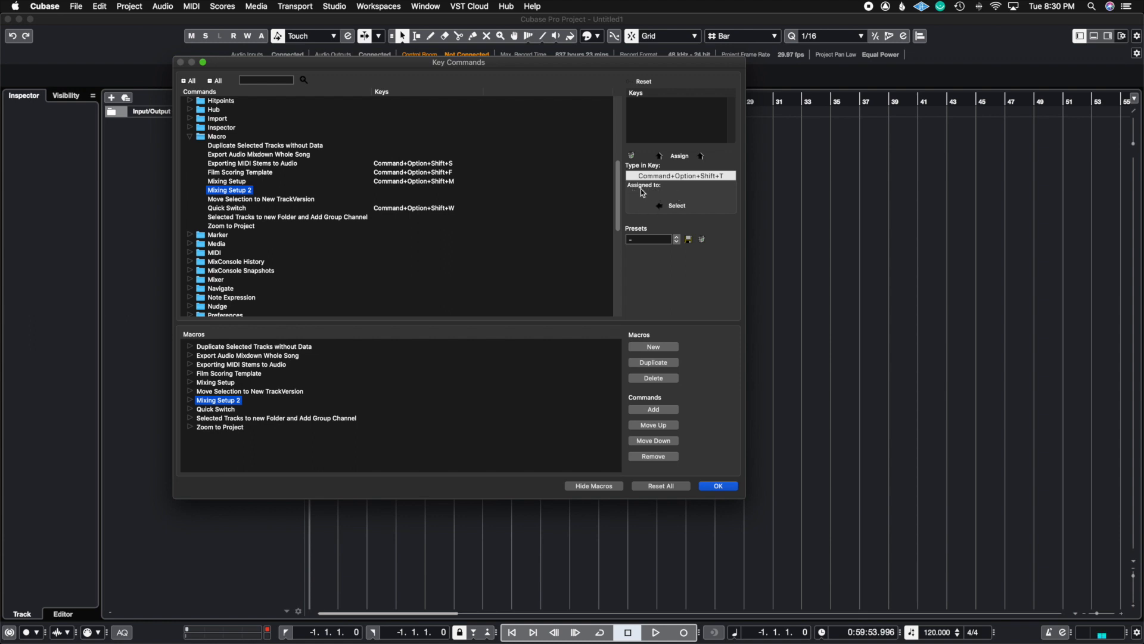
{"action": "mouse_move", "coordinate": [678, 178]}
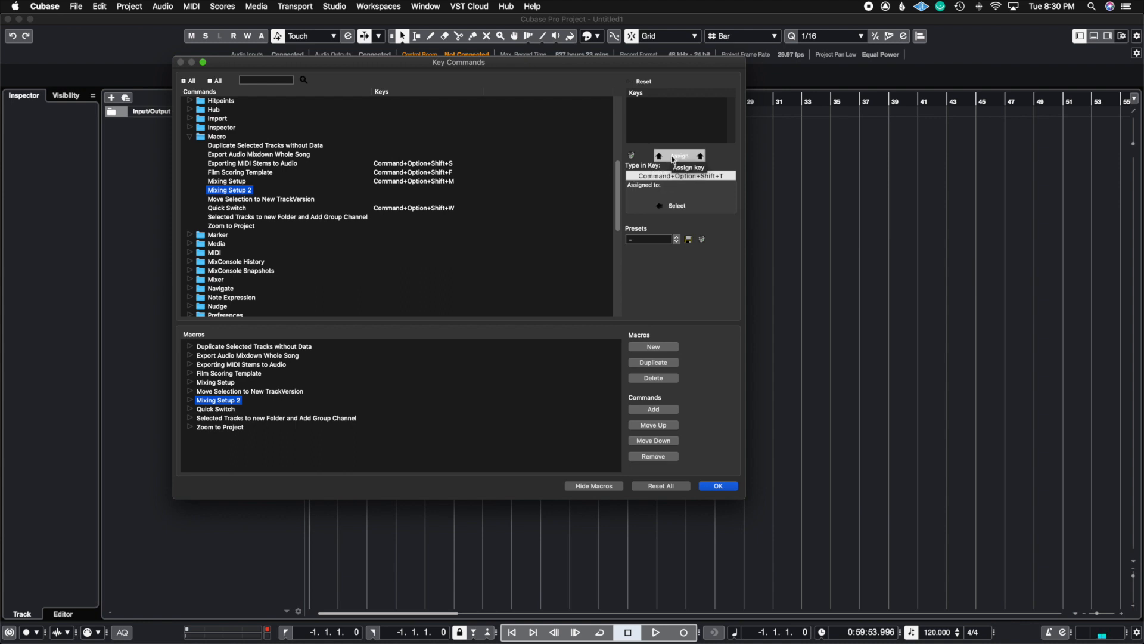
{"action": "left_click", "coordinate": [678, 155]}
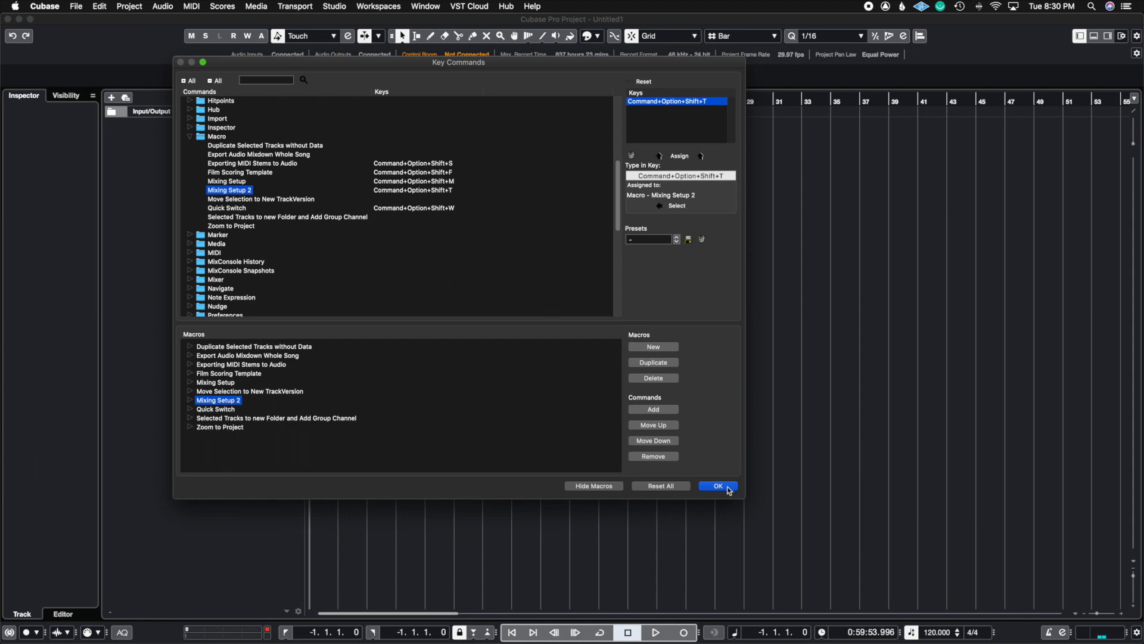
- Apply the Key Commands changes and switch back to the Untitled1 project window
{"action": "left_click", "coordinate": [717, 485]}
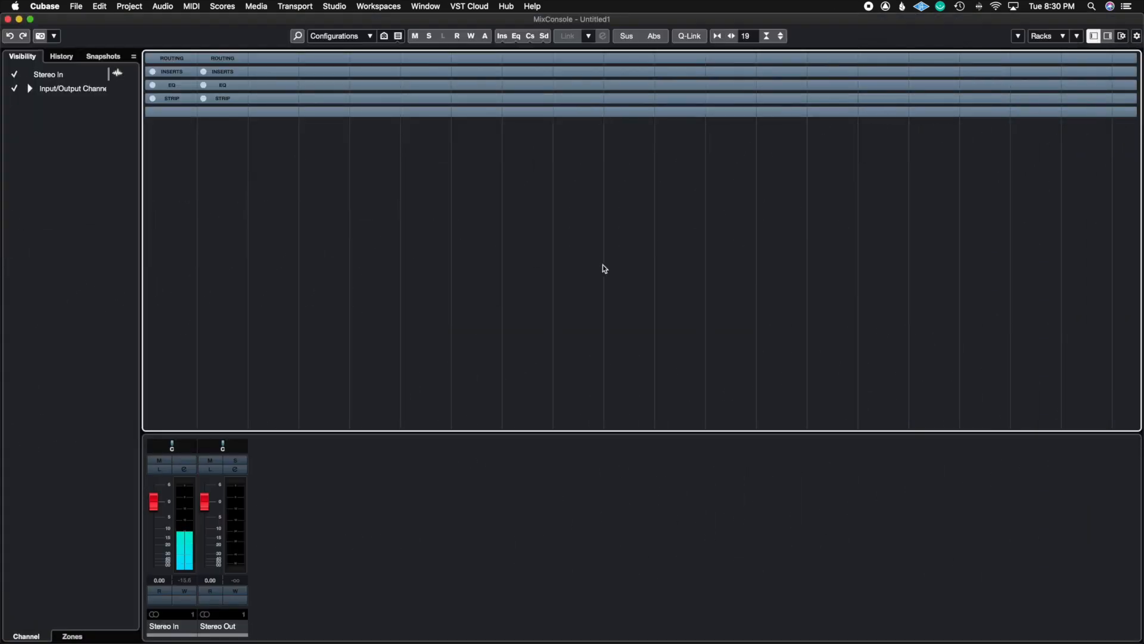
{"action": "mouse_move", "coordinate": [132, 34]}
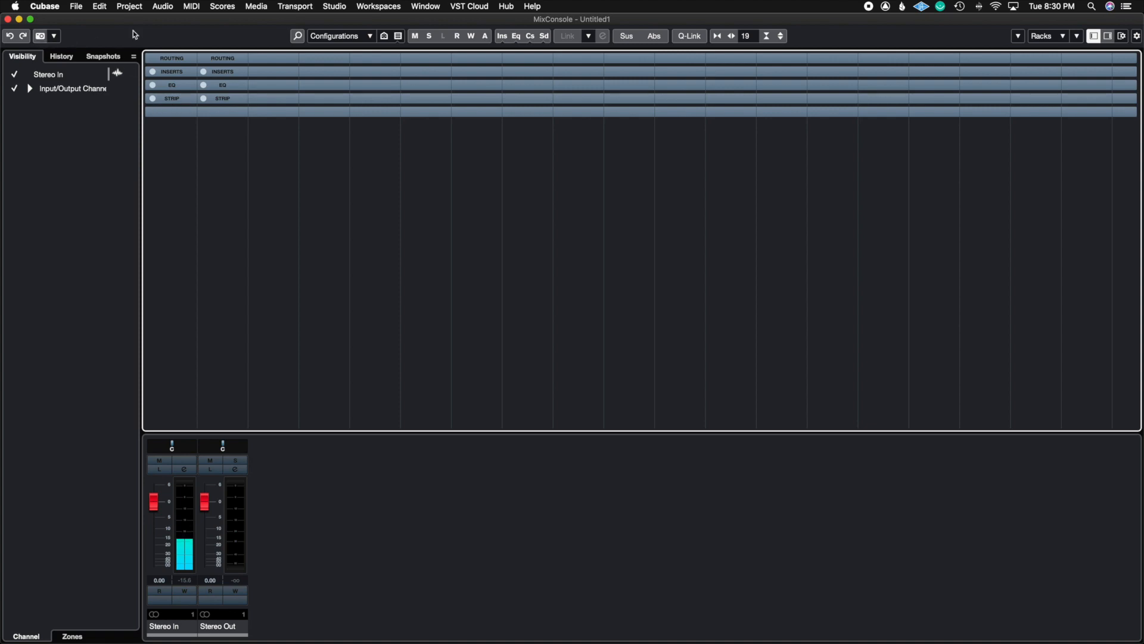
{"action": "left_click", "coordinate": [425, 6]}
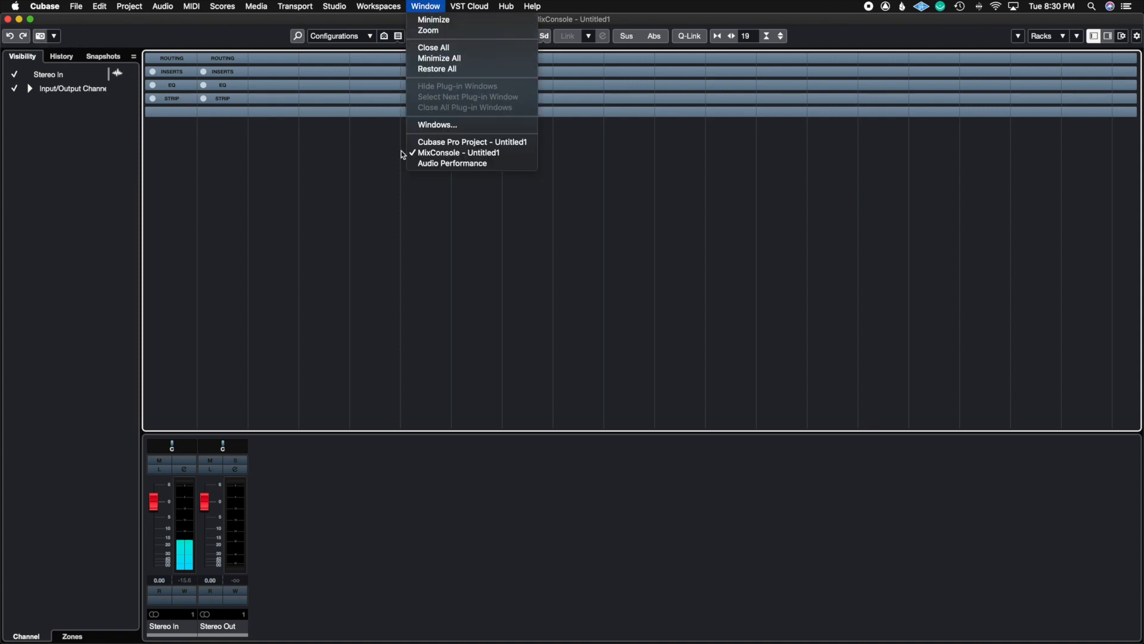
{"action": "left_click", "coordinate": [472, 142]}
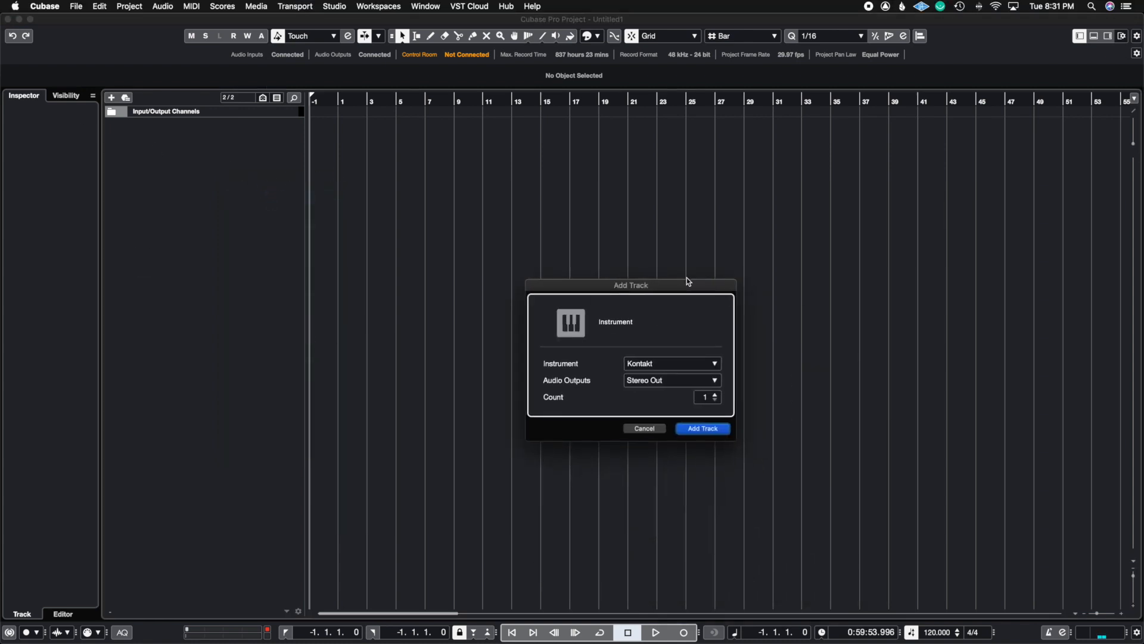
- Add six Kontakt instrument tracks, four MIDI tracks and six audio tracks
{"action": "left_click", "coordinate": [714, 395]}
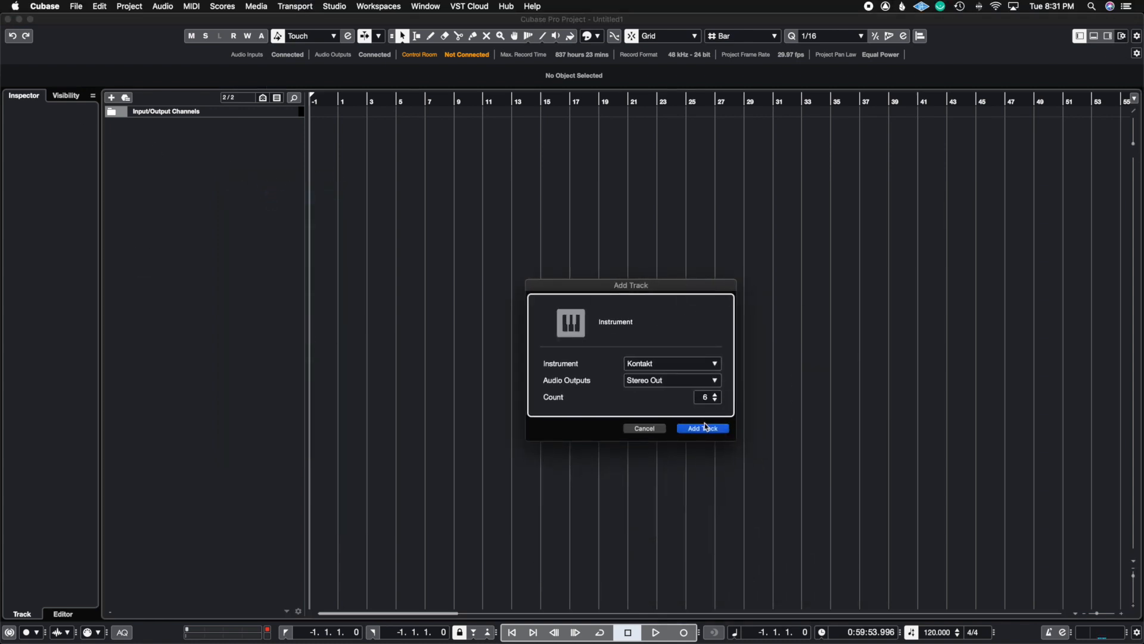
{"action": "mouse_move", "coordinate": [251, 256]}
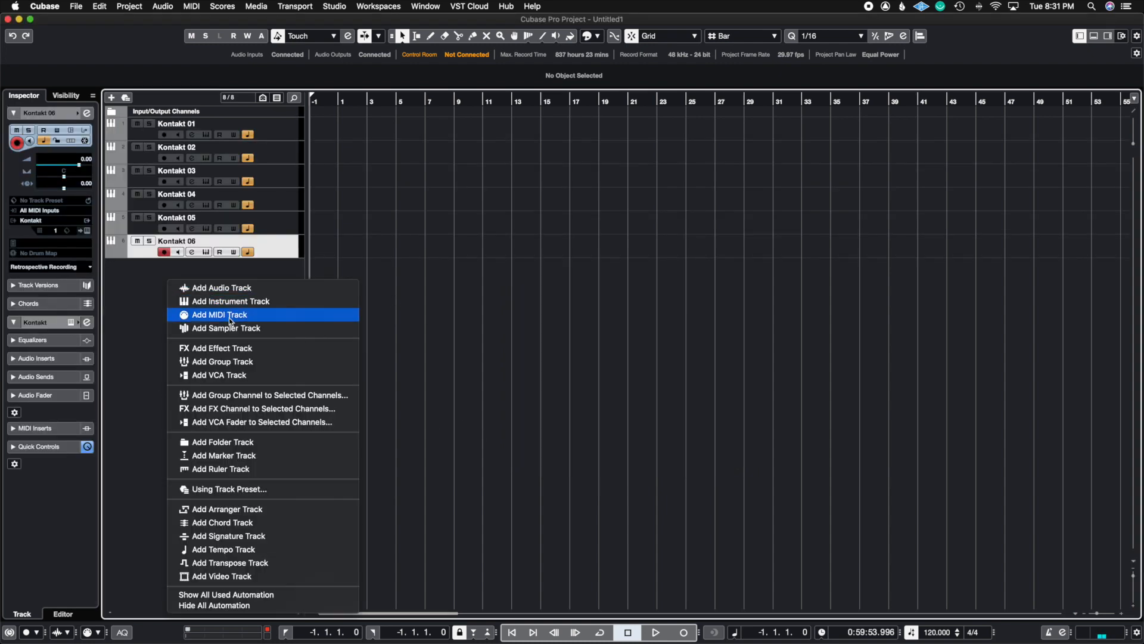
{"action": "left_click", "coordinate": [217, 314]}
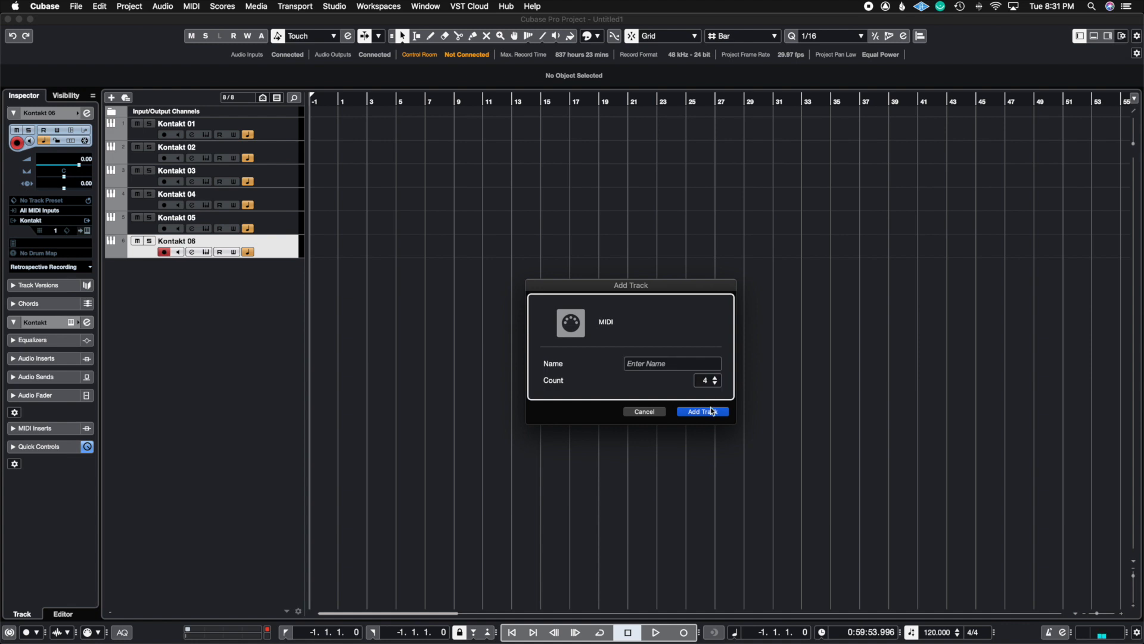
{"action": "left_click", "coordinate": [700, 411]}
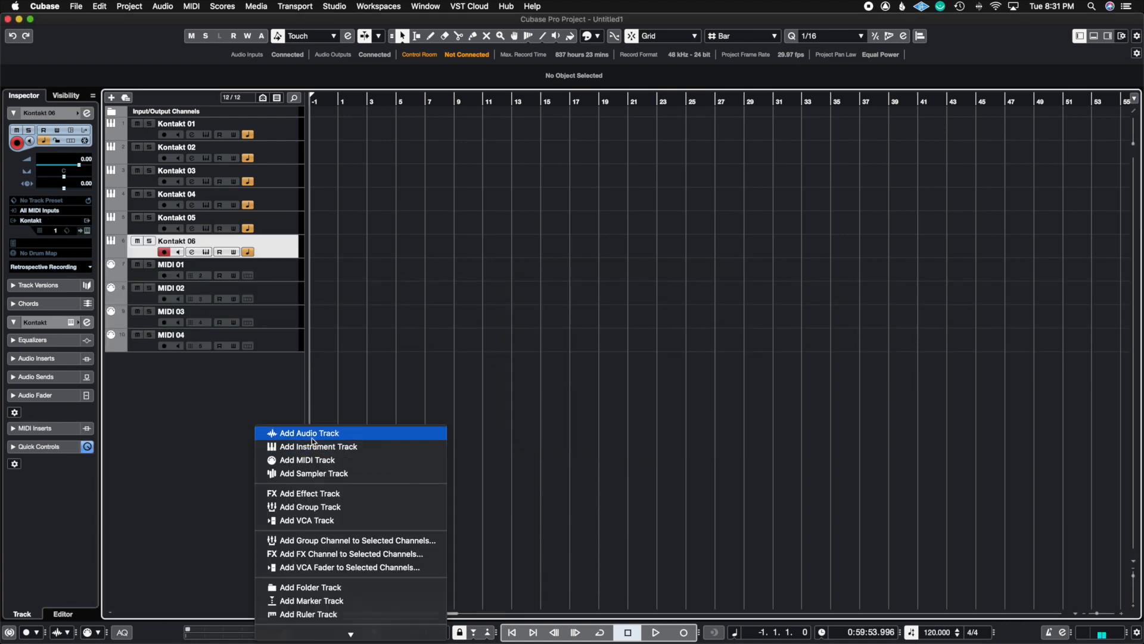
{"action": "left_click", "coordinate": [309, 433]}
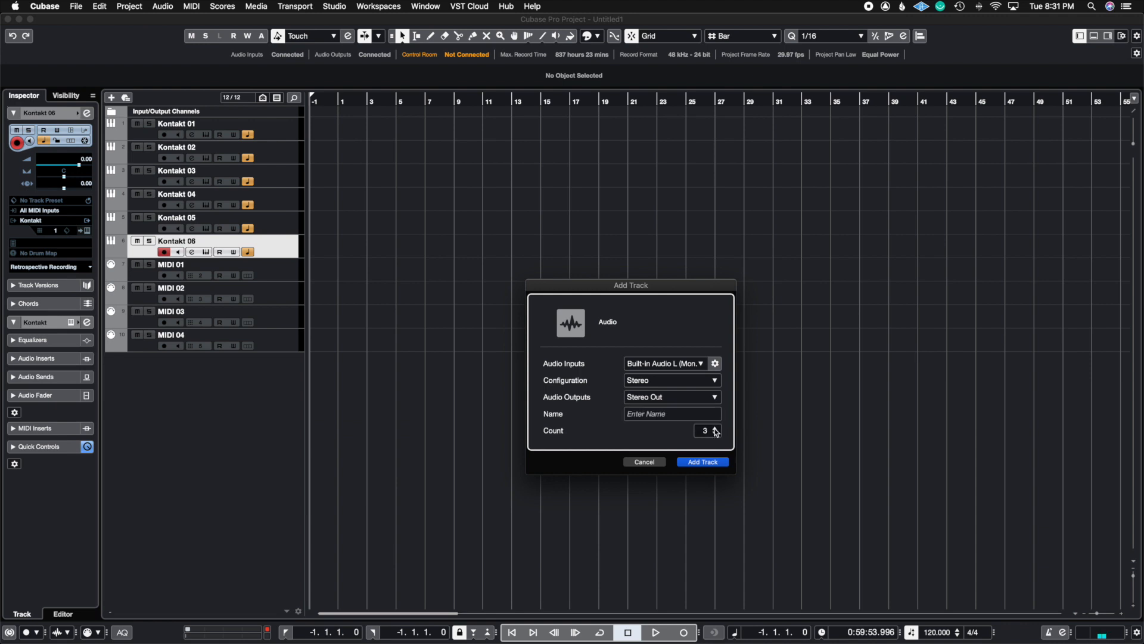
{"action": "left_click", "coordinate": [701, 461]}
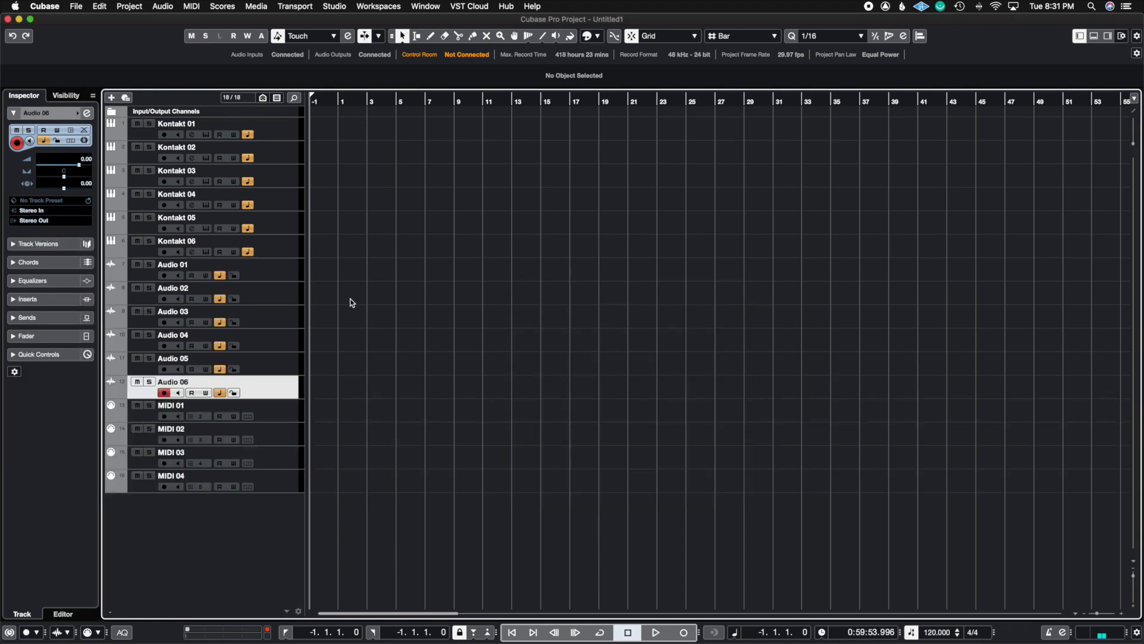
{"action": "mouse_move", "coordinate": [195, 372]}
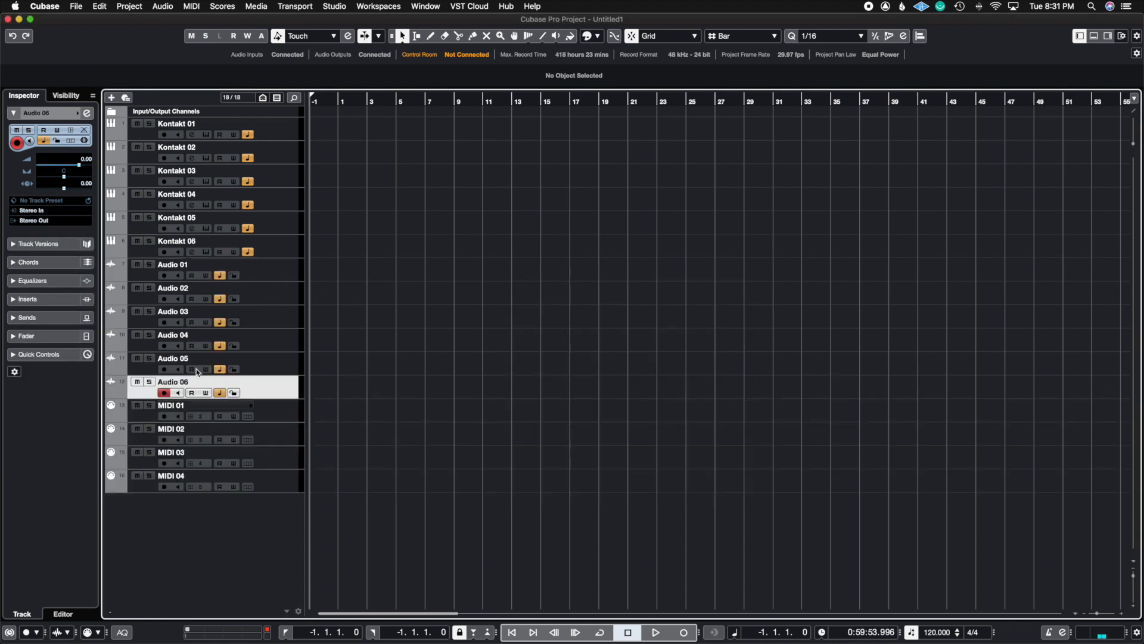
{"action": "mouse_move", "coordinate": [404, 229]}
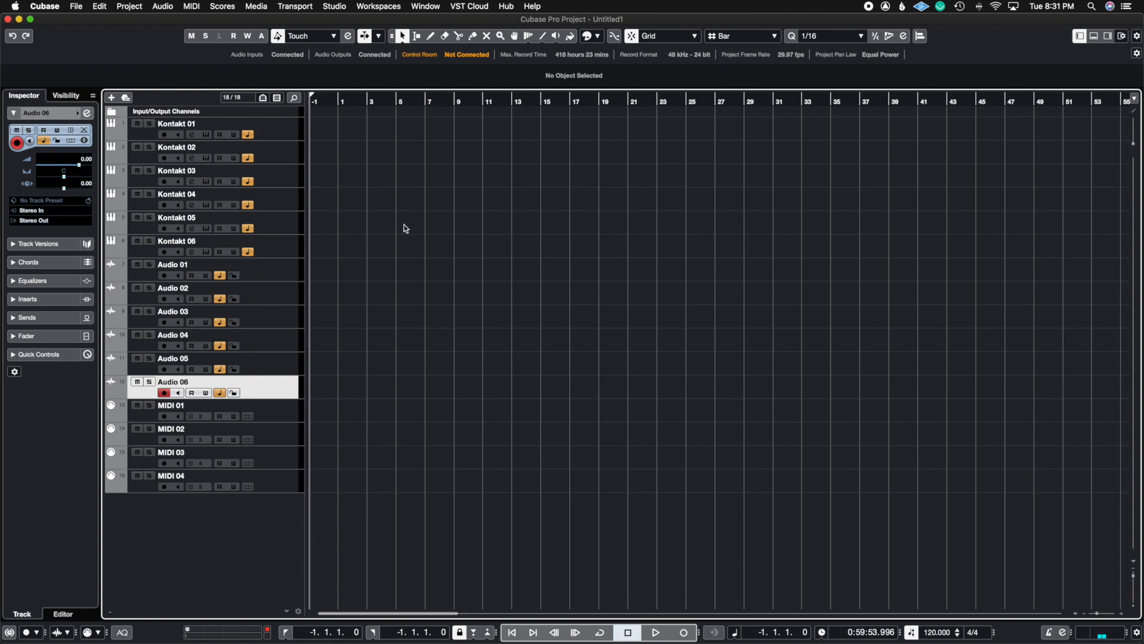
{"action": "mouse_move", "coordinate": [378, 206]}
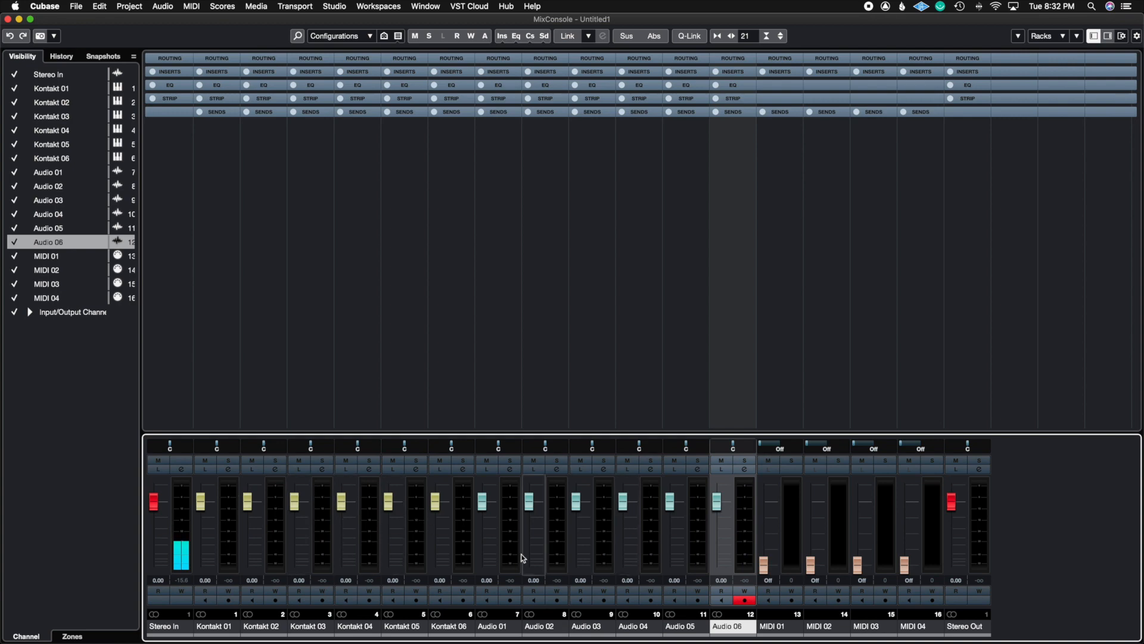
{"action": "mouse_move", "coordinate": [853, 468]}
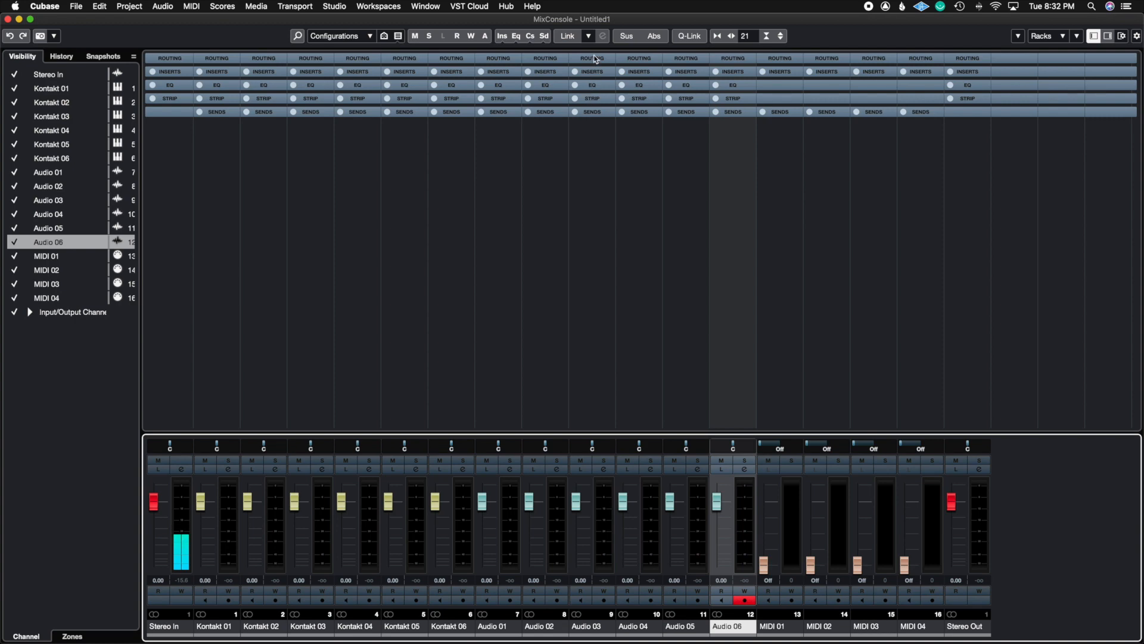
{"action": "mouse_move", "coordinate": [573, 227]}
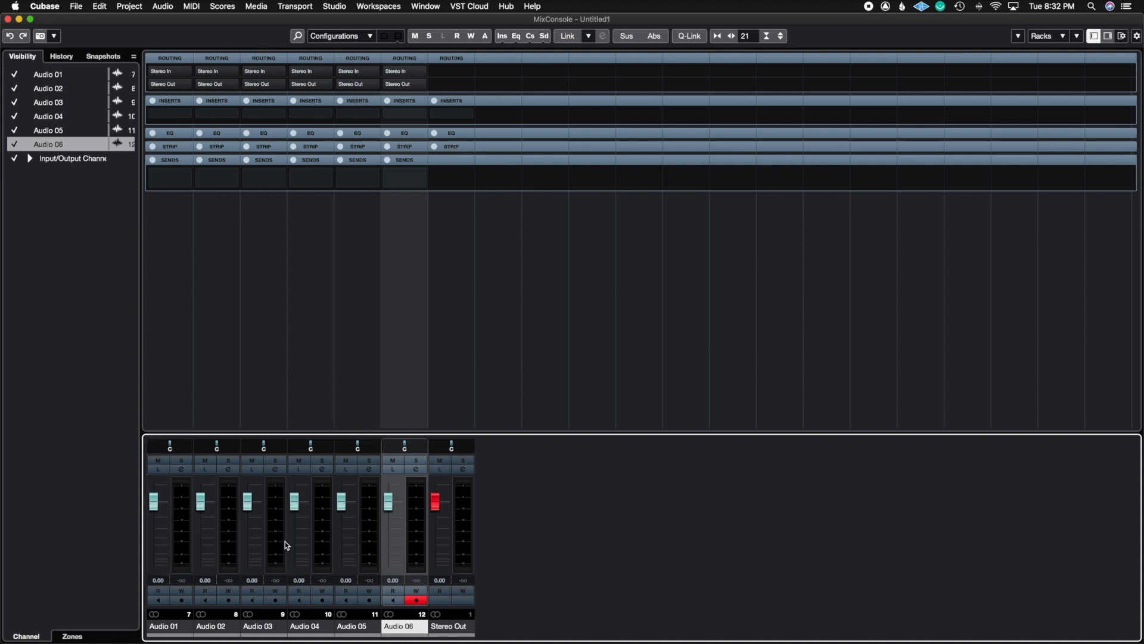
{"action": "mouse_move", "coordinate": [275, 79]}
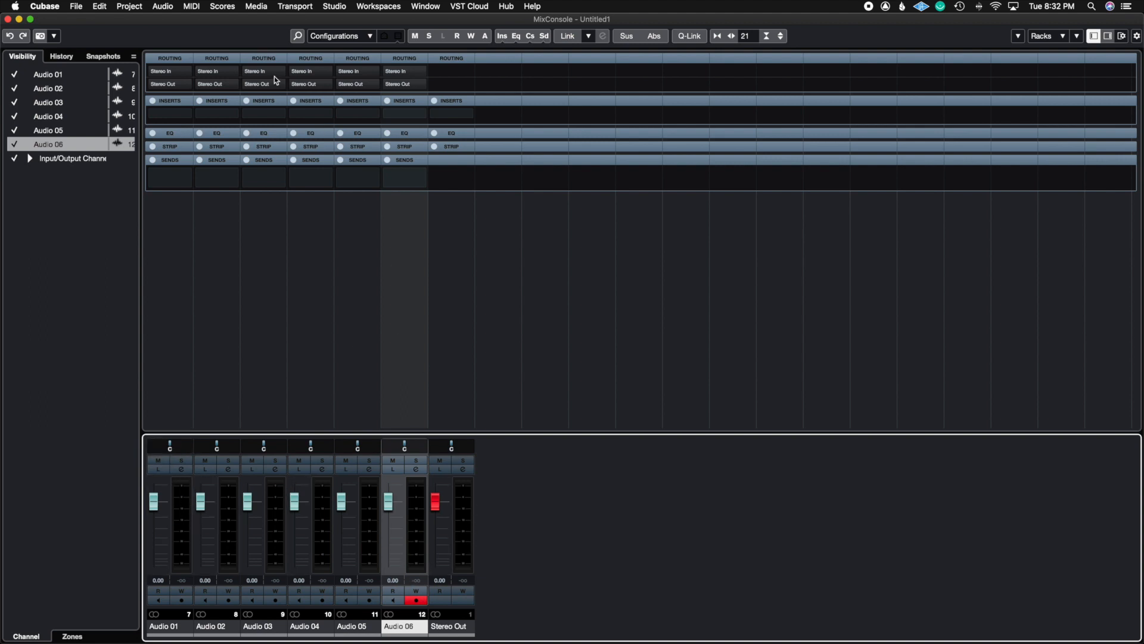
- Run Mixing Setup 2 on the MixConsole, then re-show the briefly hidden audio channels
{"action": "left_click", "coordinate": [403, 114]}
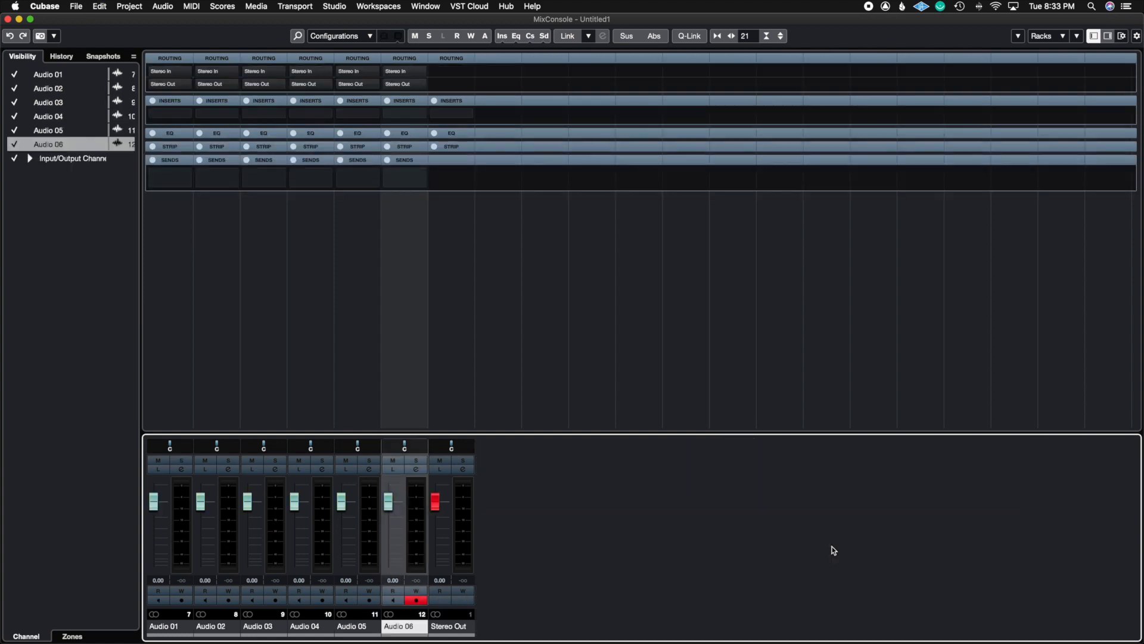
{"action": "mouse_move", "coordinate": [269, 238]}
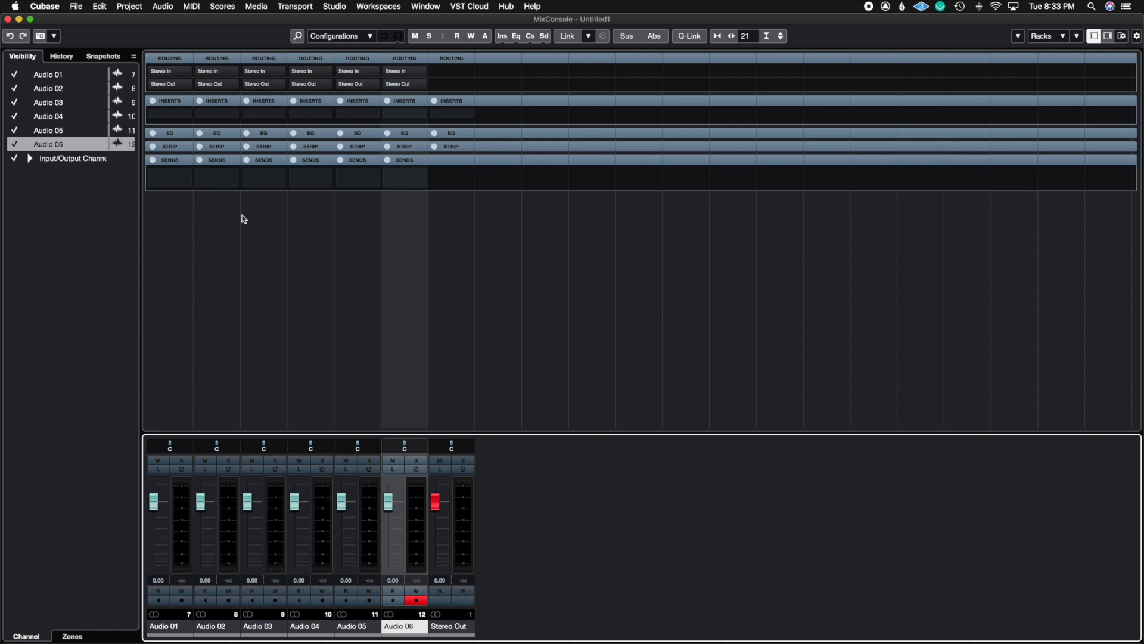
{"action": "mouse_move", "coordinate": [5, 536]}
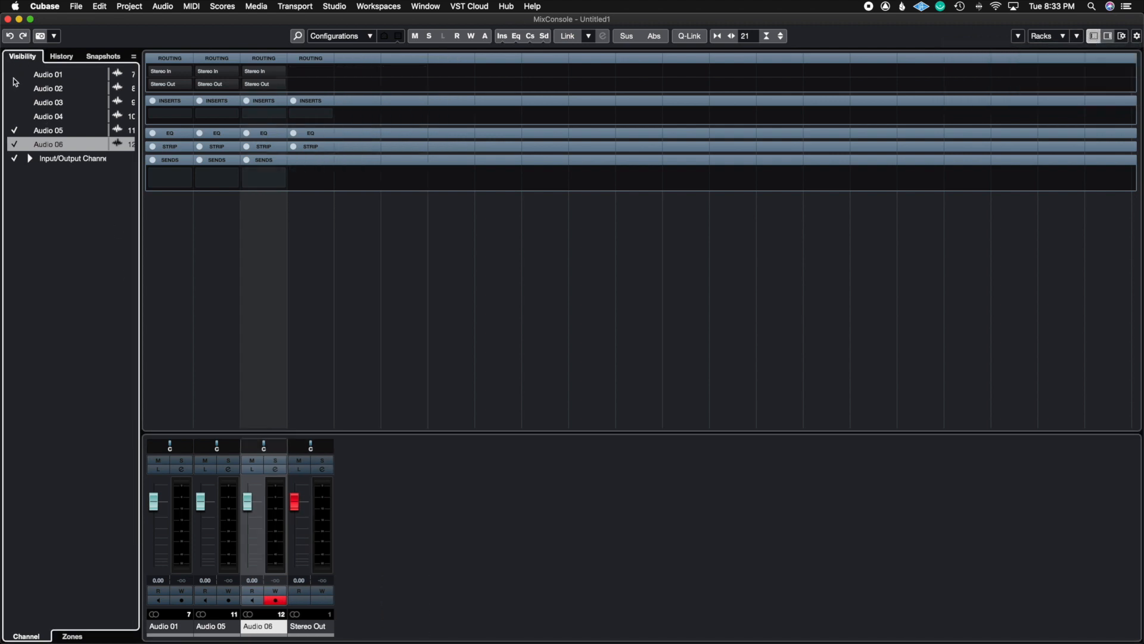
{"action": "left_click", "coordinate": [14, 74]}
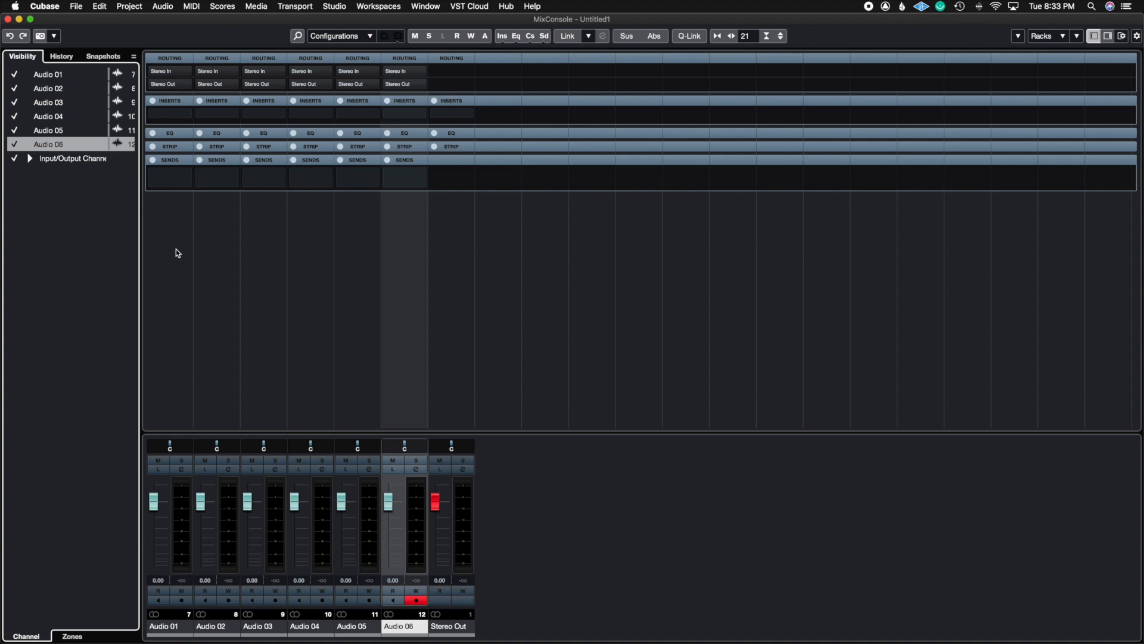
{"action": "mouse_move", "coordinate": [451, 251]}
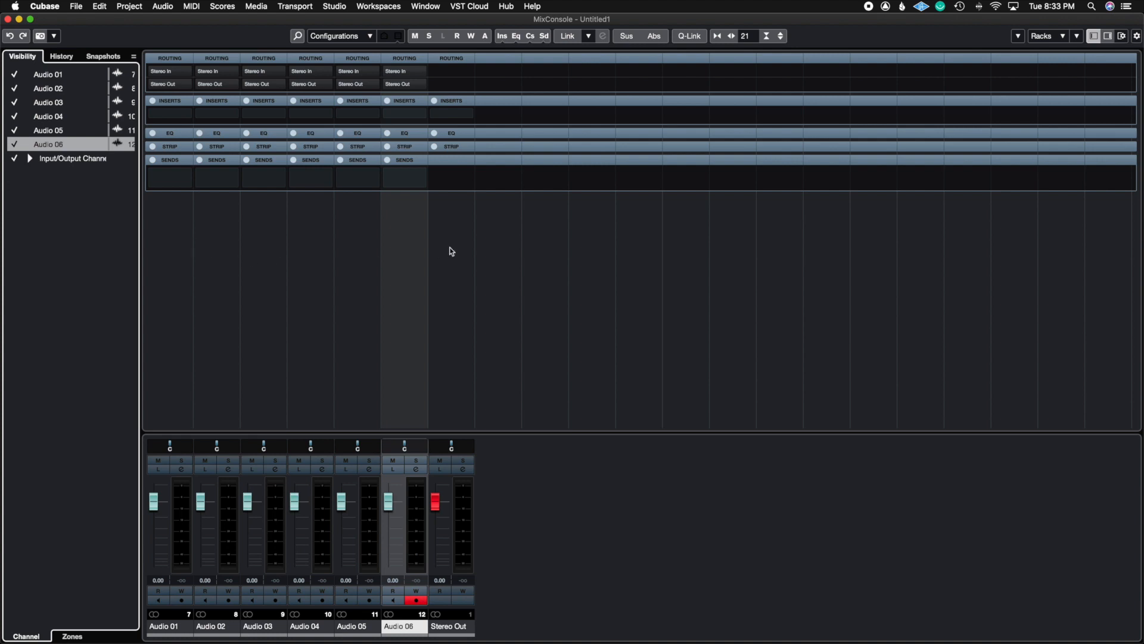
{"action": "mouse_move", "coordinate": [382, 6]}
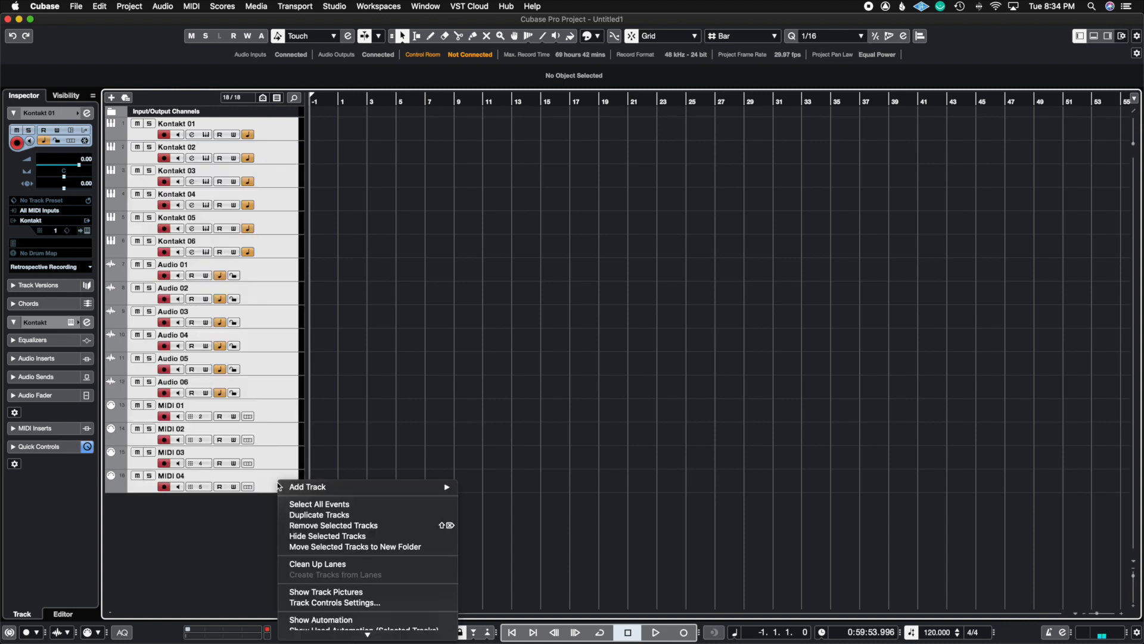
- Remove all selected Kontakt, audio and MIDI tracks from the project
{"action": "left_click", "coordinate": [263, 244]}
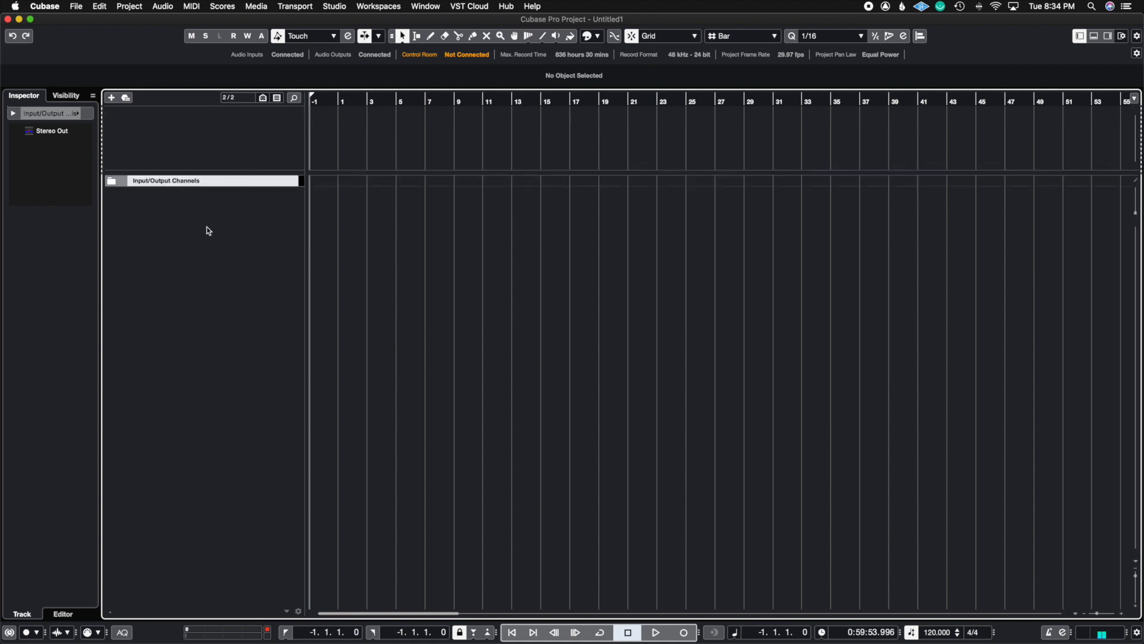
{"action": "mouse_move", "coordinate": [213, 163]}
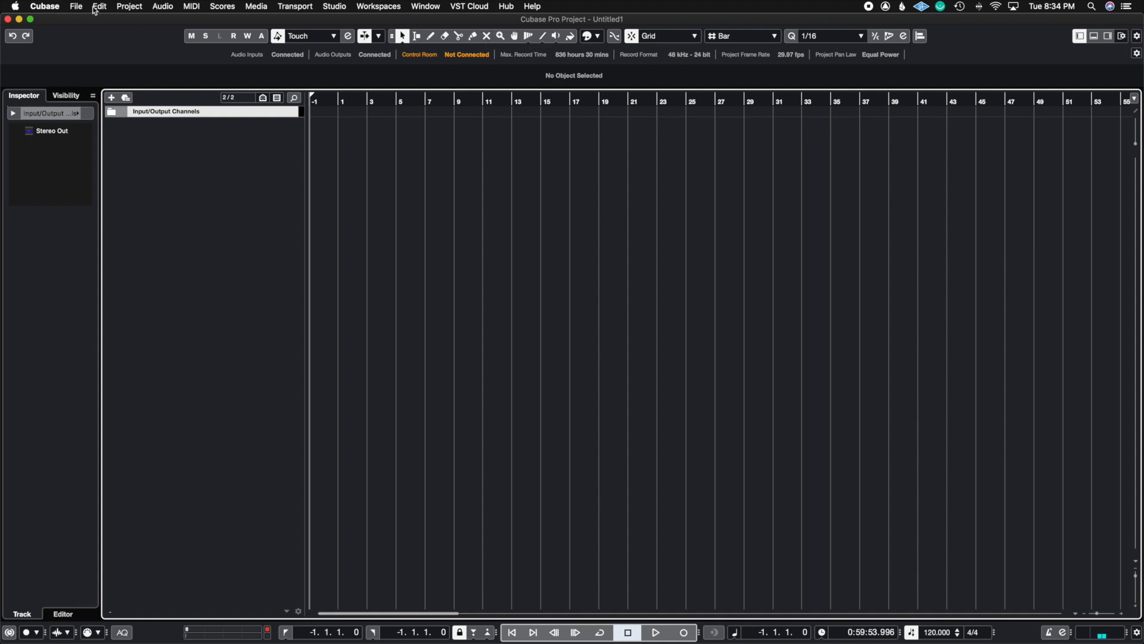
{"action": "mouse_move", "coordinate": [235, 189]}
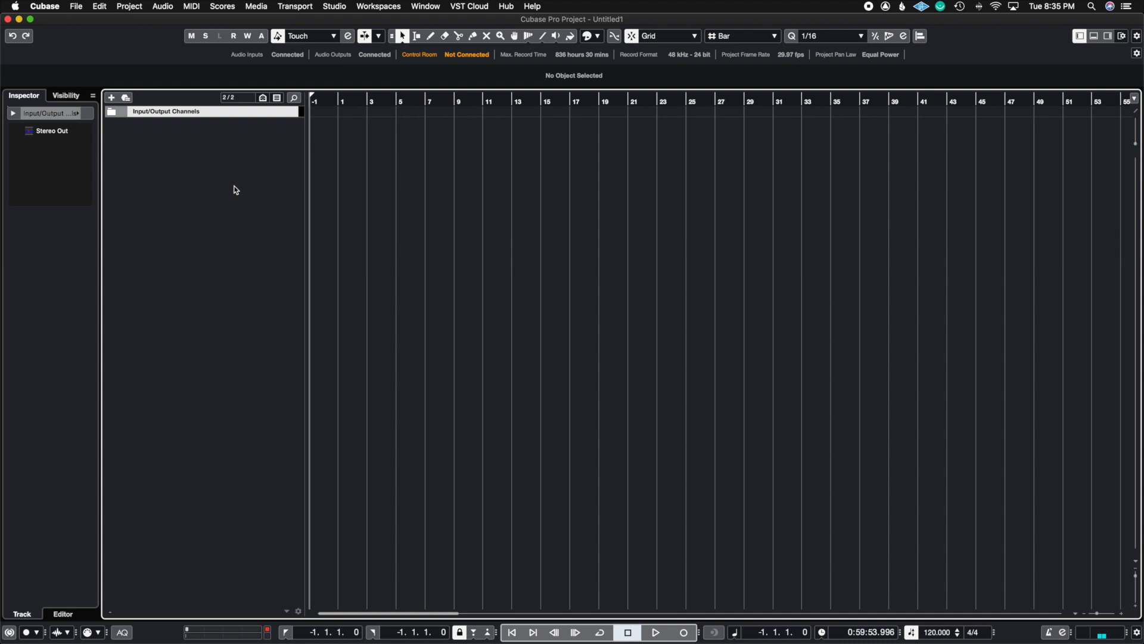
- Run the Film Scoring Template macro and confirm adding the Marker track
{"action": "left_click", "coordinate": [110, 96]}
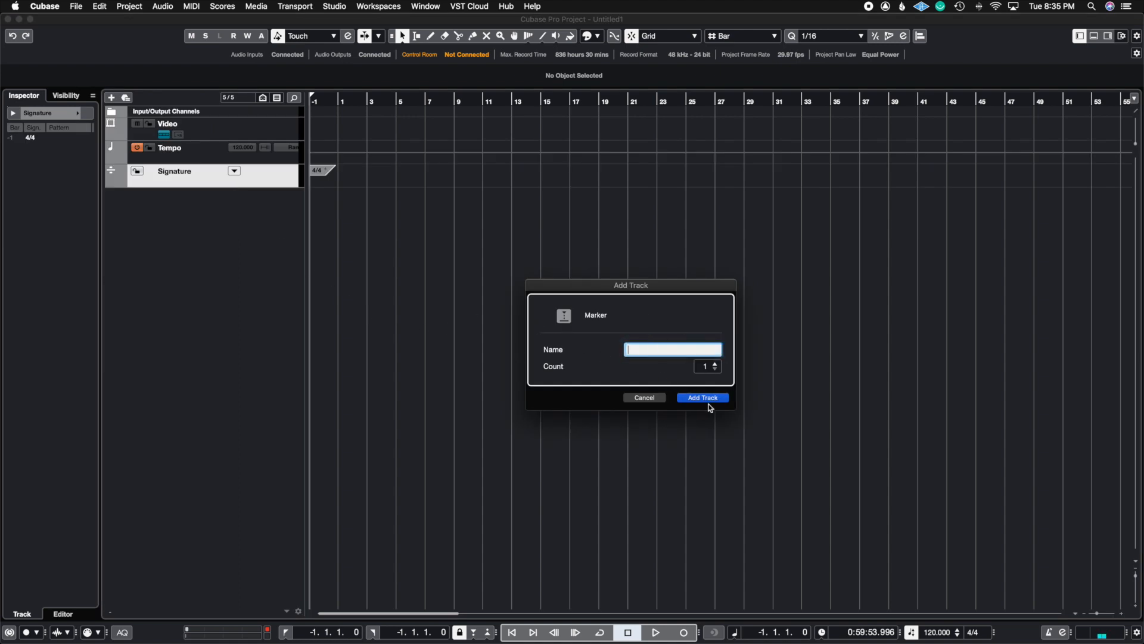
{"action": "type", "text": "M"}
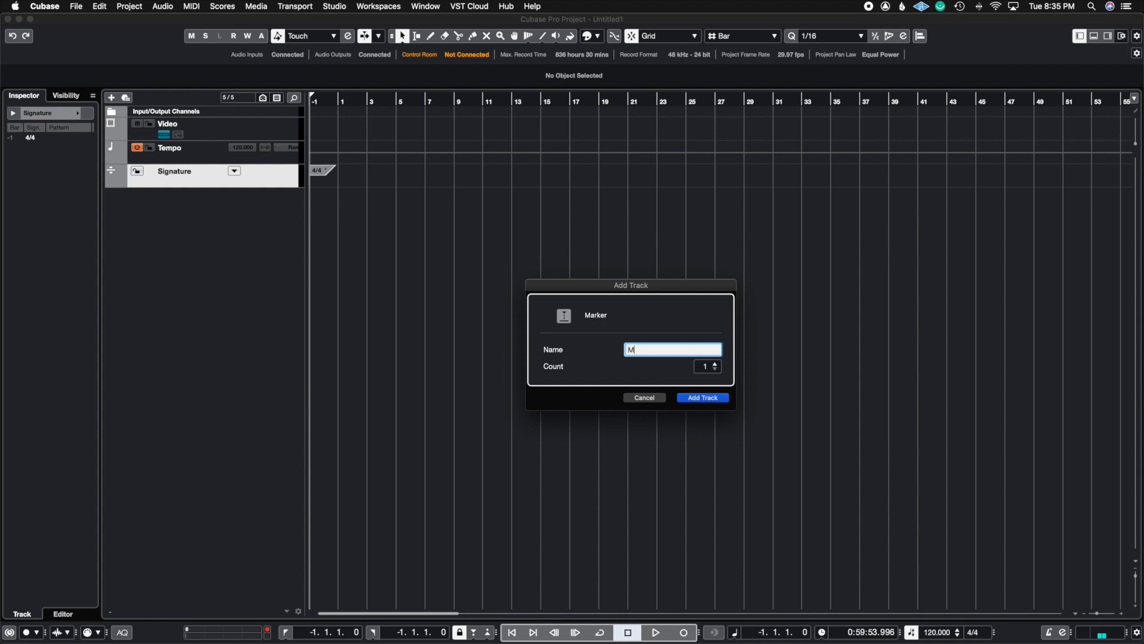
{"action": "left_click", "coordinate": [700, 397]}
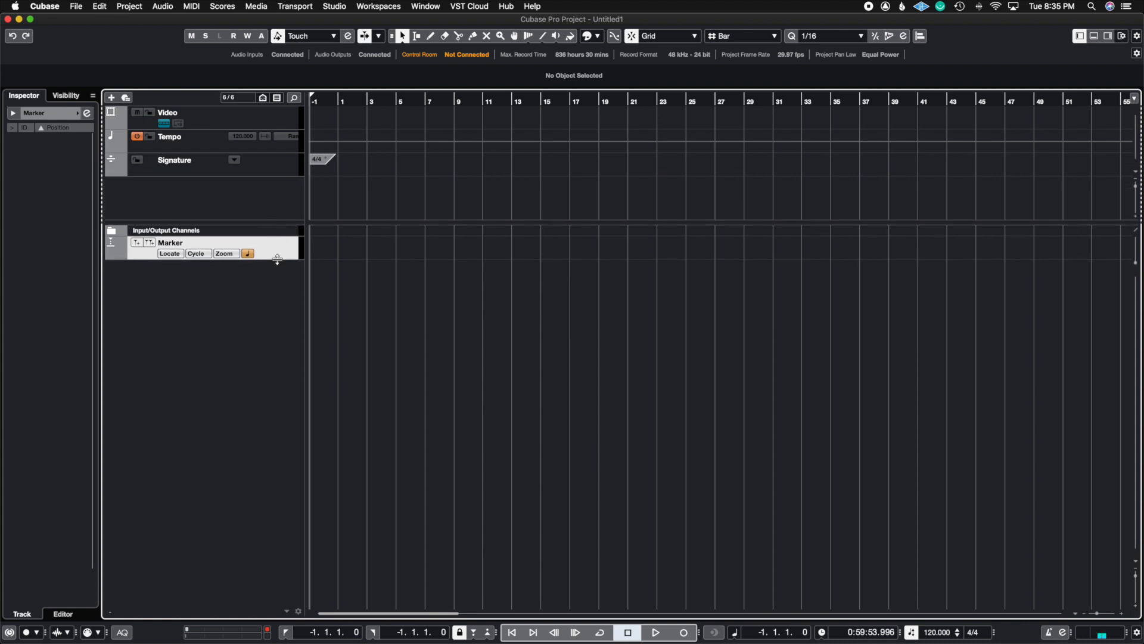
{"action": "mouse_move", "coordinate": [193, 245]}
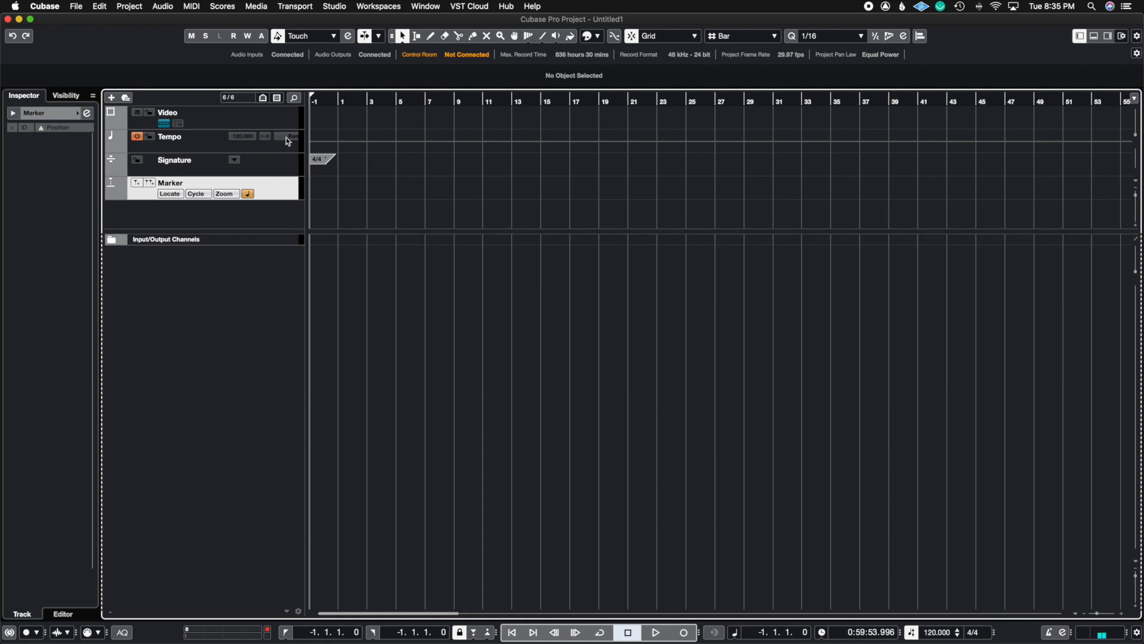
{"action": "mouse_move", "coordinate": [167, 258]}
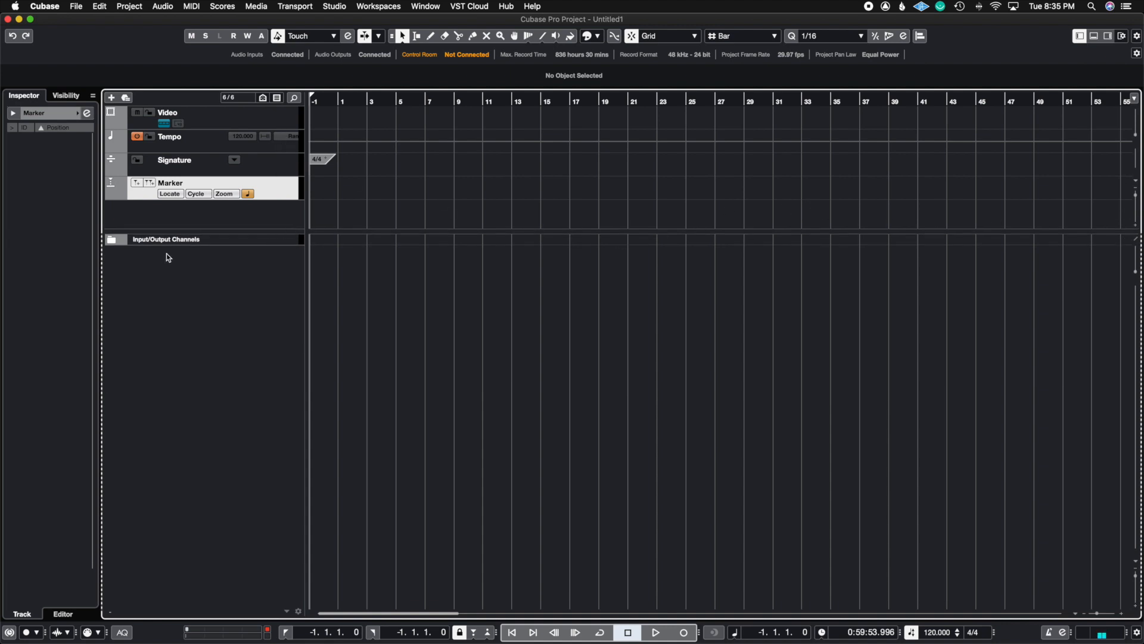
{"action": "mouse_move", "coordinate": [164, 160]}
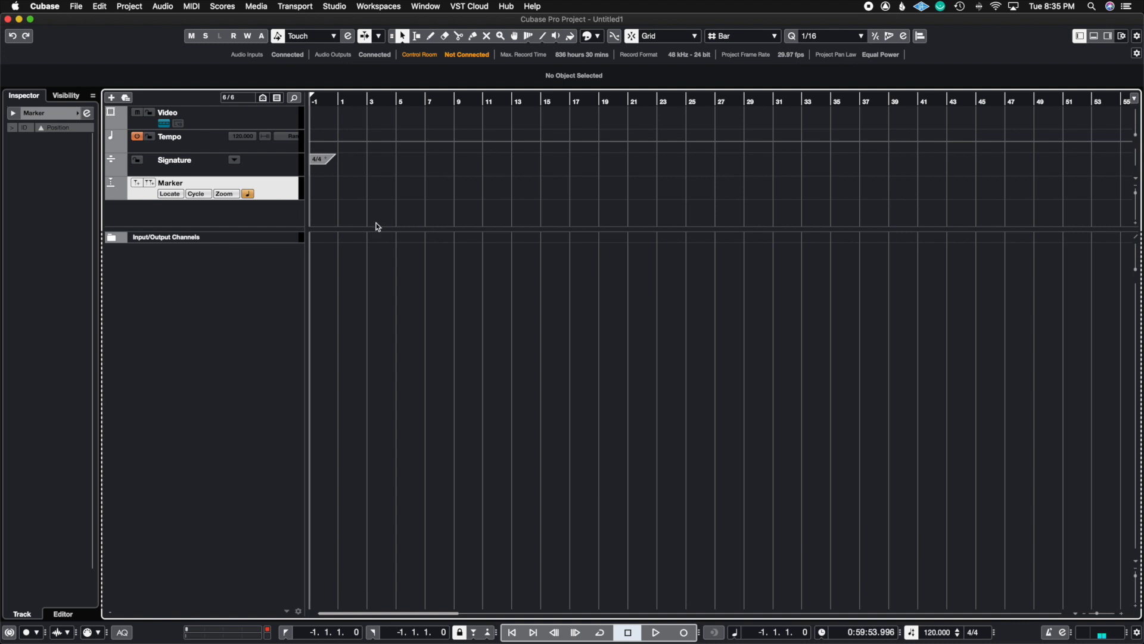
- Reveal the Film Scoring Template macro's five commands in the Key Commands window
{"action": "left_click", "coordinate": [99, 6]}
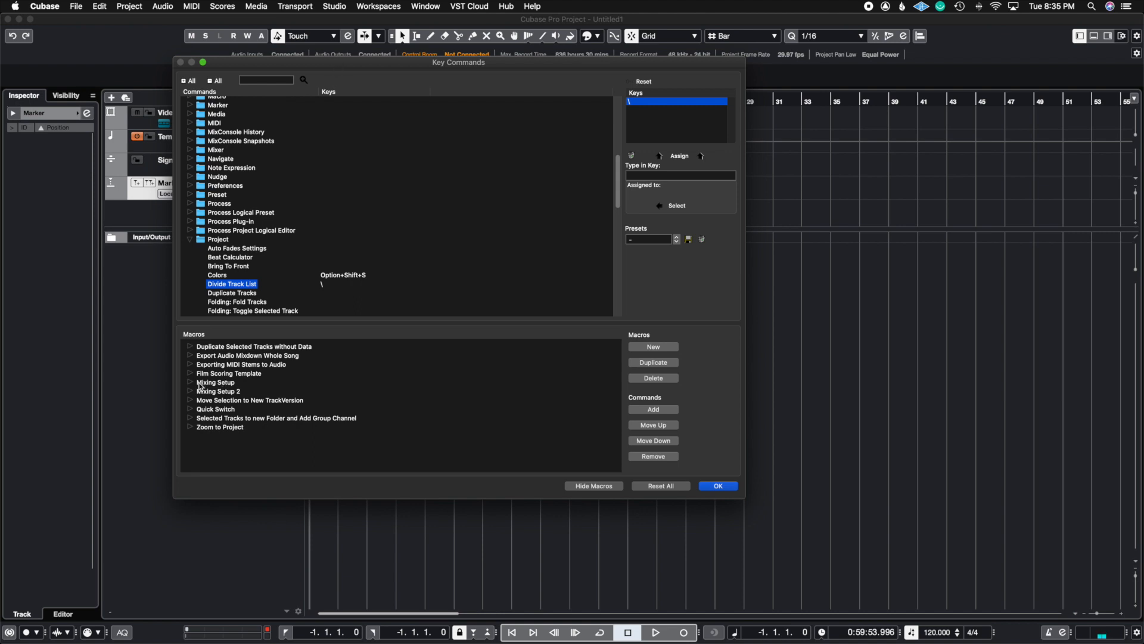
{"action": "left_click", "coordinate": [189, 373]}
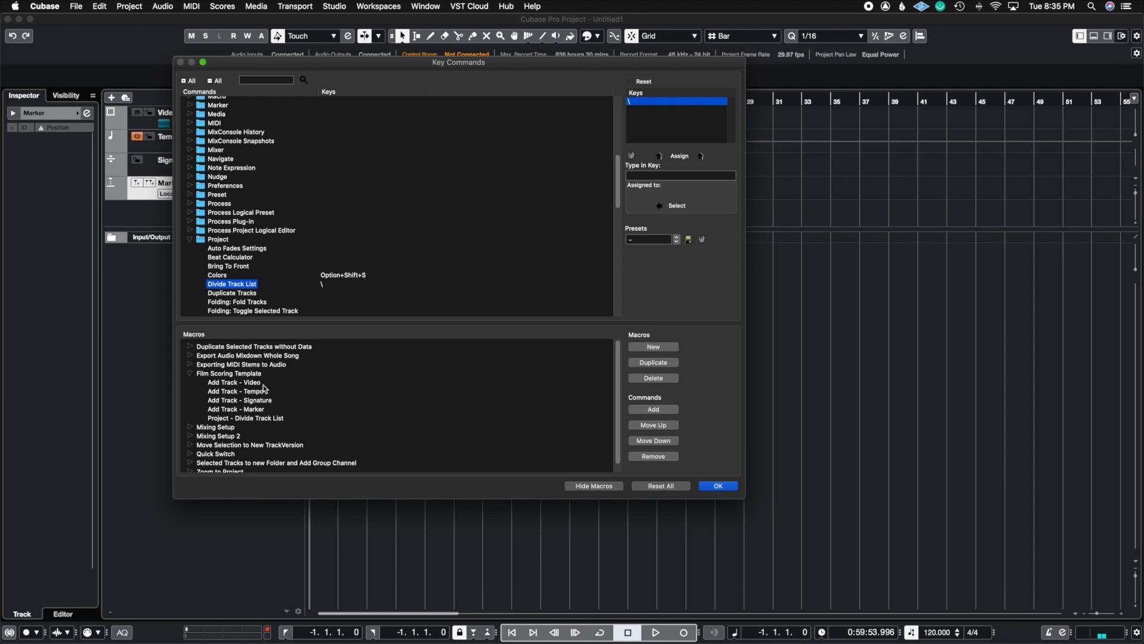
{"action": "mouse_move", "coordinate": [269, 404]}
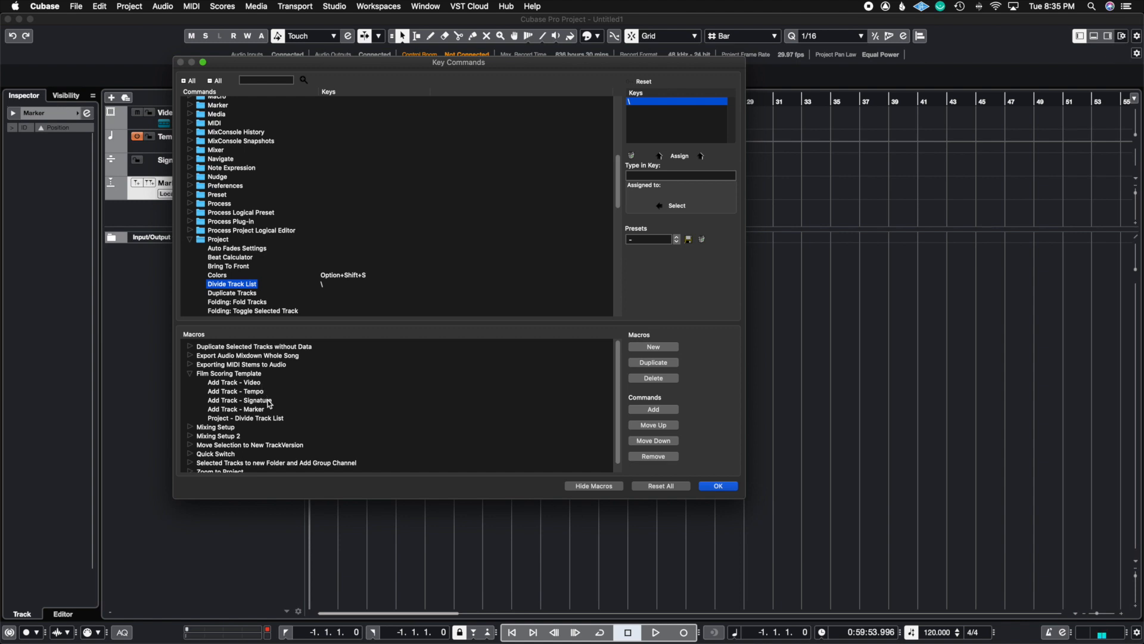
{"action": "mouse_move", "coordinate": [265, 410]}
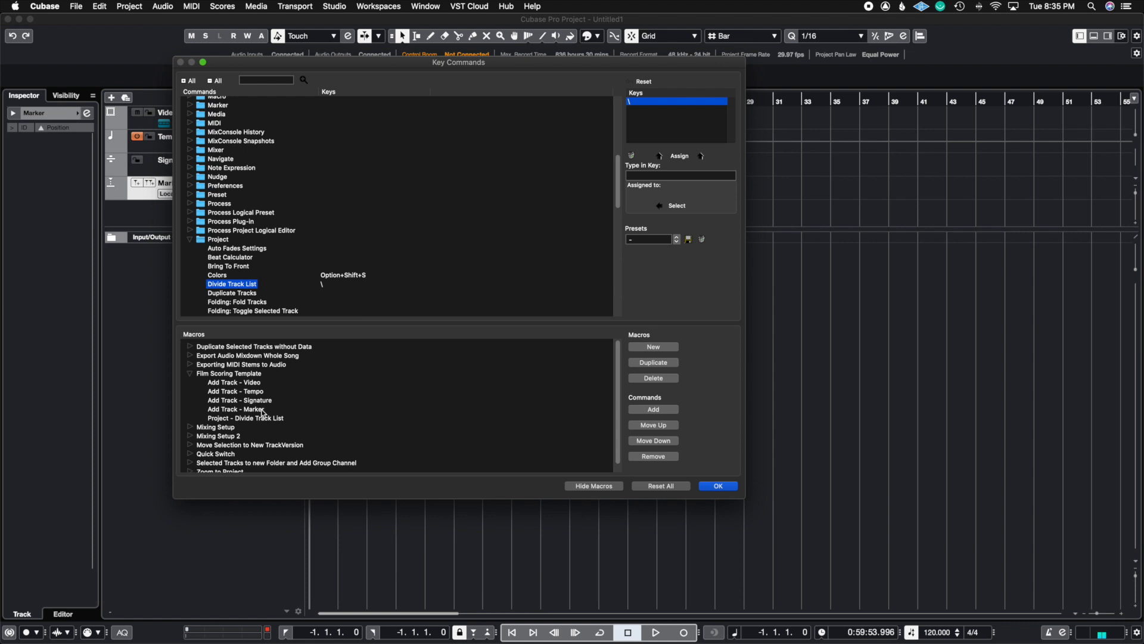
{"action": "mouse_move", "coordinate": [233, 422]}
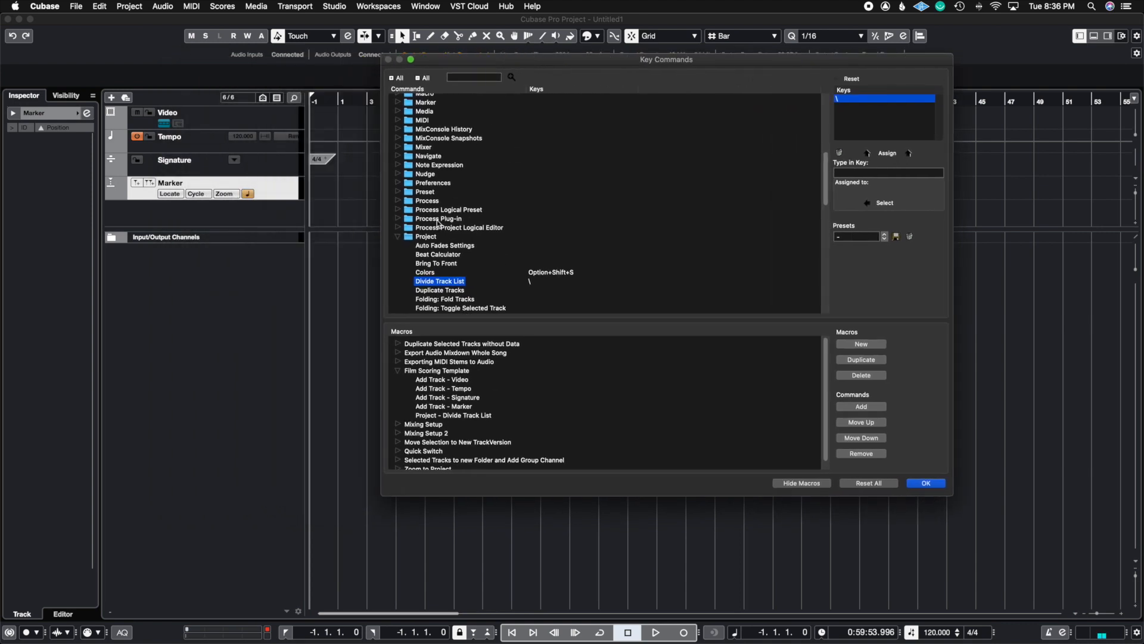
{"action": "mouse_move", "coordinate": [239, 178]}
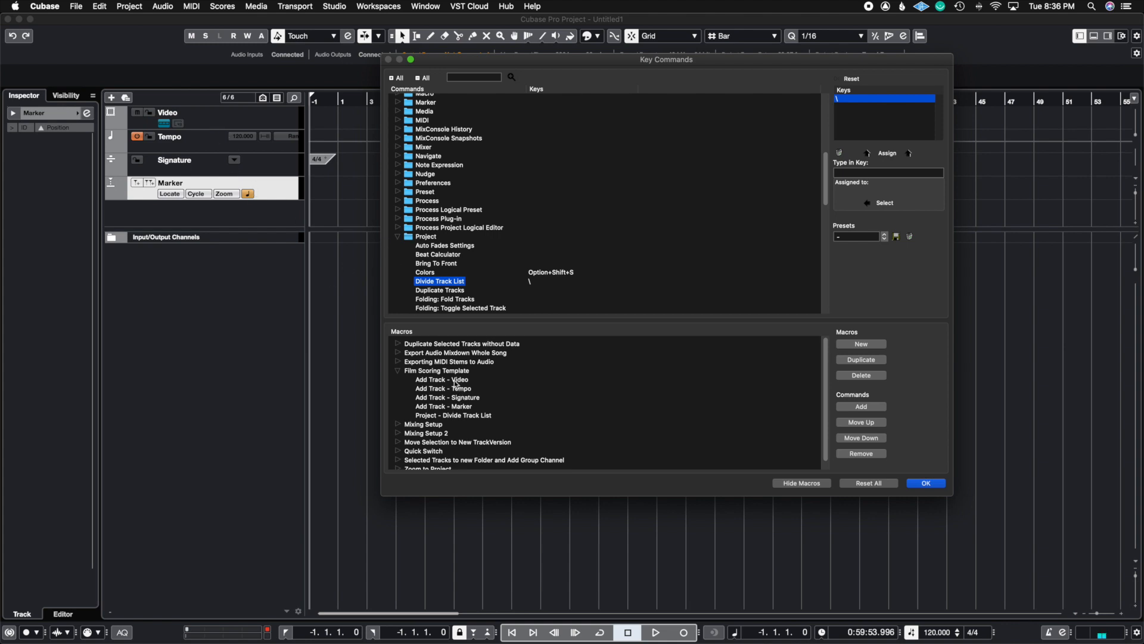
{"action": "mouse_move", "coordinate": [463, 408]}
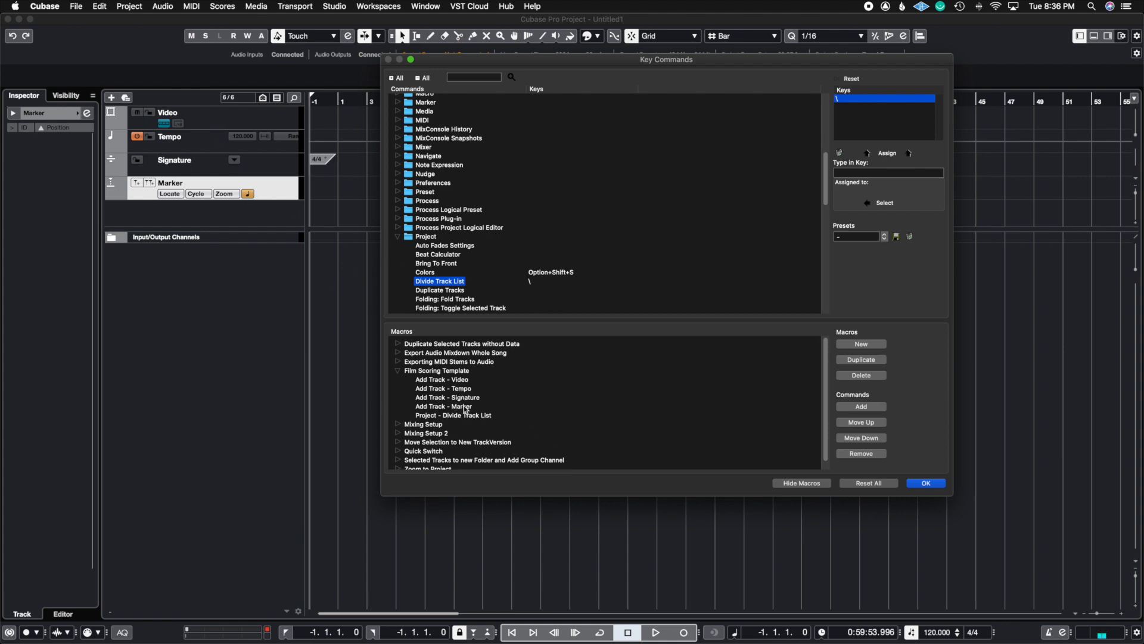
{"action": "mouse_move", "coordinate": [199, 337]}
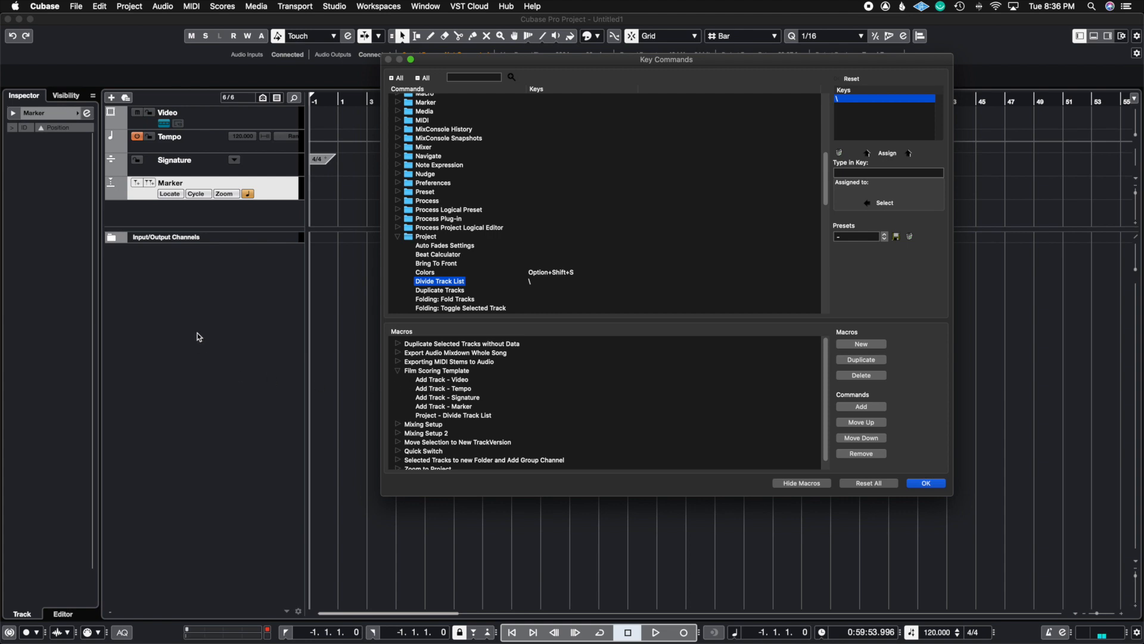
{"action": "mouse_move", "coordinate": [239, 206]}
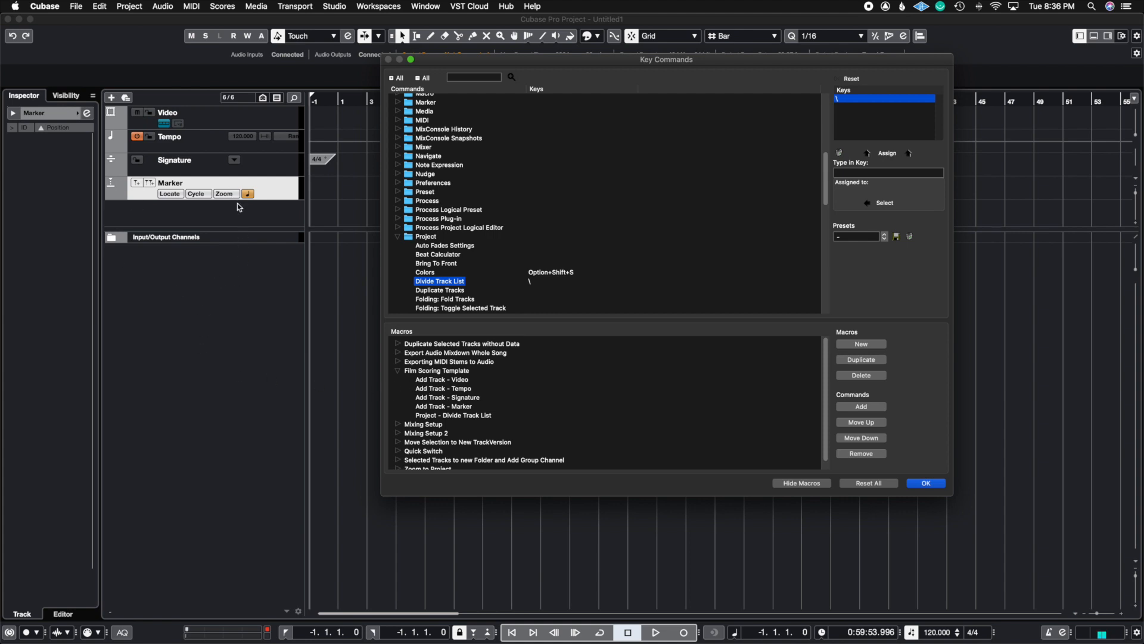
{"action": "mouse_move", "coordinate": [276, 271]}
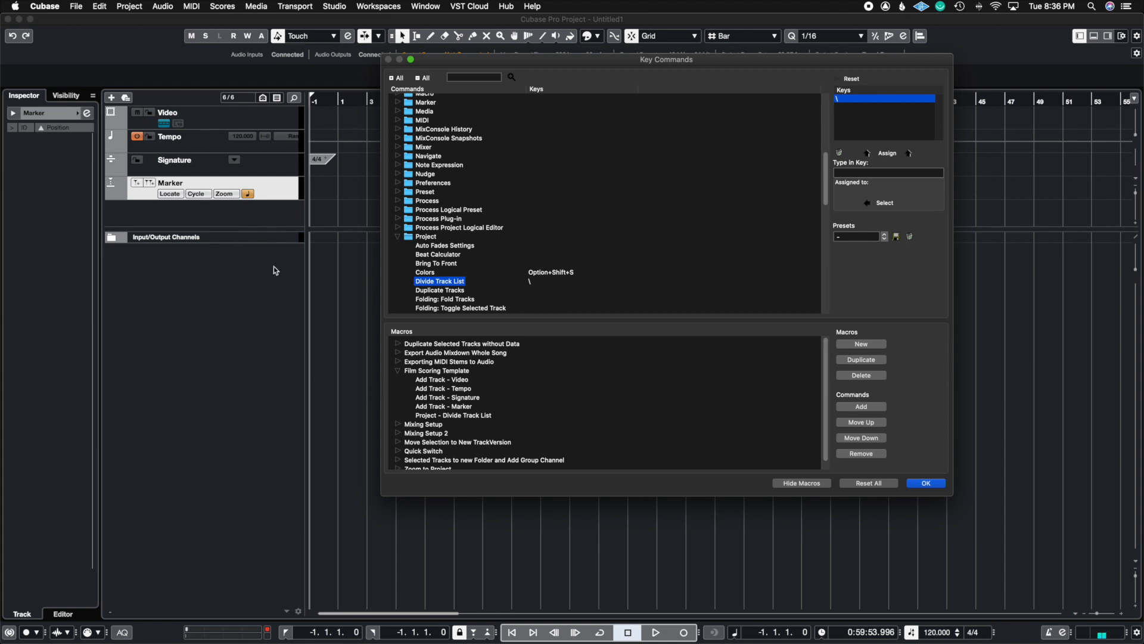
{"action": "mouse_move", "coordinate": [271, 226]}
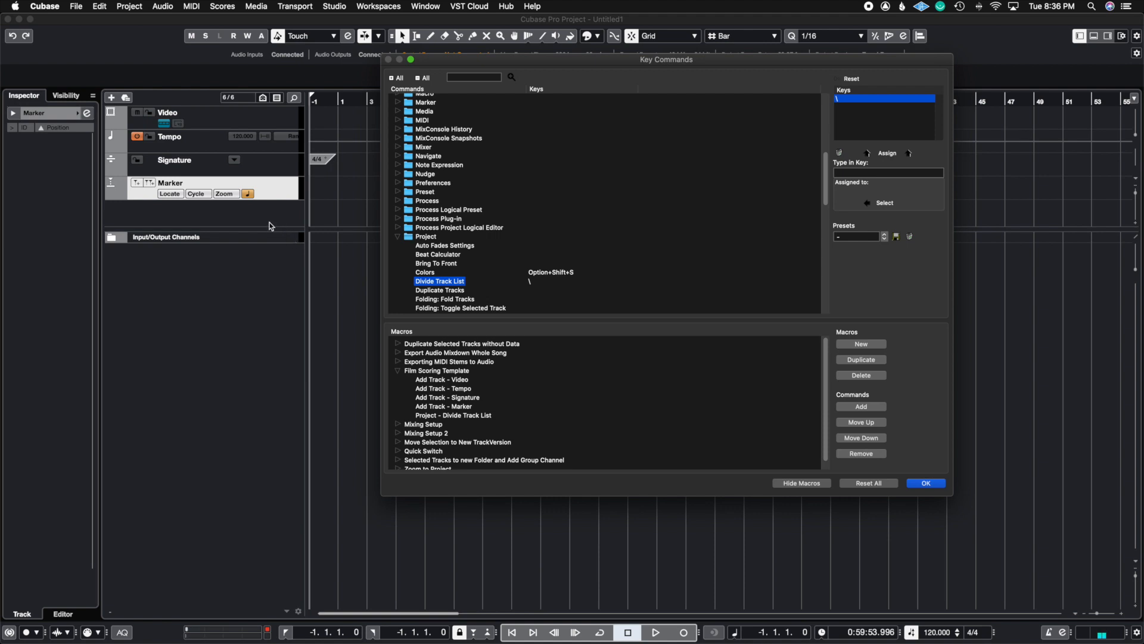
{"action": "mouse_move", "coordinate": [801, 391]}
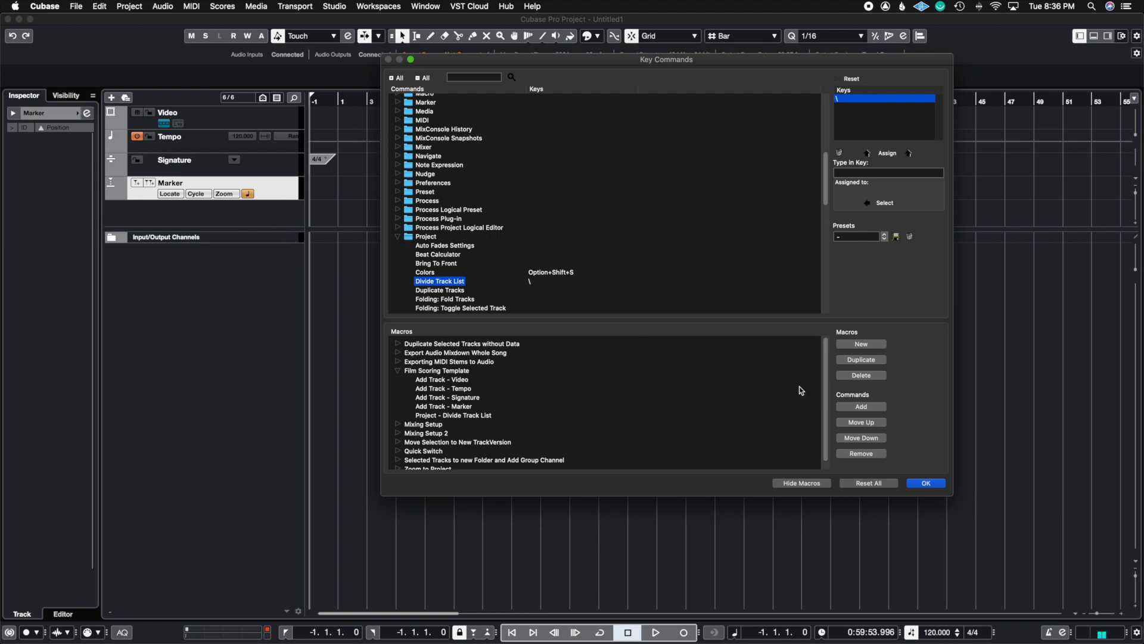
{"action": "mouse_move", "coordinate": [935, 482]}
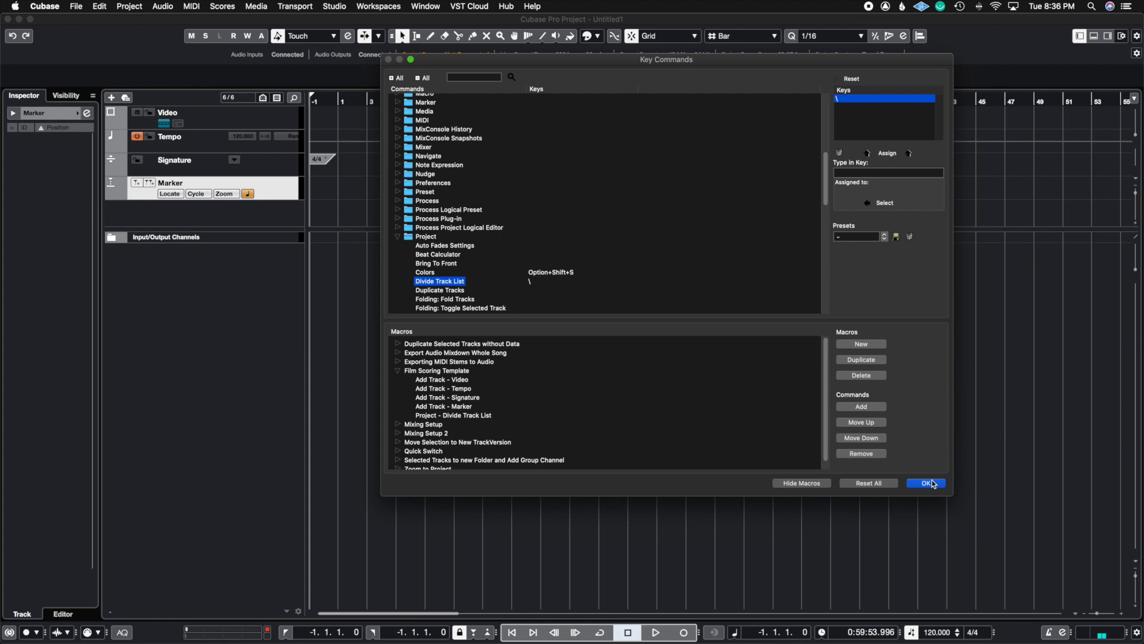
- Confirm with OK to return to the project with its film scoring tracks
{"action": "left_click", "coordinate": [925, 483]}
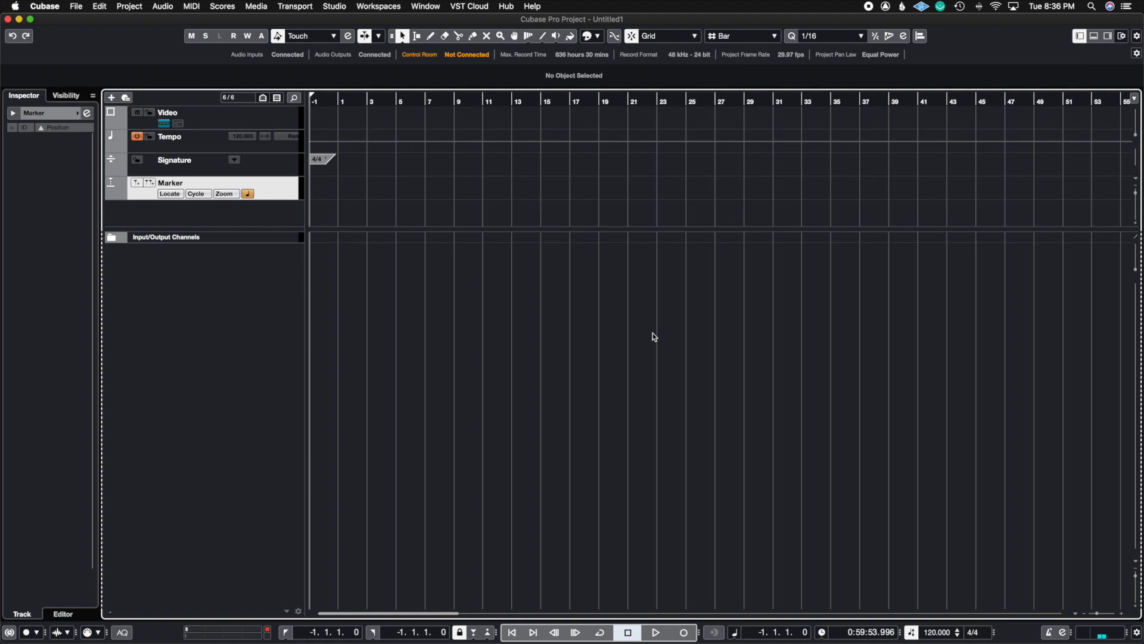
{"action": "mouse_move", "coordinate": [464, 363]}
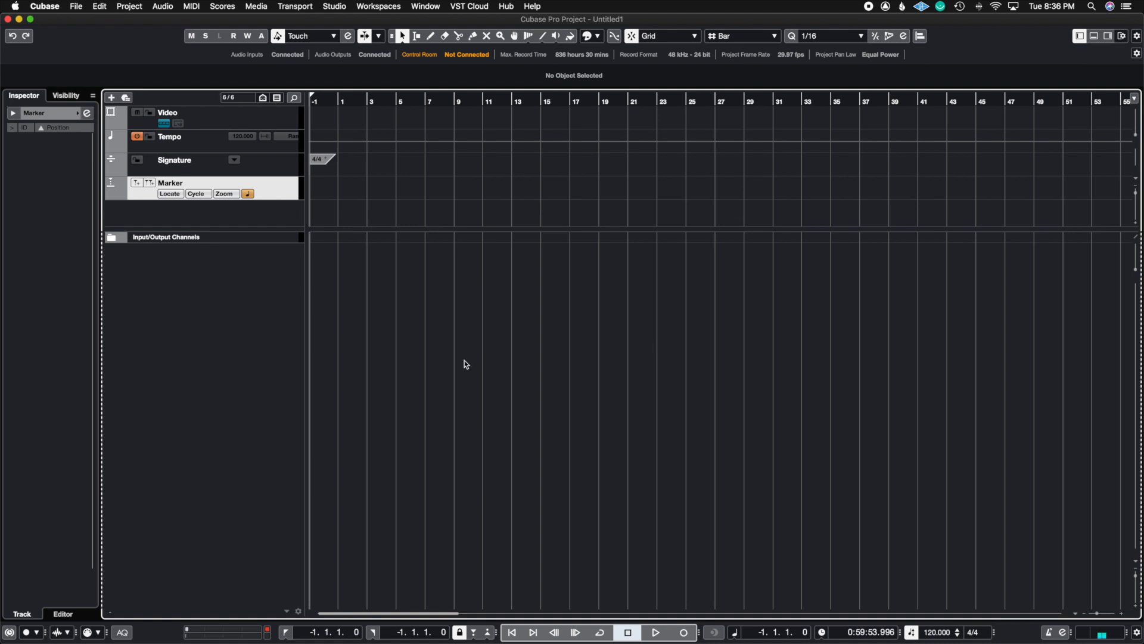